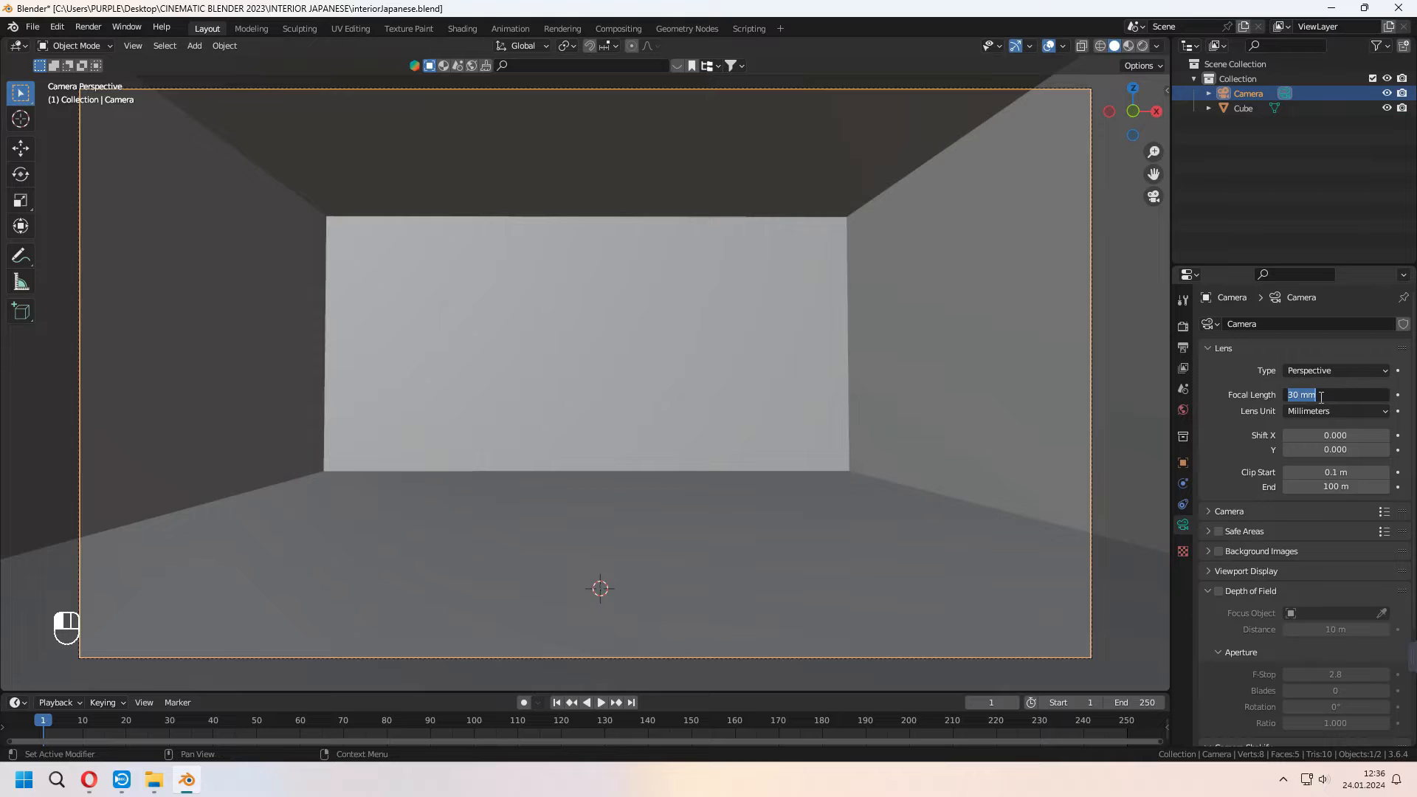
Set the camera focal length to 25 mm and add a loop cut around the room box
{"action": "type", "text": "25"}
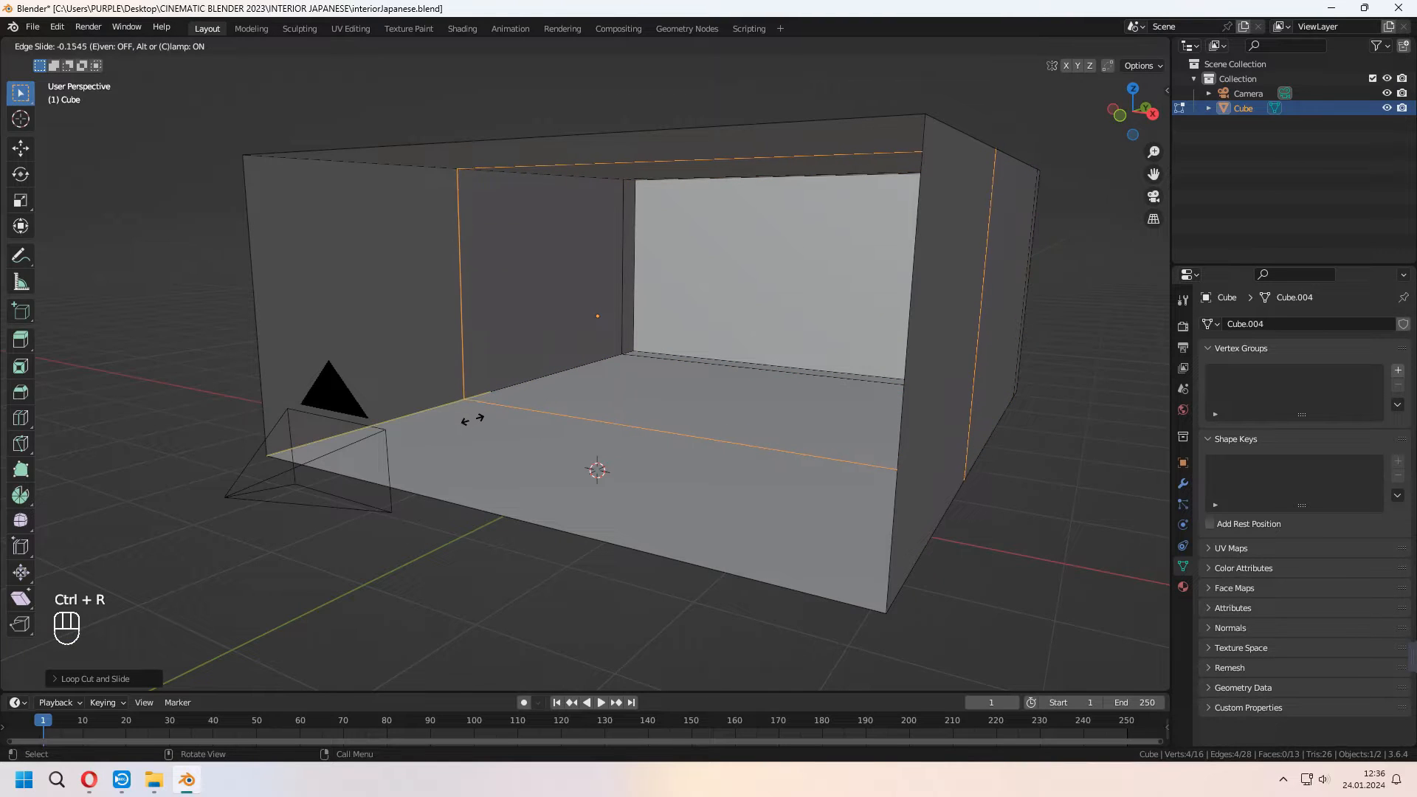
{"action": "left_click_drag", "start_coordinate": [474, 418], "coordinate": [484, 459]}
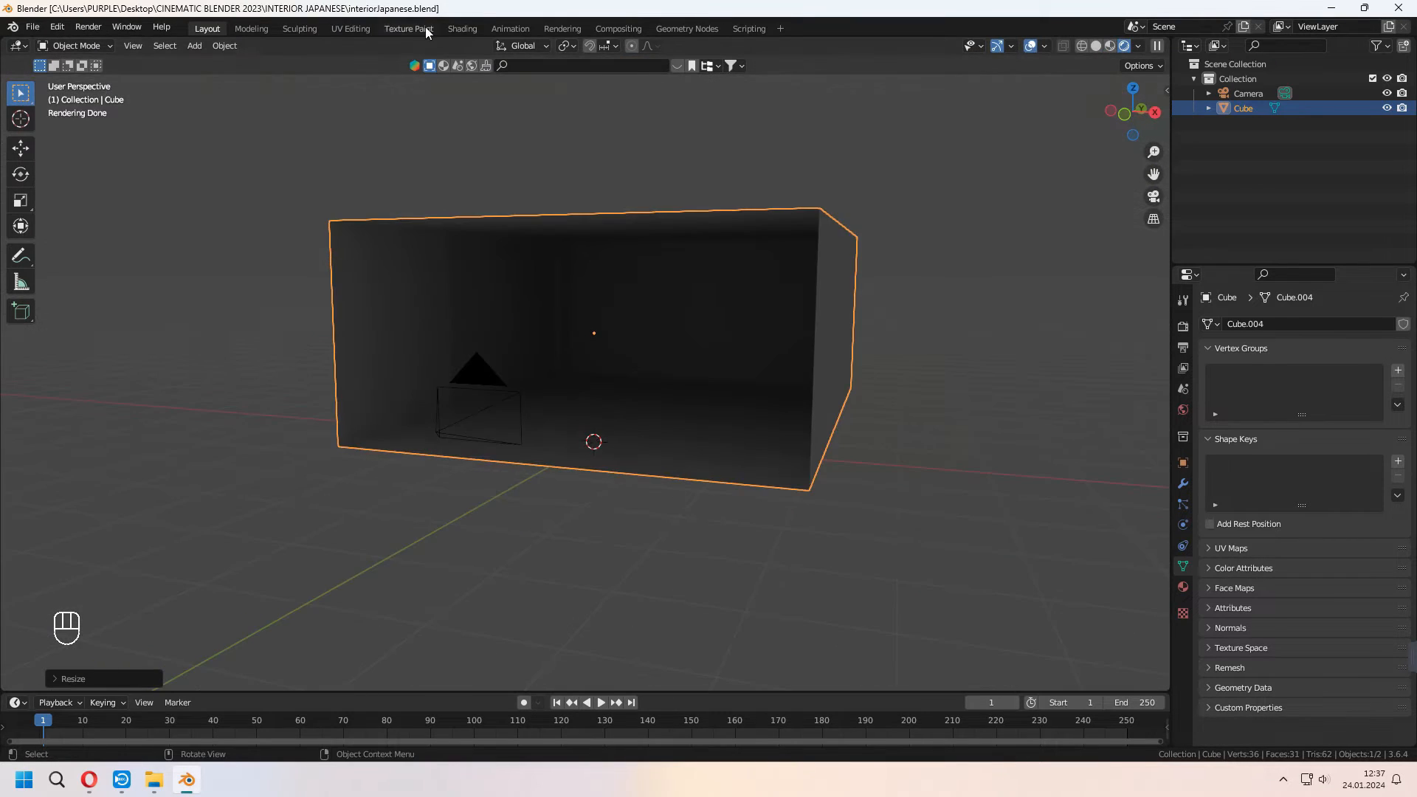
Add a Nishita Sky Texture to the World background in the Shading workspace
{"action": "left_click", "coordinate": [462, 28]}
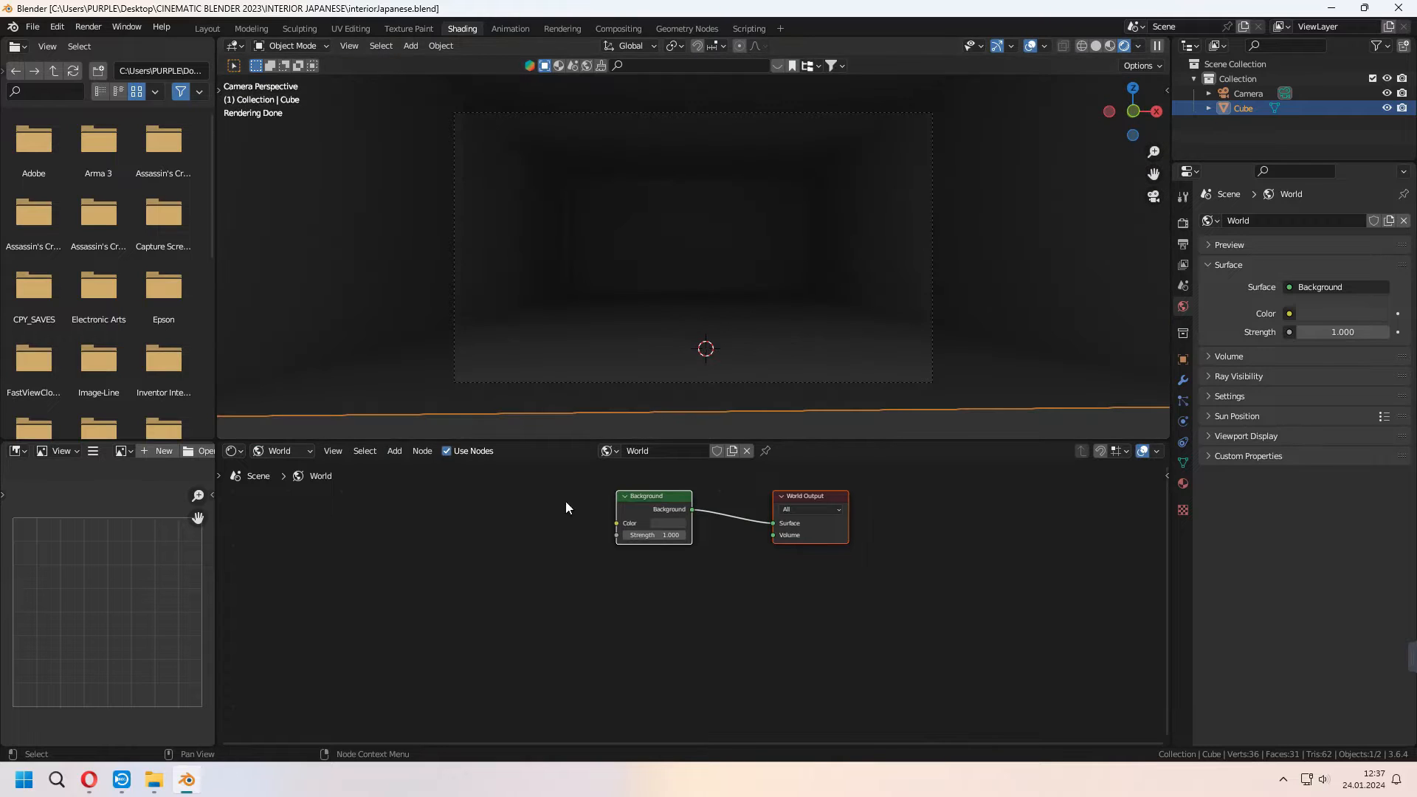
{"action": "type", "text": "sky"}
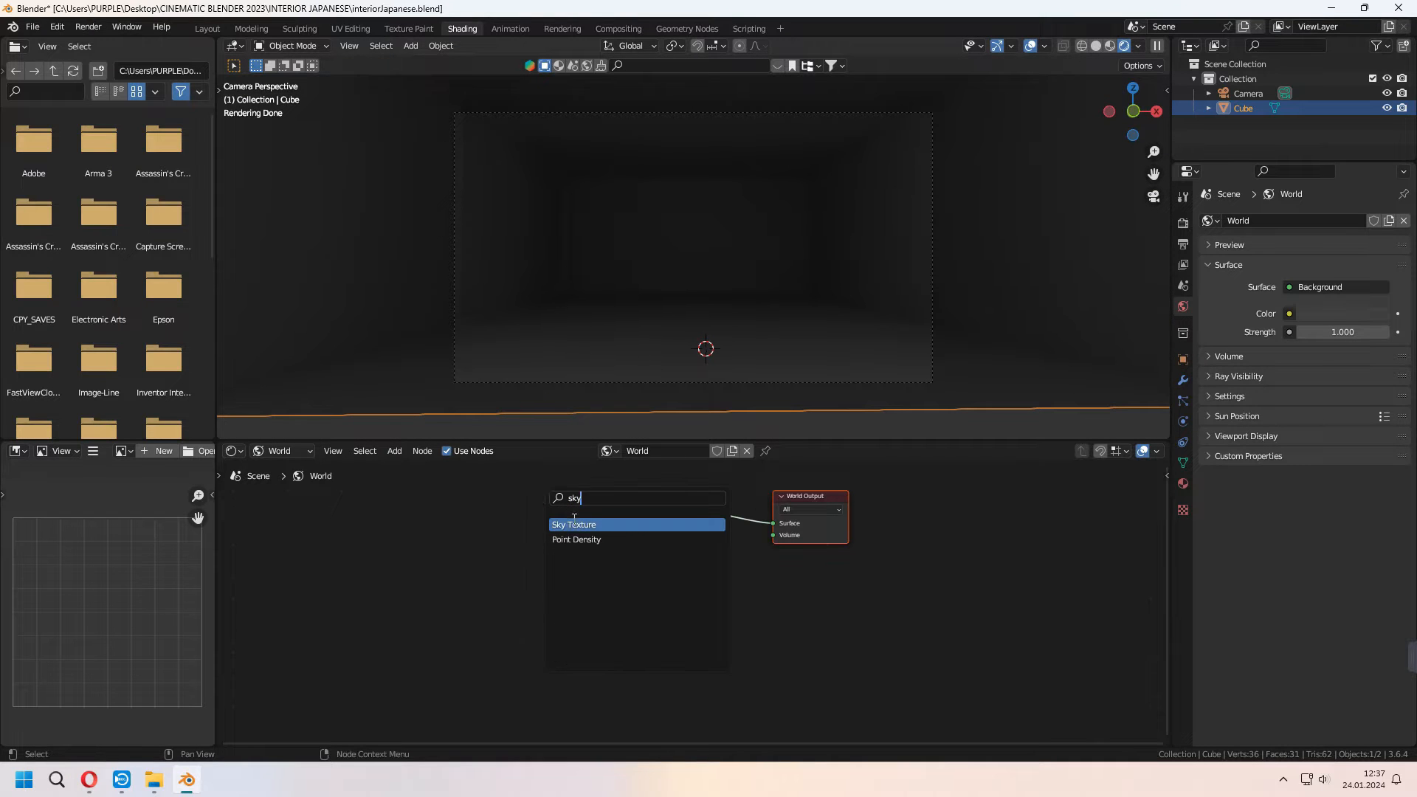
{"action": "left_click", "coordinate": [574, 524]}
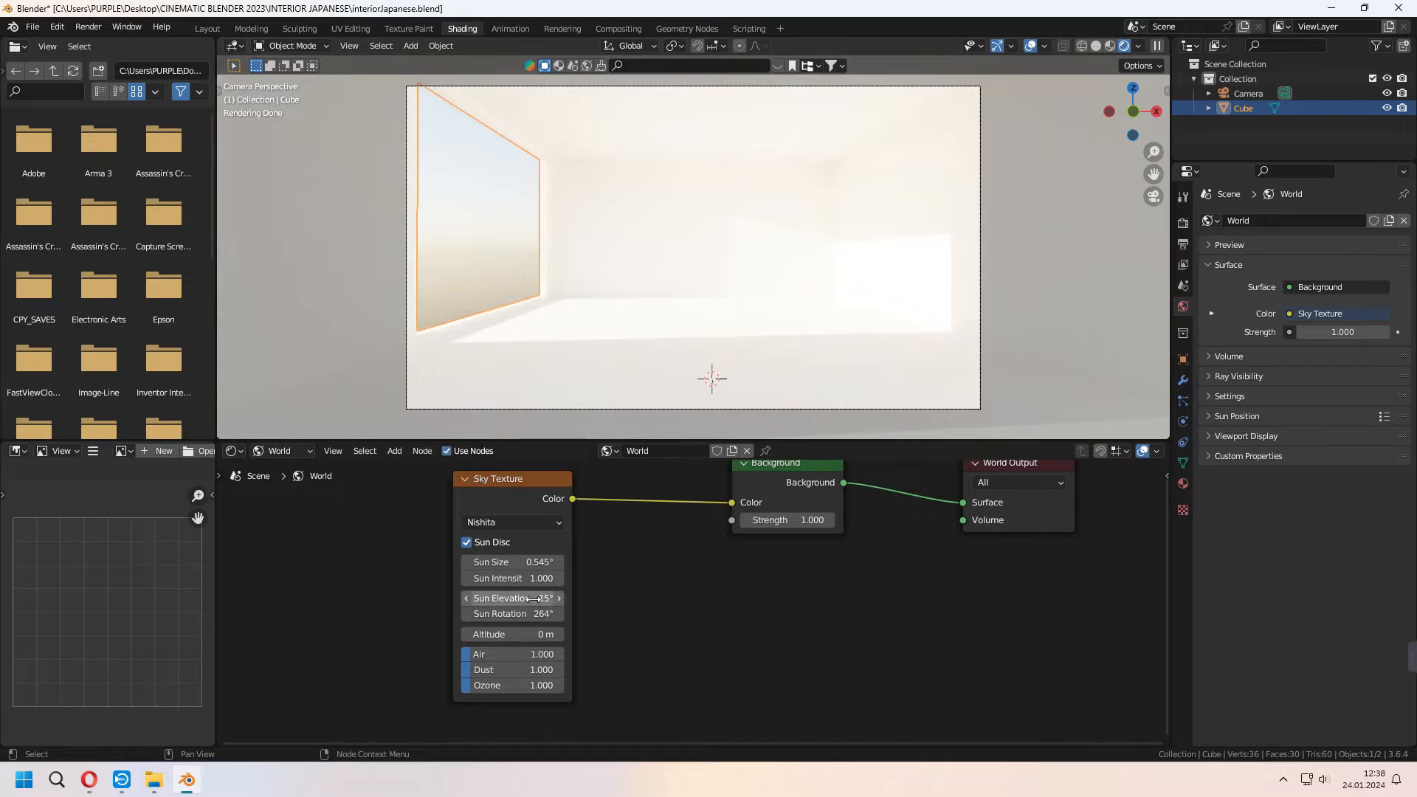
Lower and rotate the sun near the horizon, raise Air and Ozone for warm light
{"action": "left_click_drag", "start_coordinate": [511, 614], "coordinate": [561, 614]}
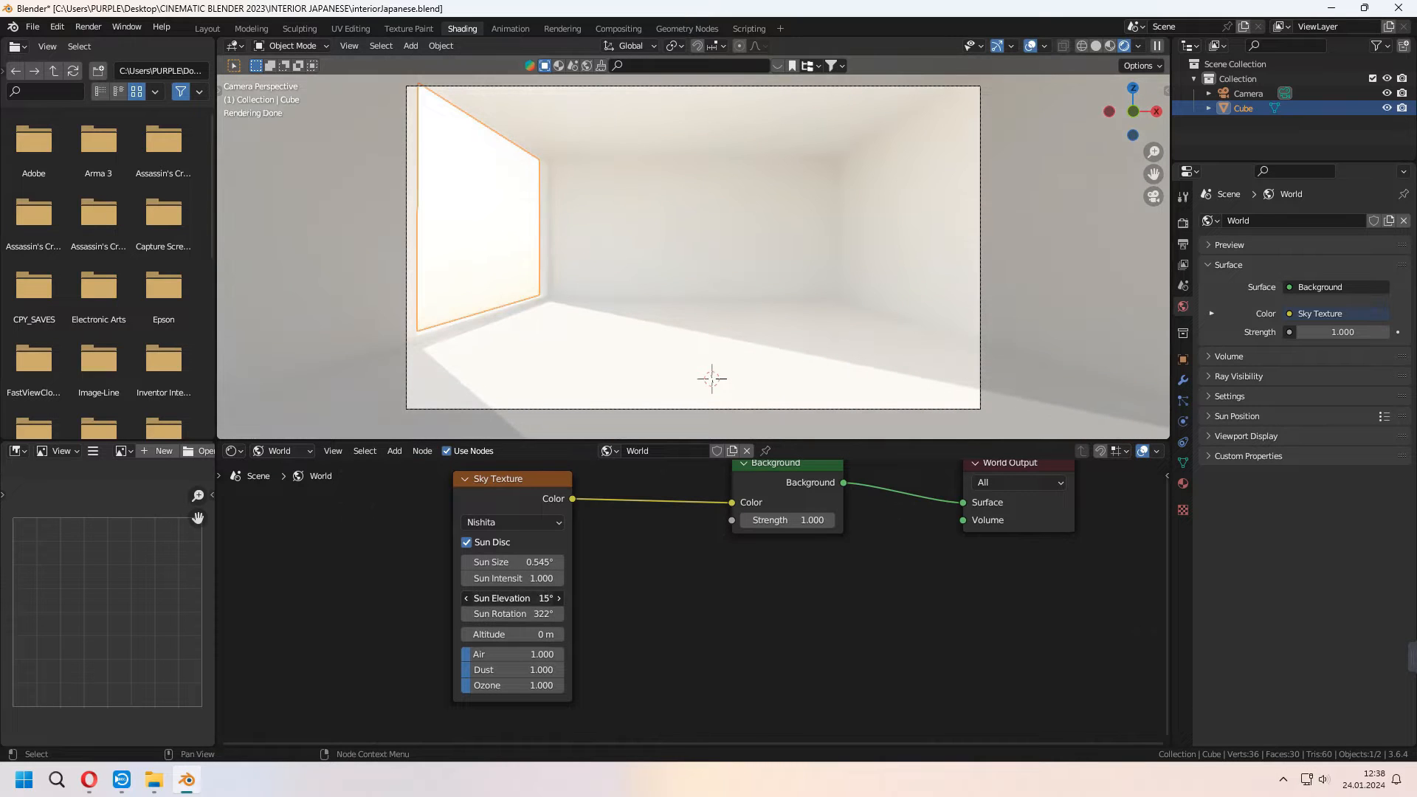
{"action": "left_click_drag", "start_coordinate": [533, 597], "coordinate": [506, 598]}
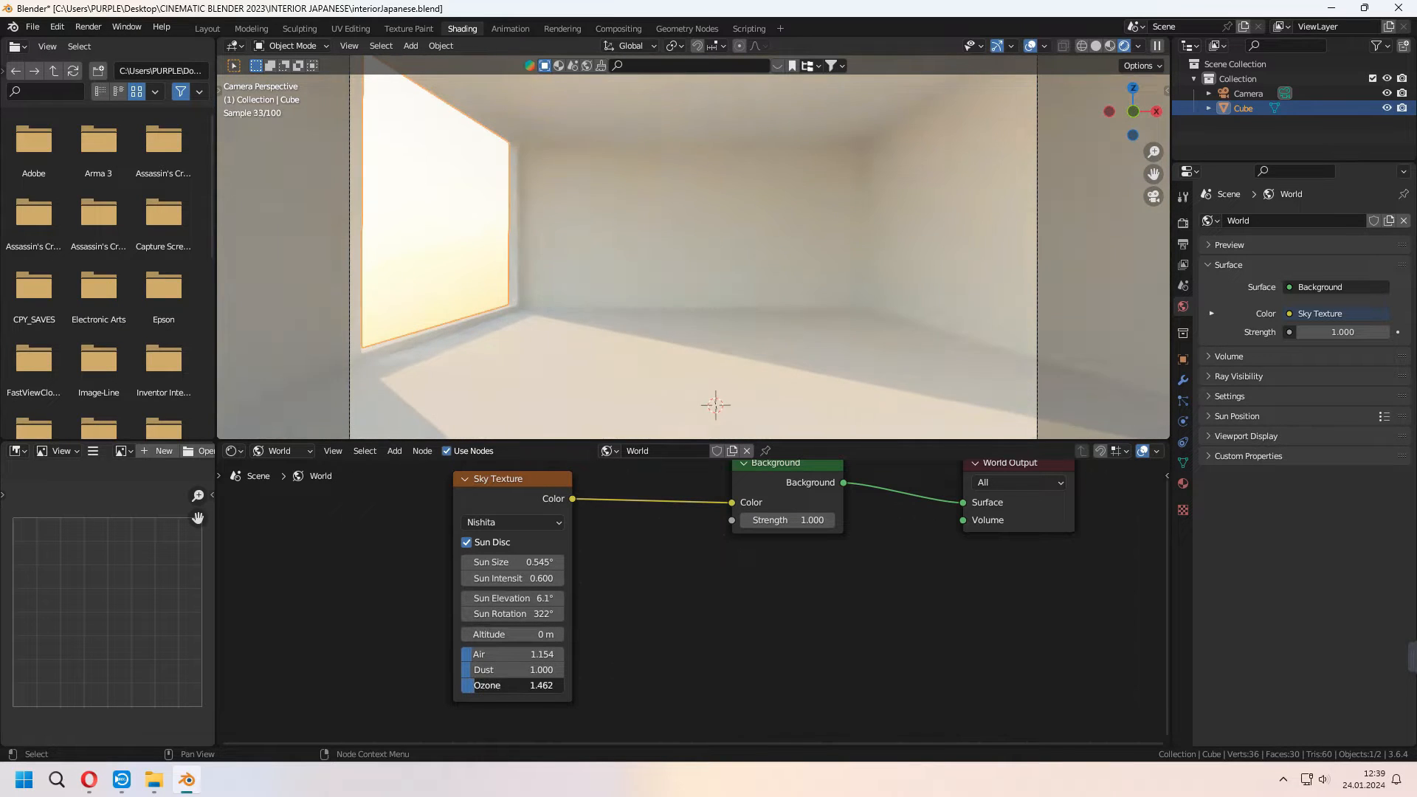
{"action": "left_click_drag", "start_coordinate": [512, 685], "coordinate": [561, 685]}
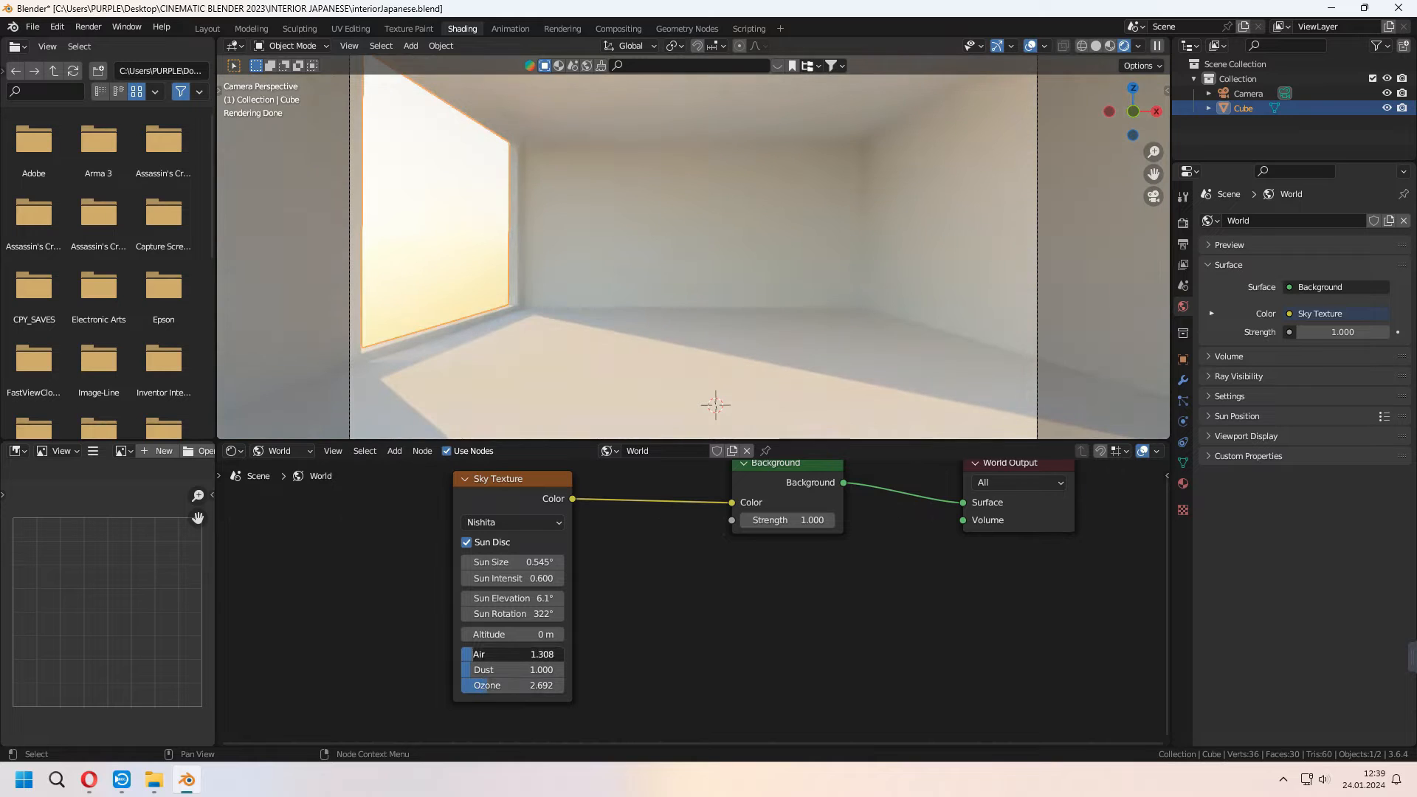
{"action": "left_click", "coordinate": [206, 28]}
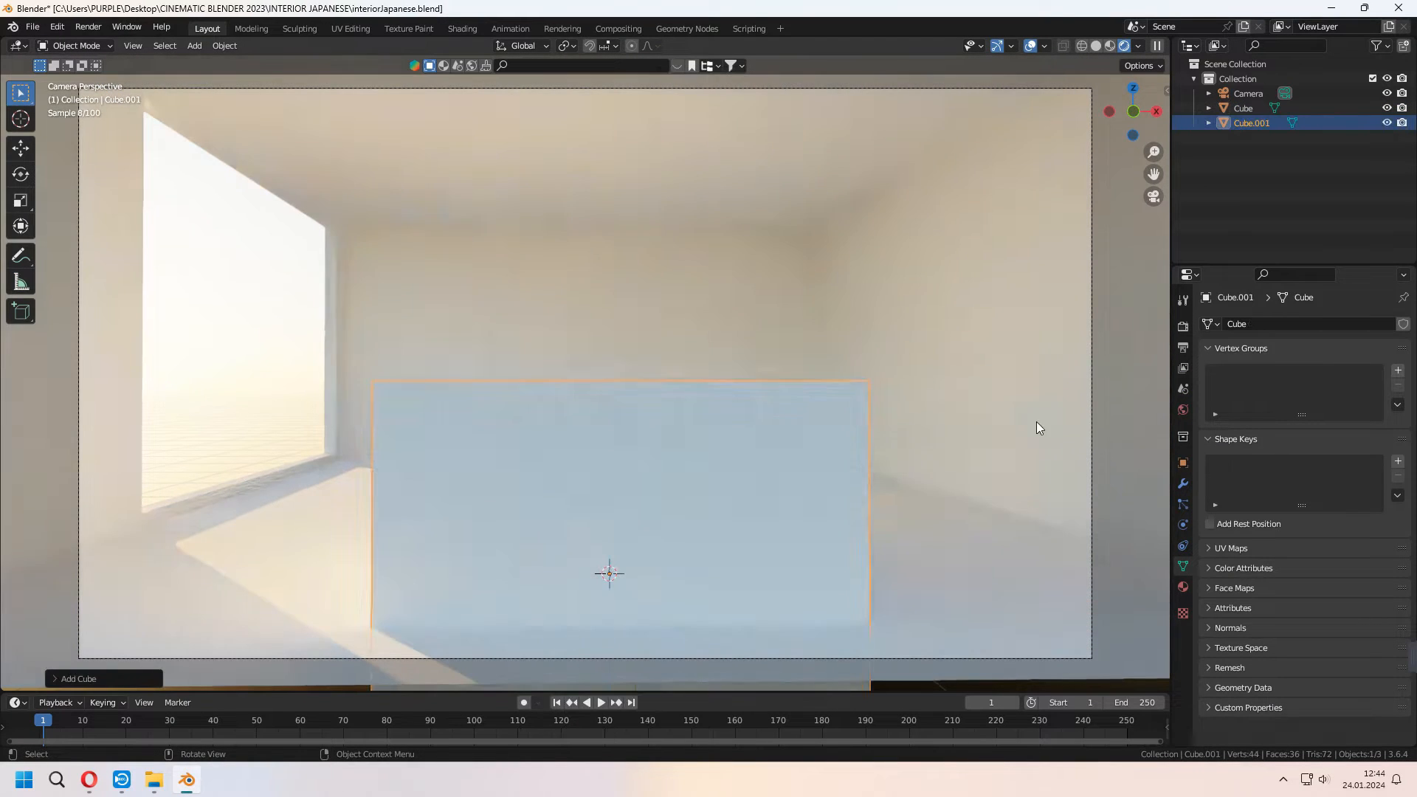
Scale the new cube into a flat L-shaped platform with extra edge loops
{"action": "key", "text": "s"}
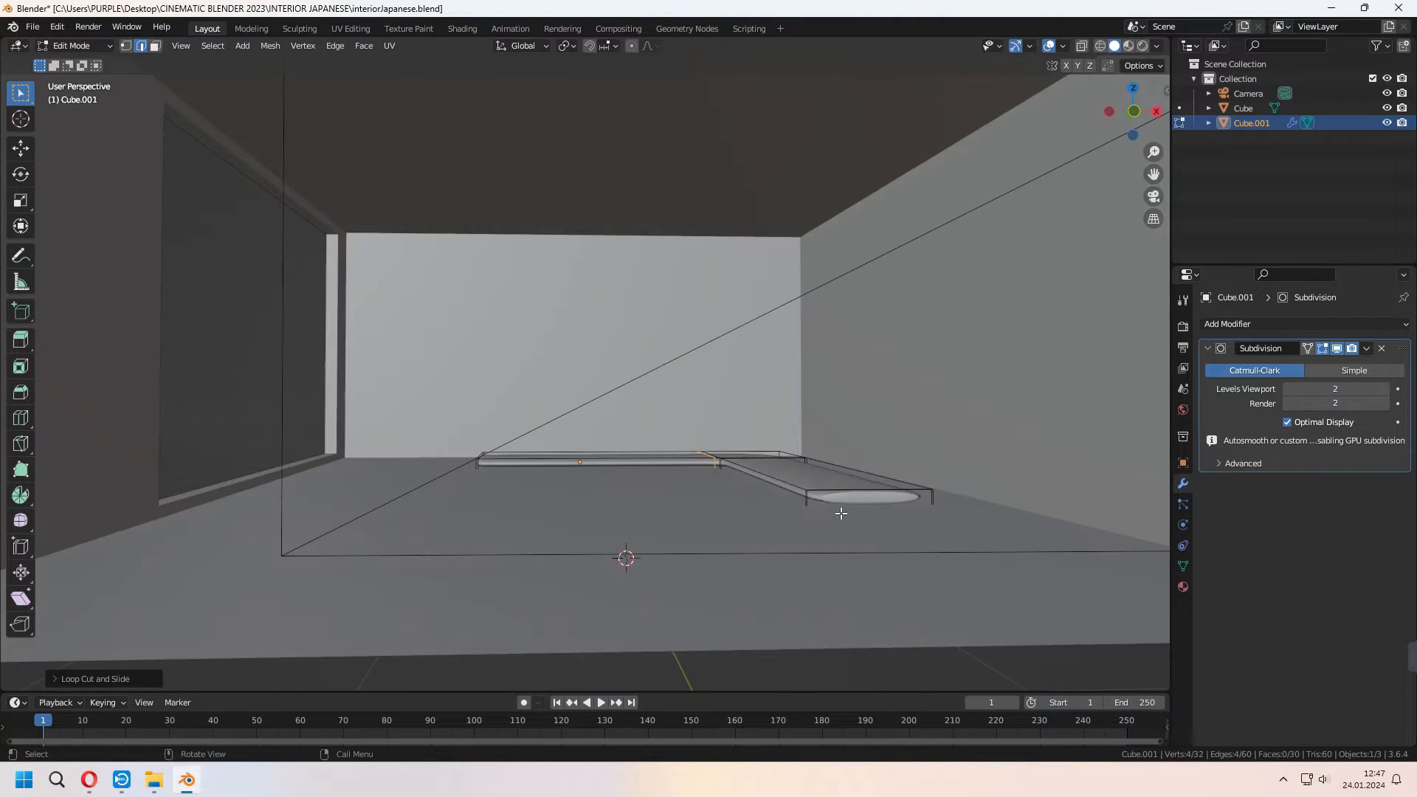
{"action": "key", "text": "Tab"}
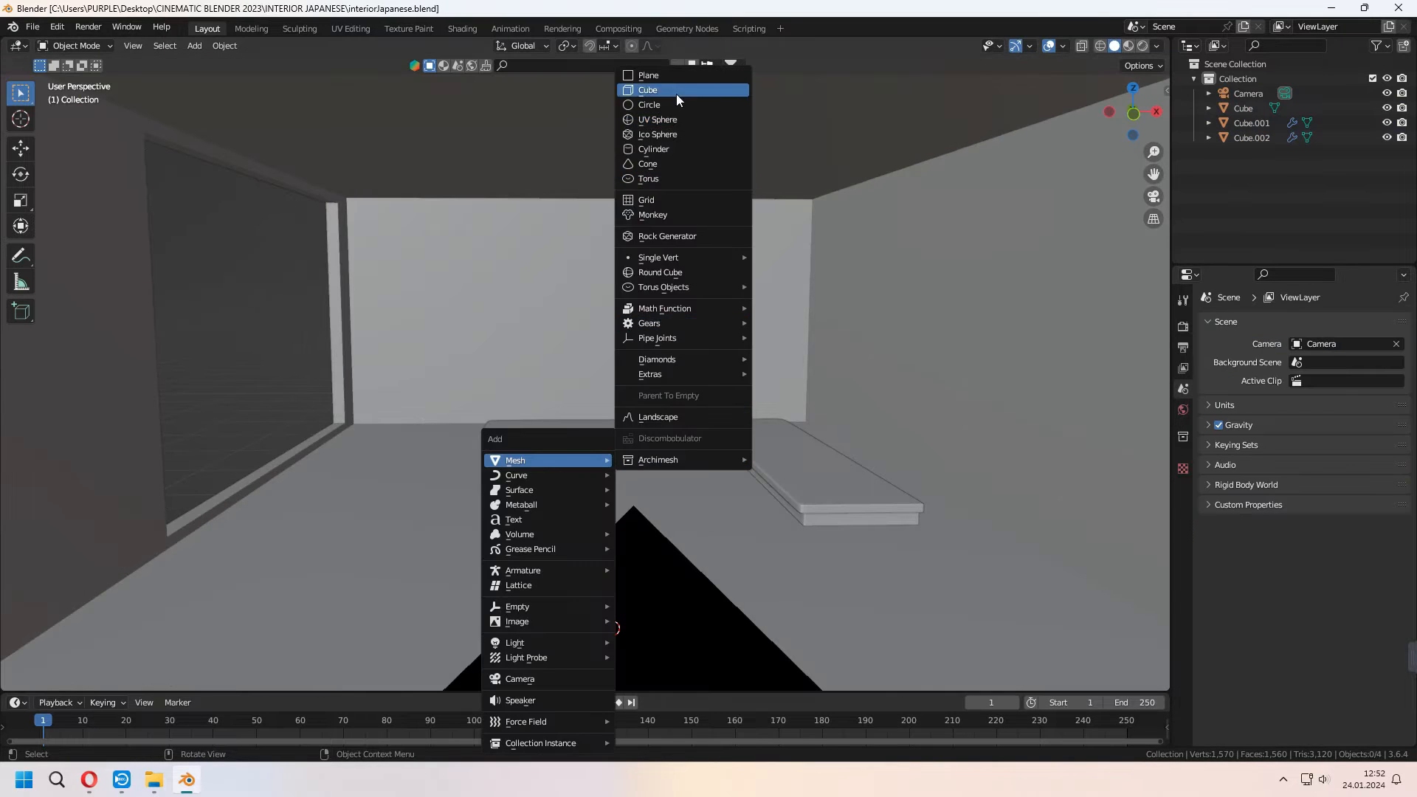
Add a cube, shape it into a thin bevelled floor slab and check it through the camera
{"action": "left_click", "coordinate": [648, 90]}
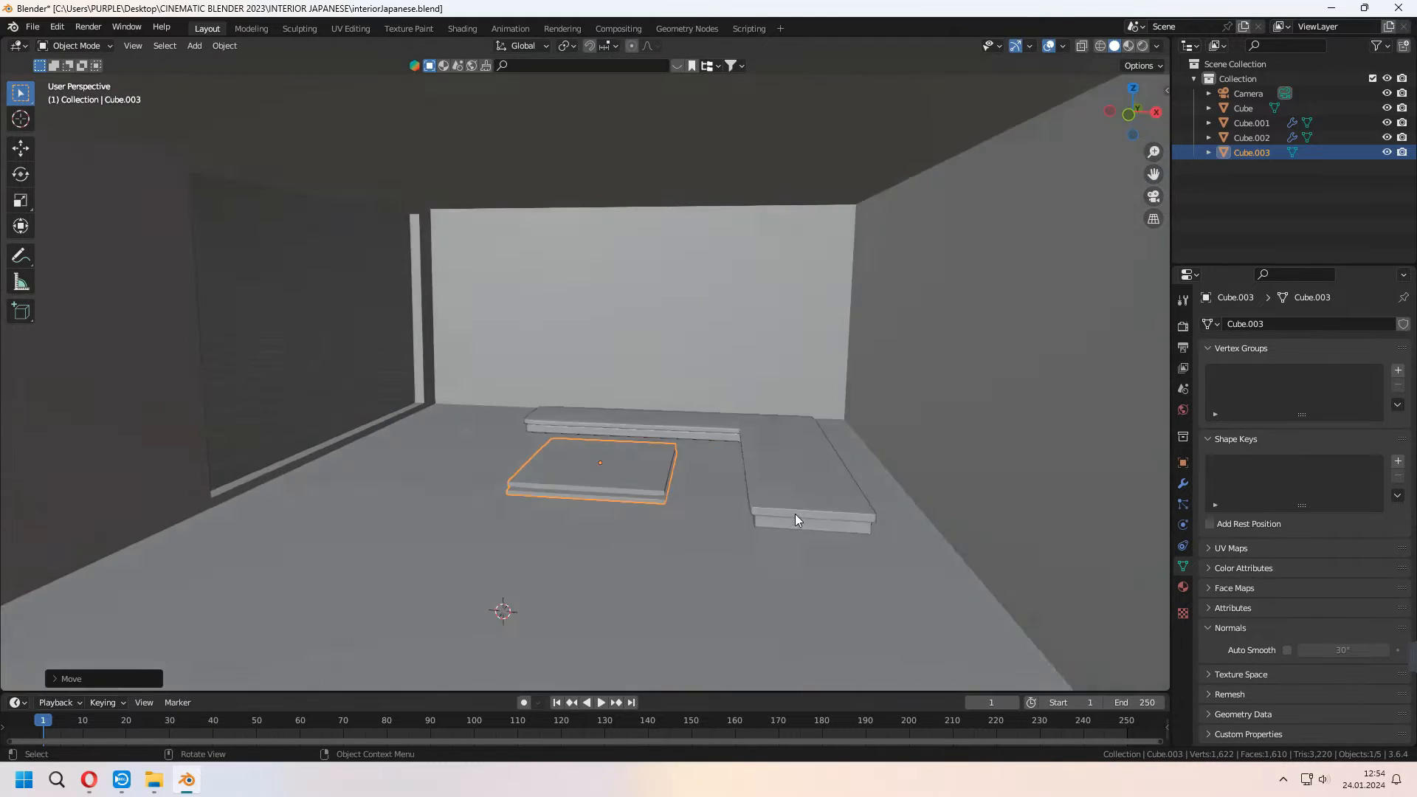
{"action": "key", "text": "Tab"}
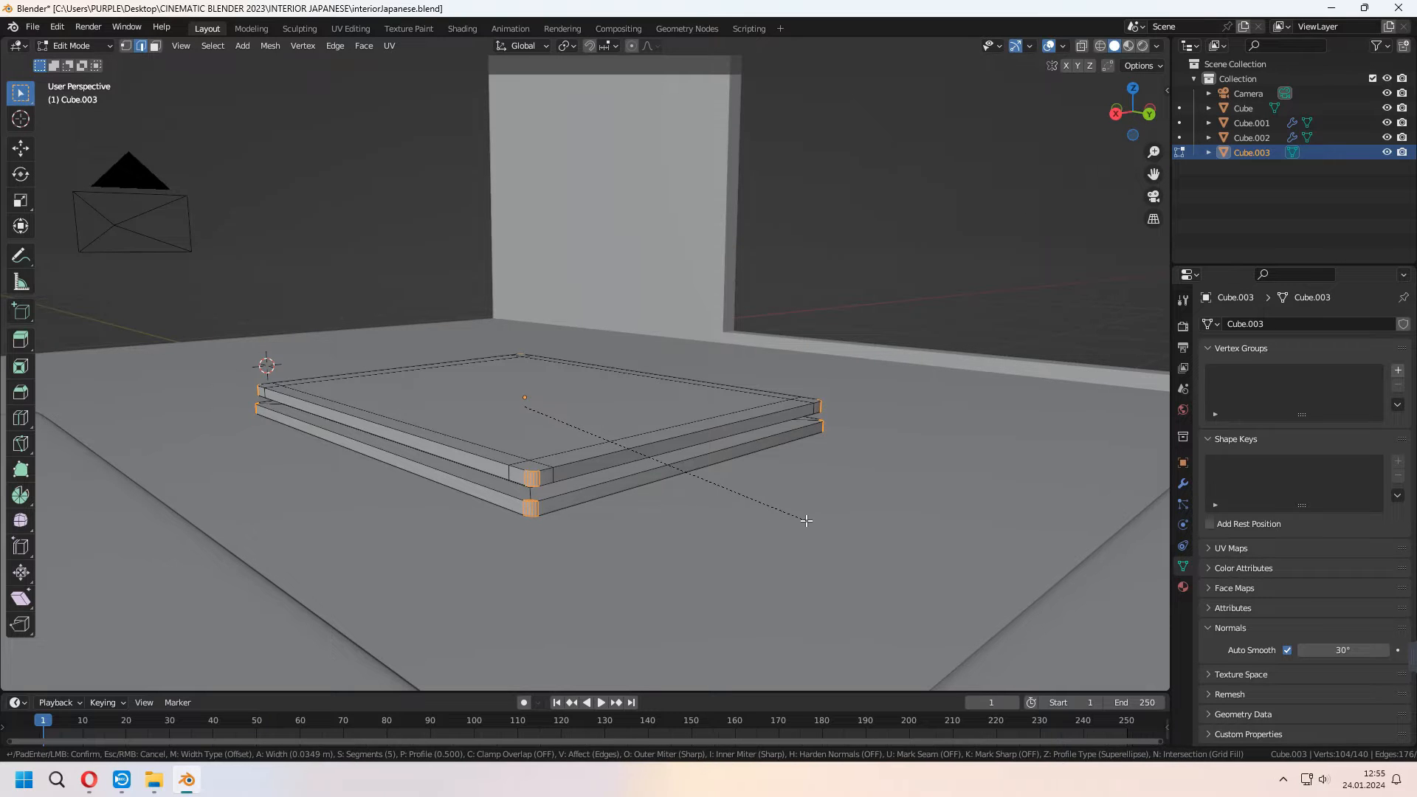
{"action": "key", "text": "Tab"}
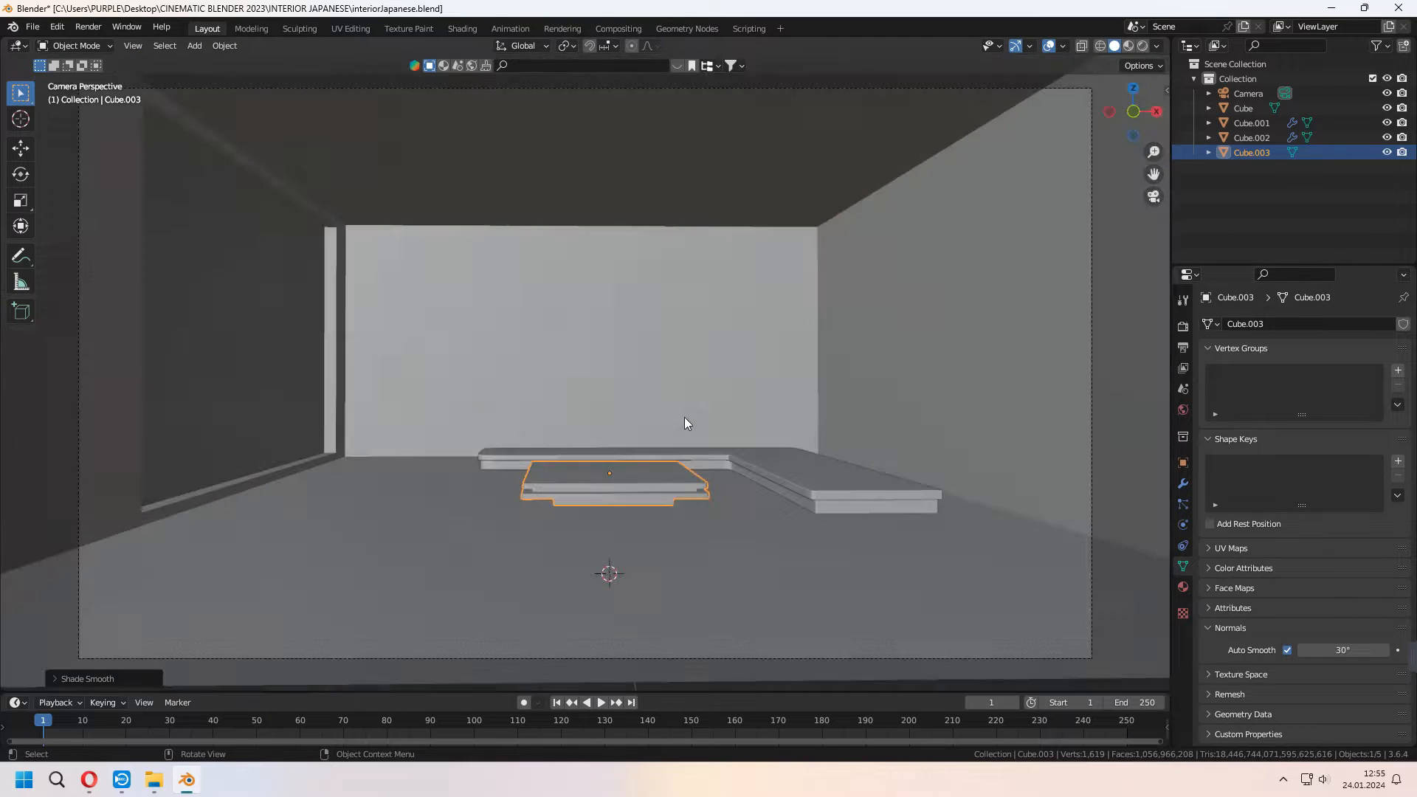
{"action": "left_click_drag", "start_coordinate": [684, 422], "coordinate": [782, 519]}
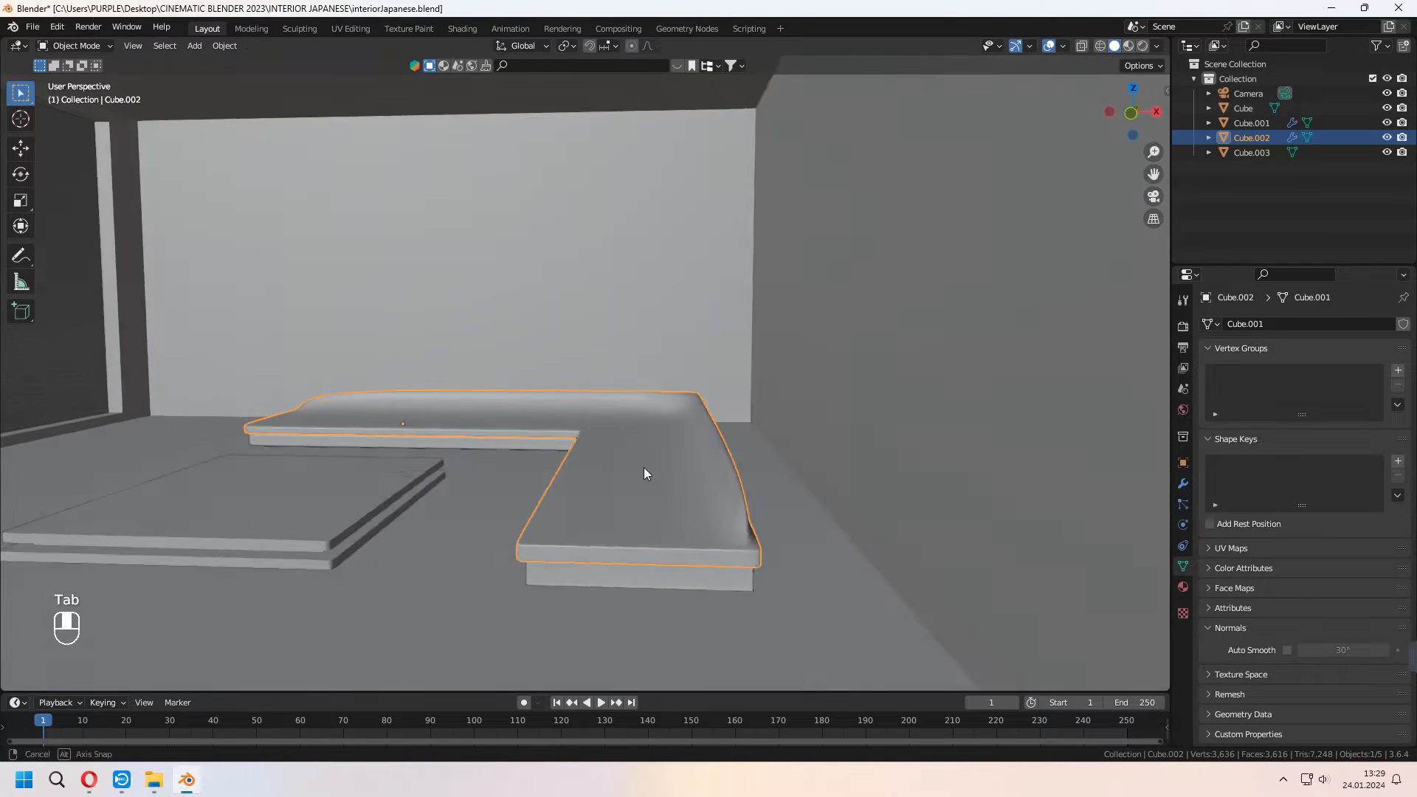
{"action": "key", "text": "ctrl+r"}
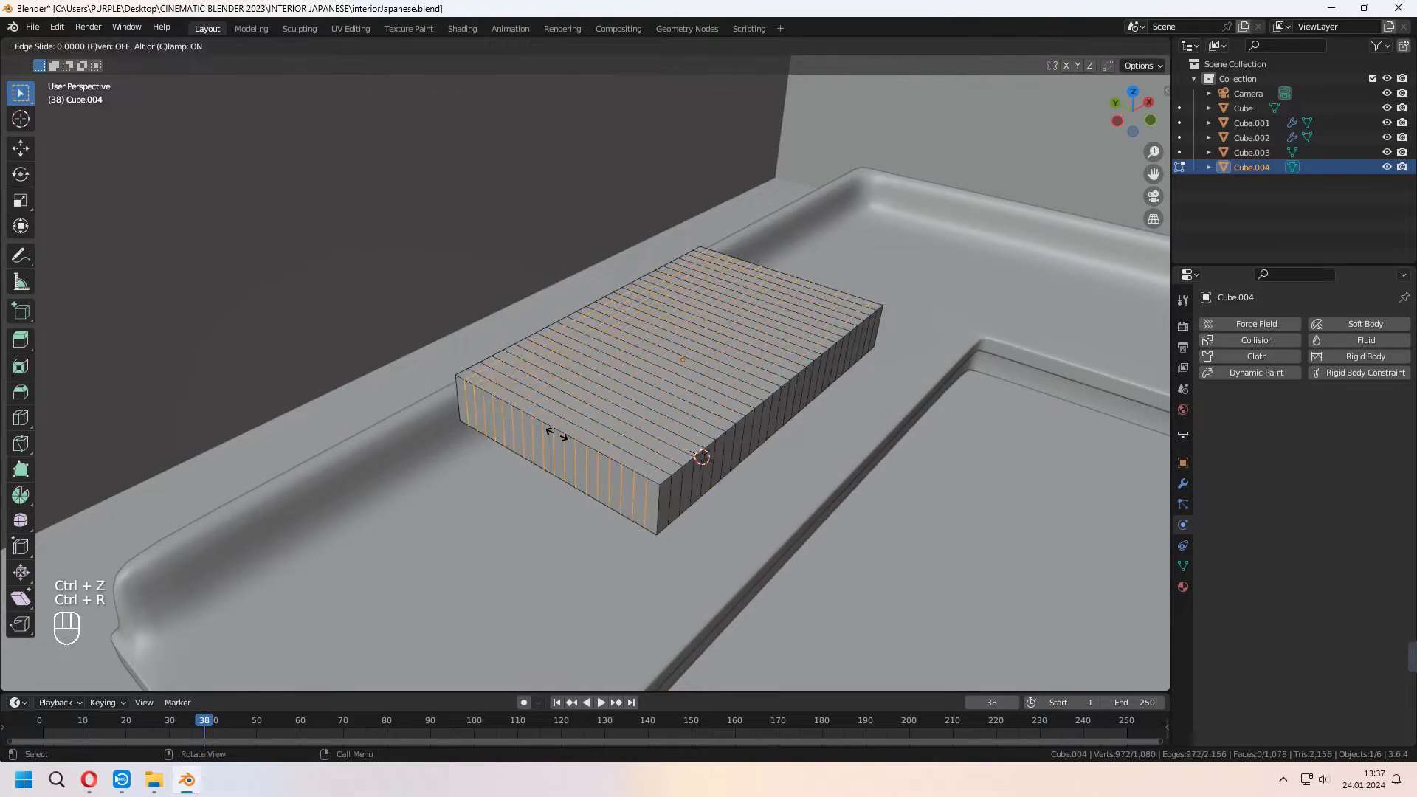
Save the file and give the cushion block Cloth physics with pressure enabled
{"action": "key", "text": "Tab"}
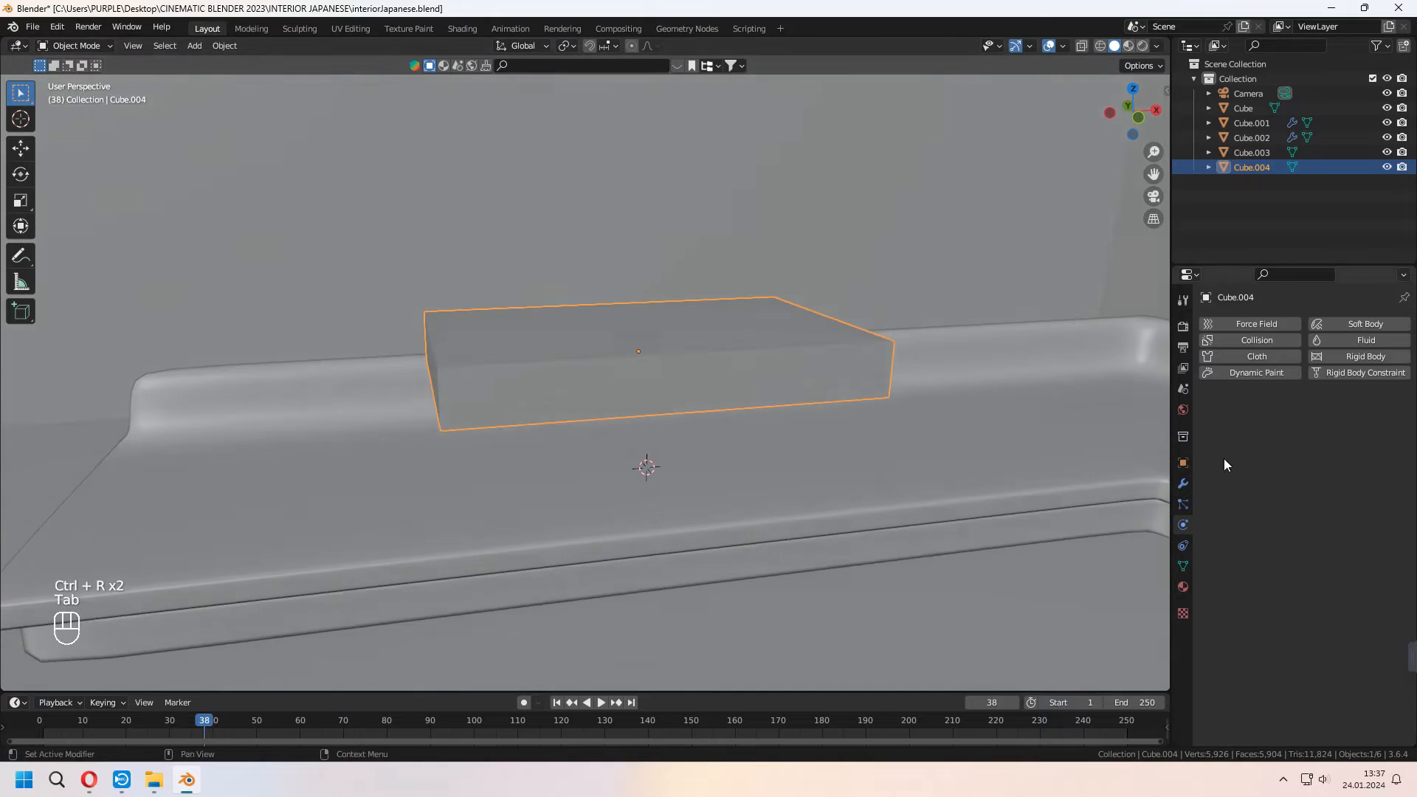
{"action": "key", "text": "ctrl+s"}
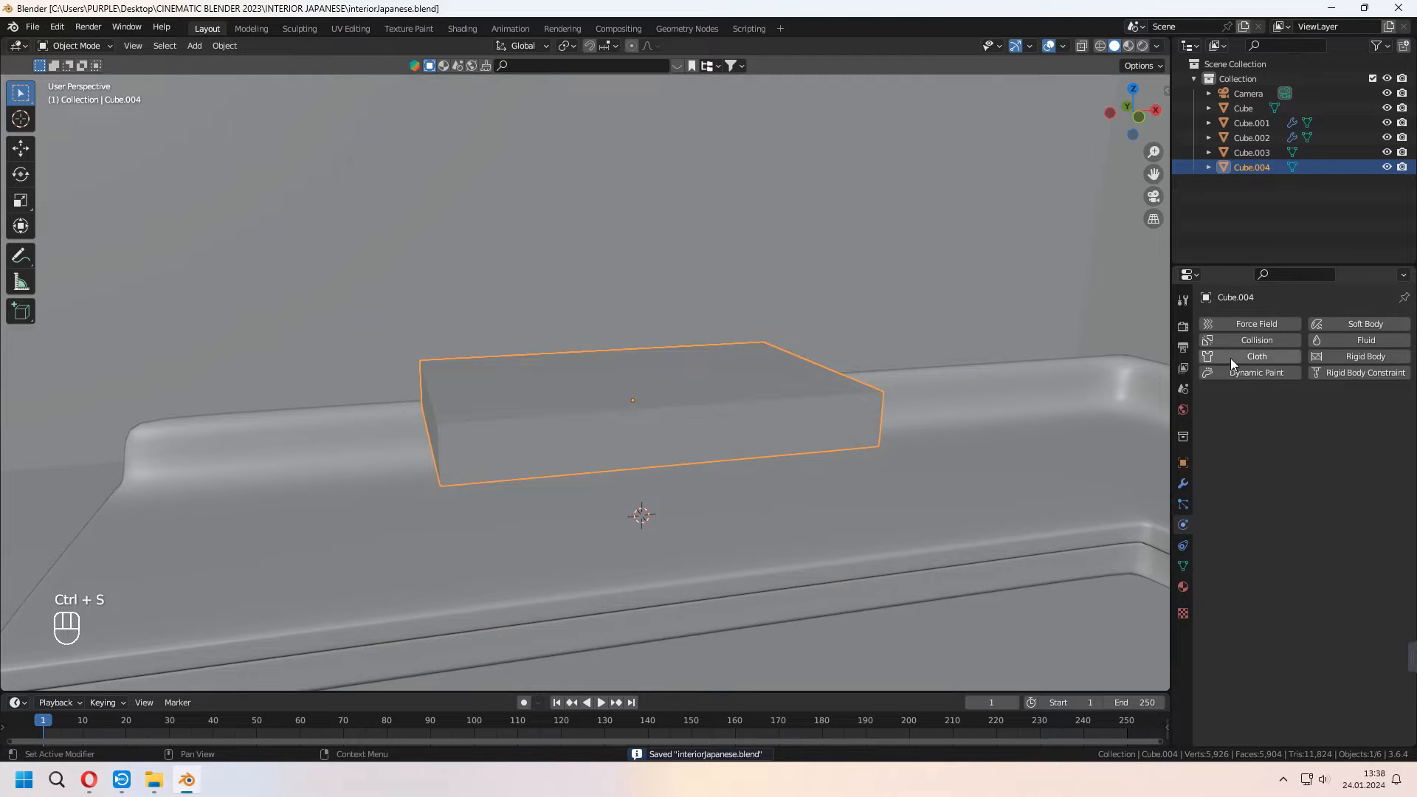
{"action": "left_click", "coordinate": [1254, 355]}
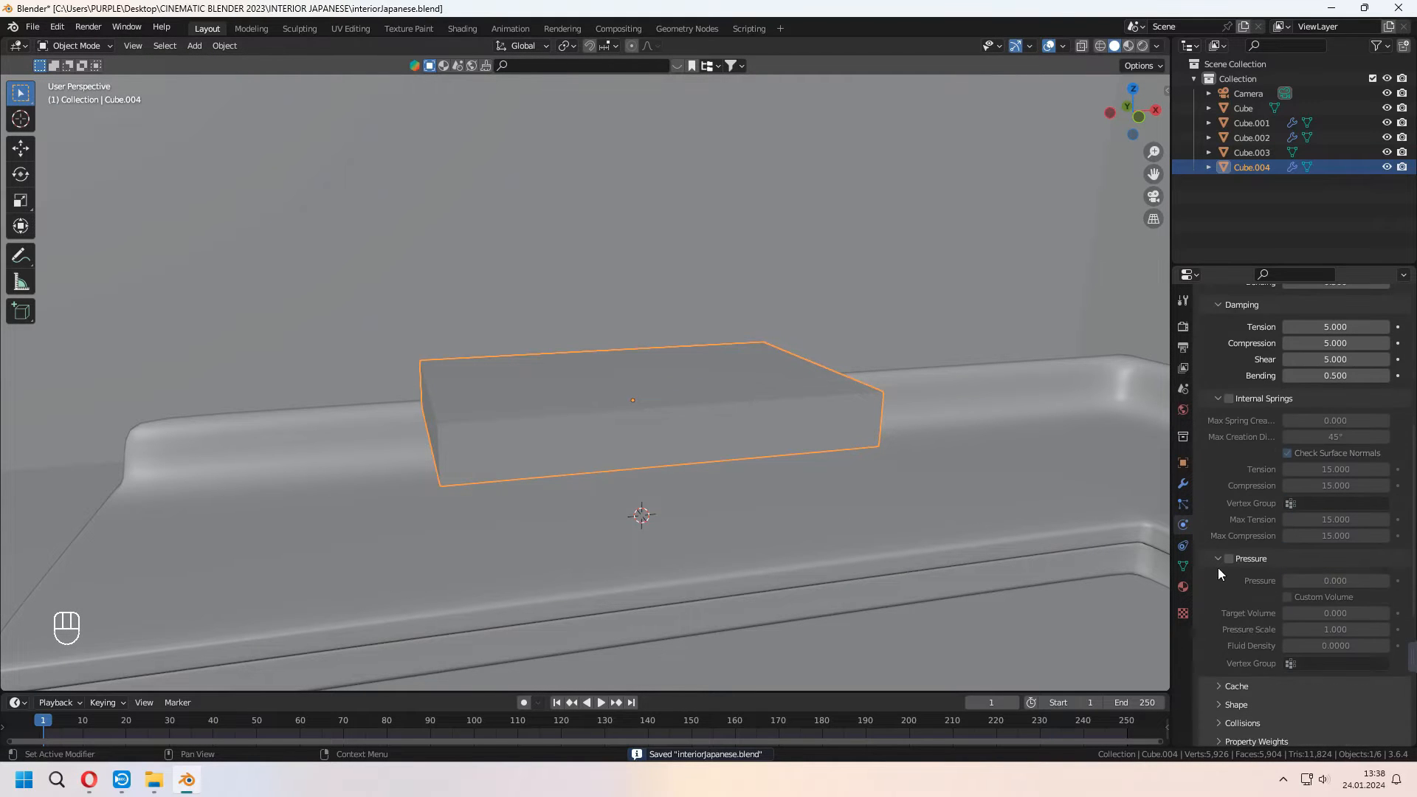
{"action": "left_click", "coordinate": [1229, 557]}
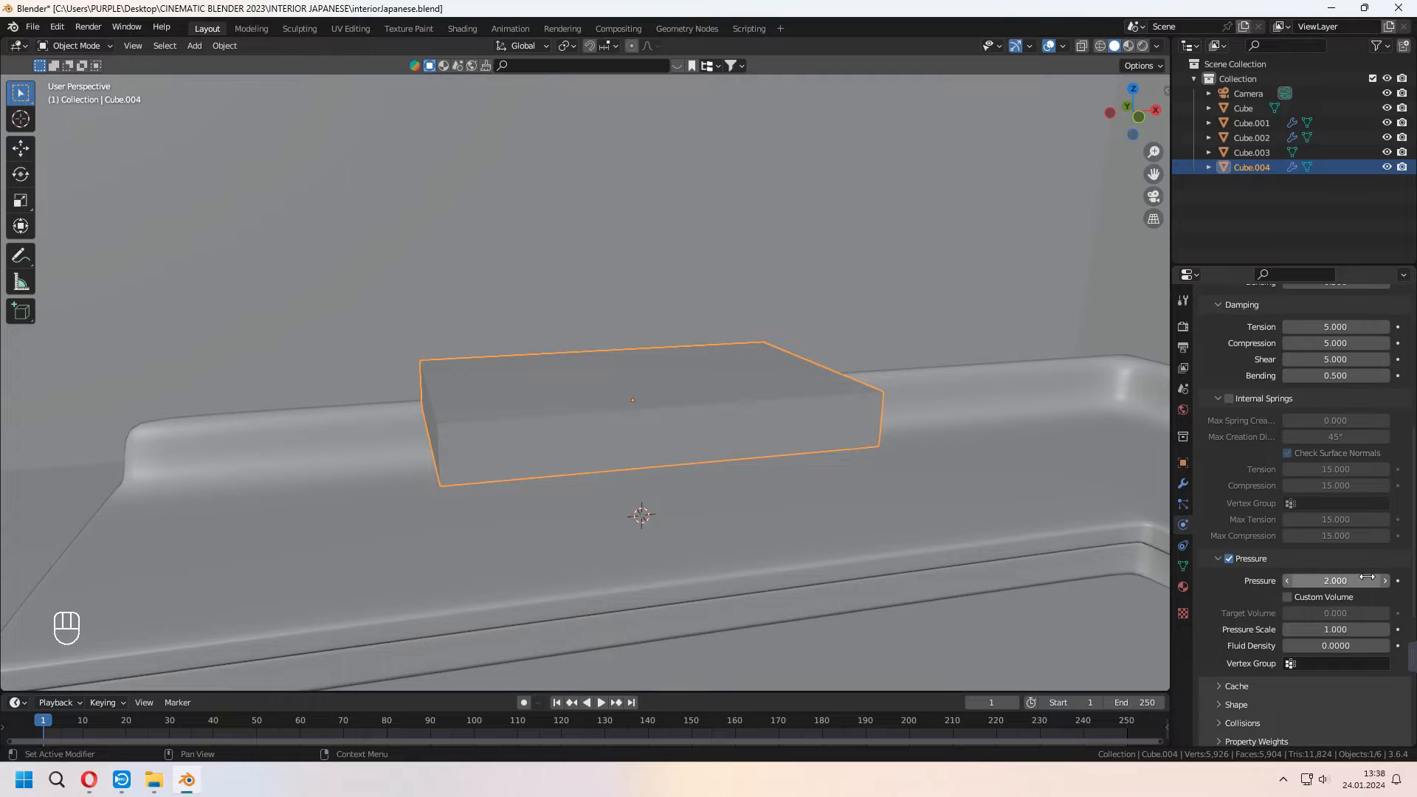
{"action": "scroll", "scroll_direction": "down", "scroll_amount": 3}
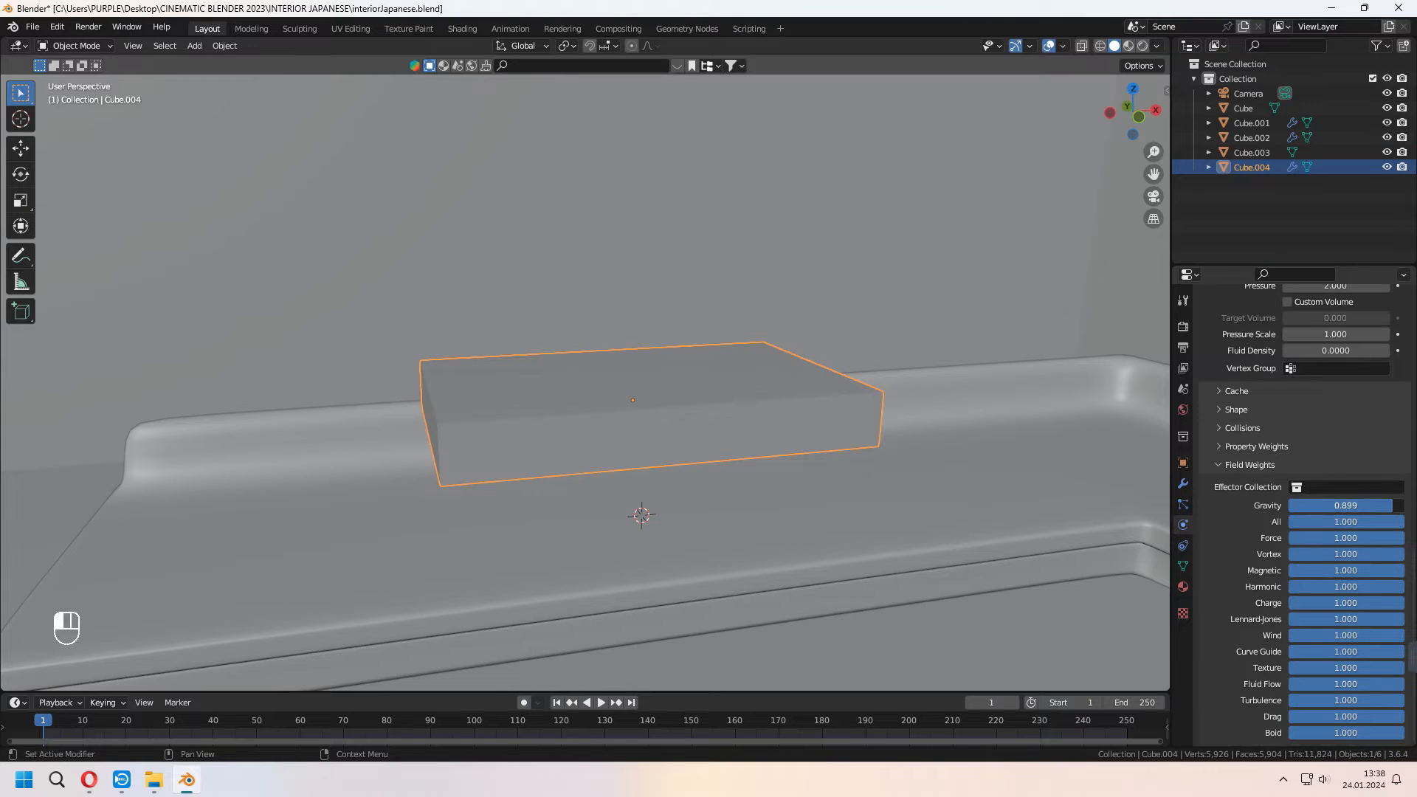
Play the simulation, pick a plump frame and apply the Cloth modifier permanently
{"action": "key", "text": "space"}
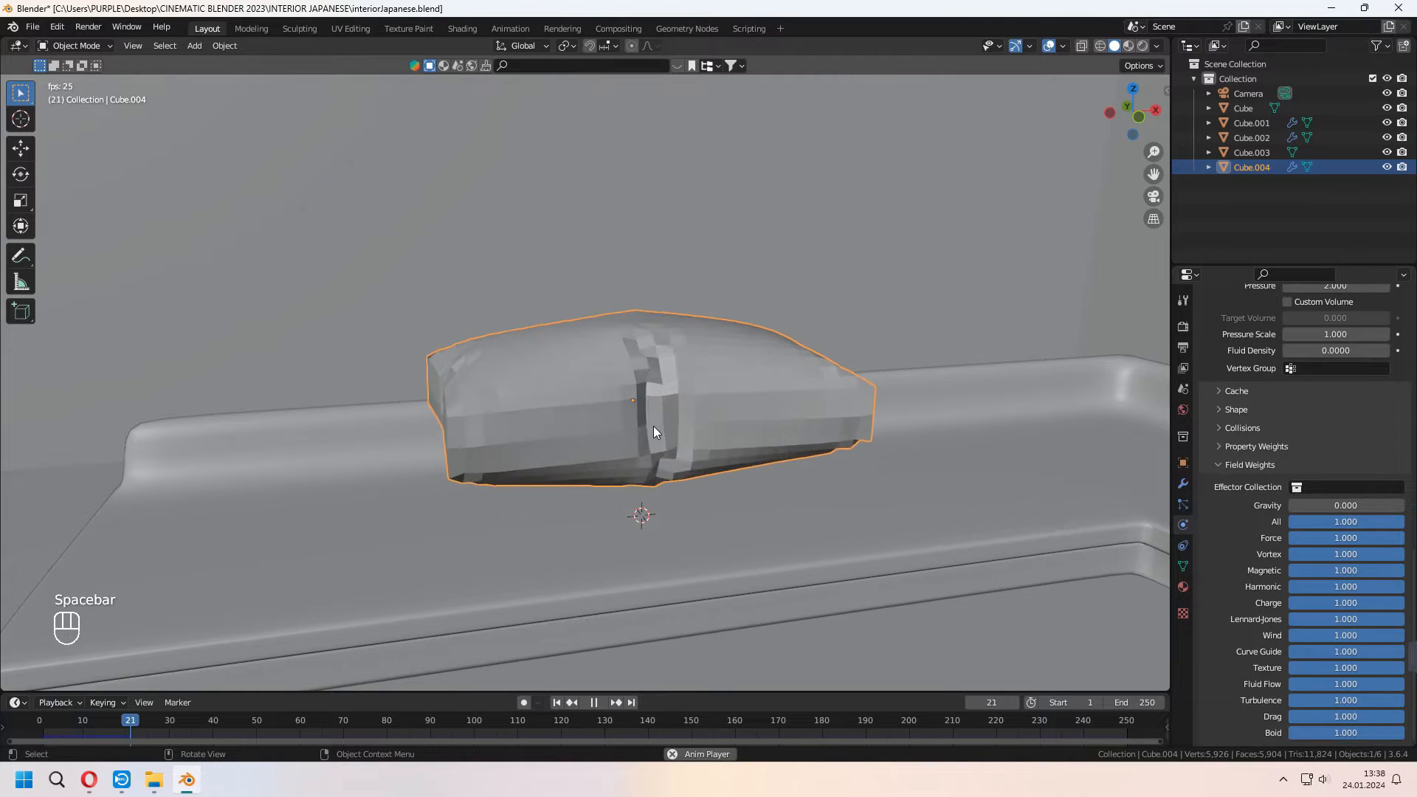
{"action": "key", "text": "space"}
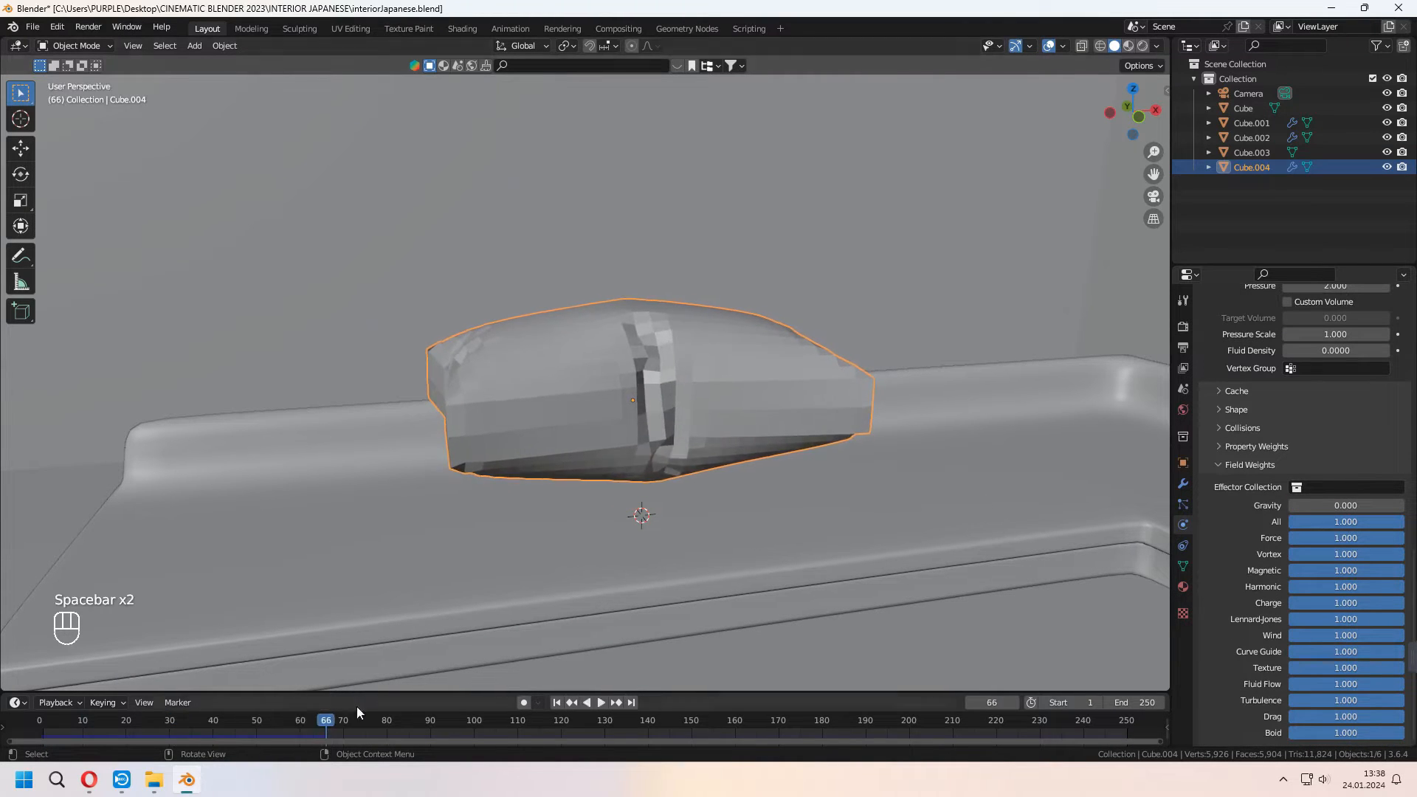
{"action": "left_click", "coordinate": [90, 720]}
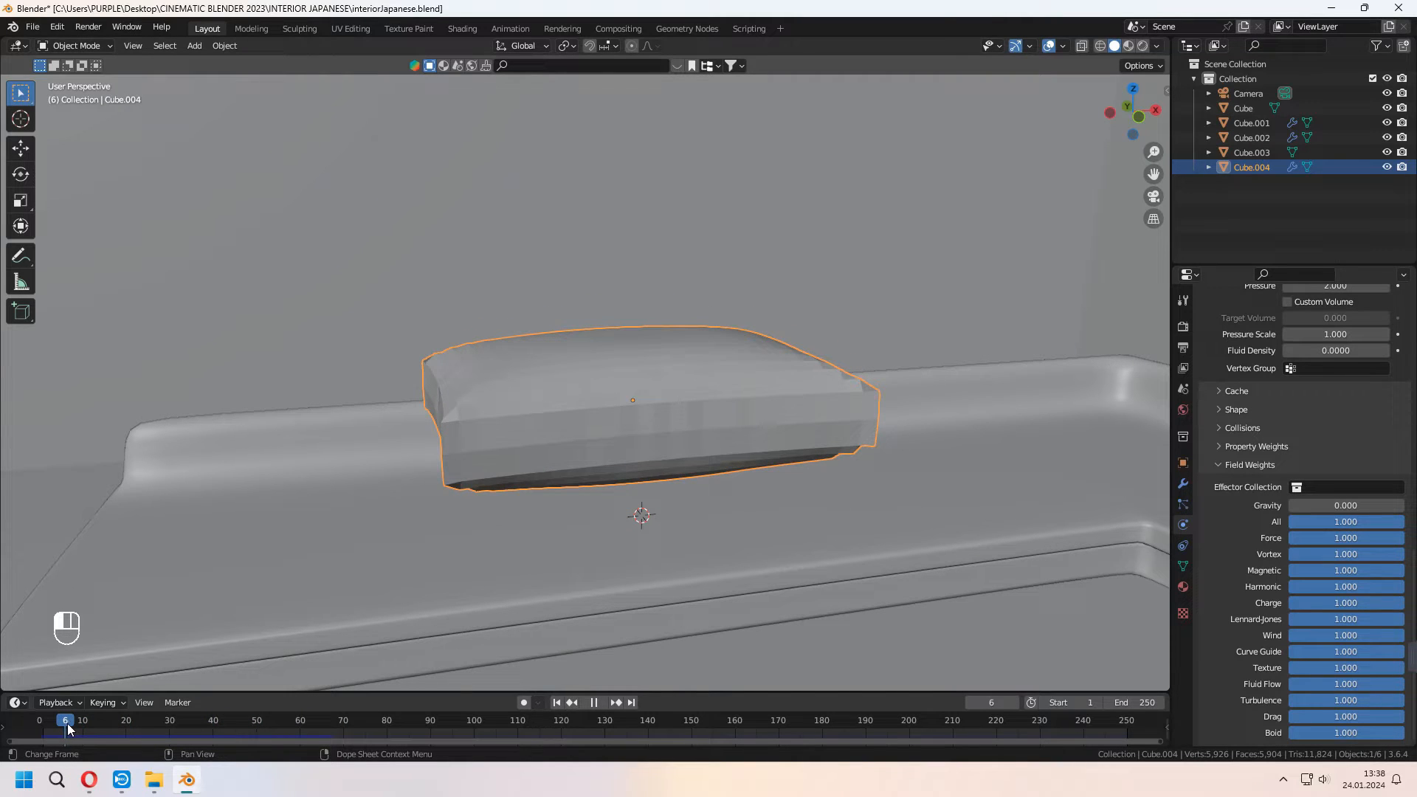
{"action": "left_click", "coordinate": [58, 719]}
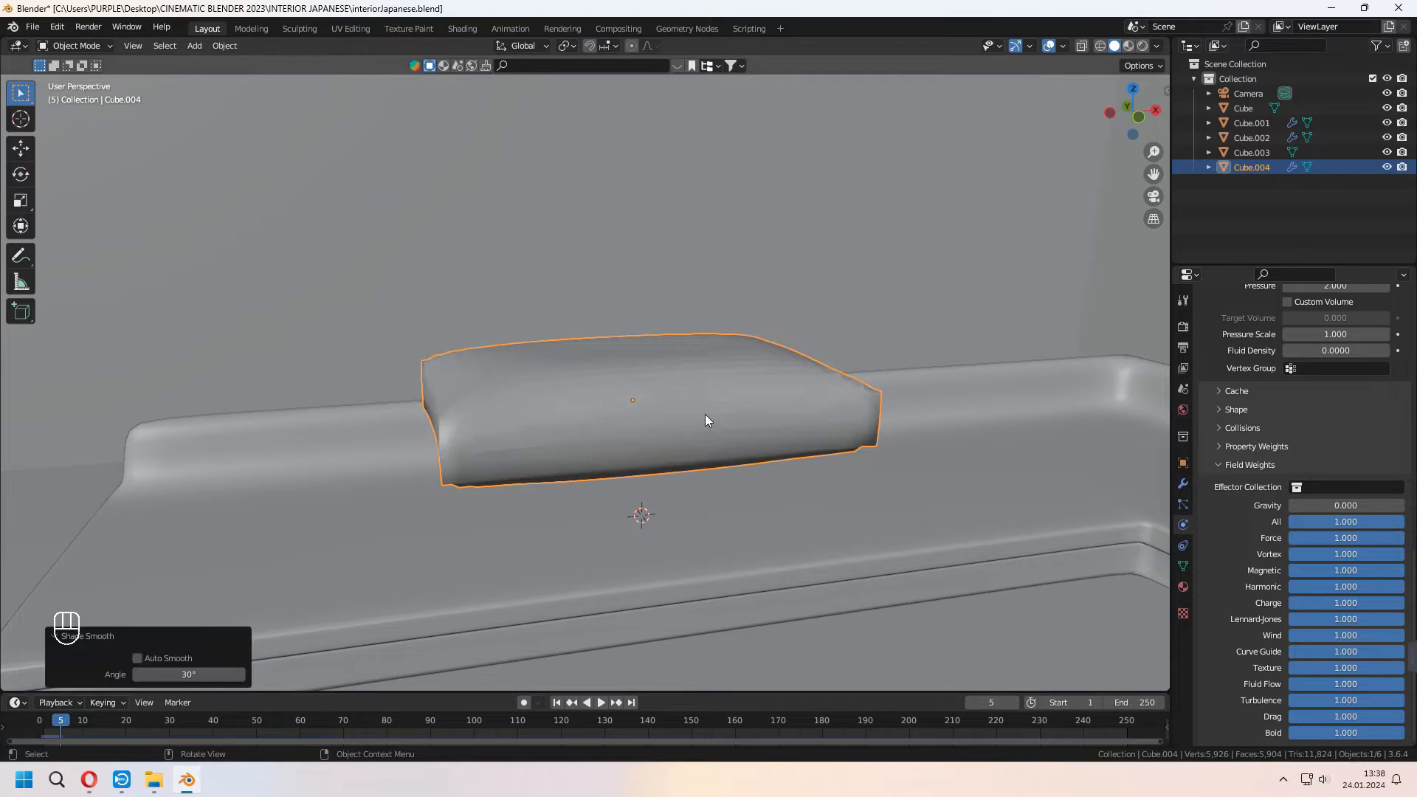
{"action": "left_click_drag", "start_coordinate": [706, 421], "coordinate": [763, 447]}
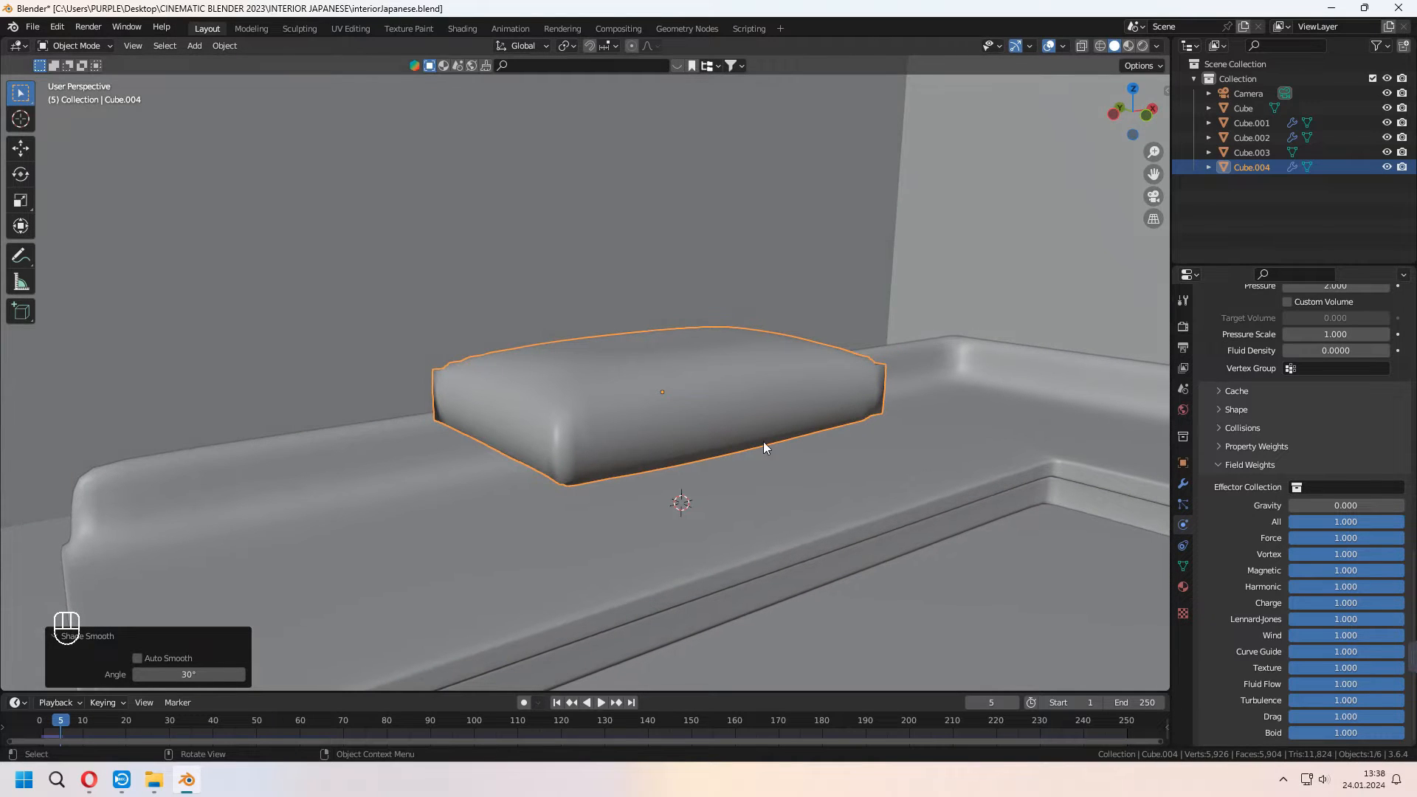
{"action": "left_click", "coordinate": [1366, 349]}
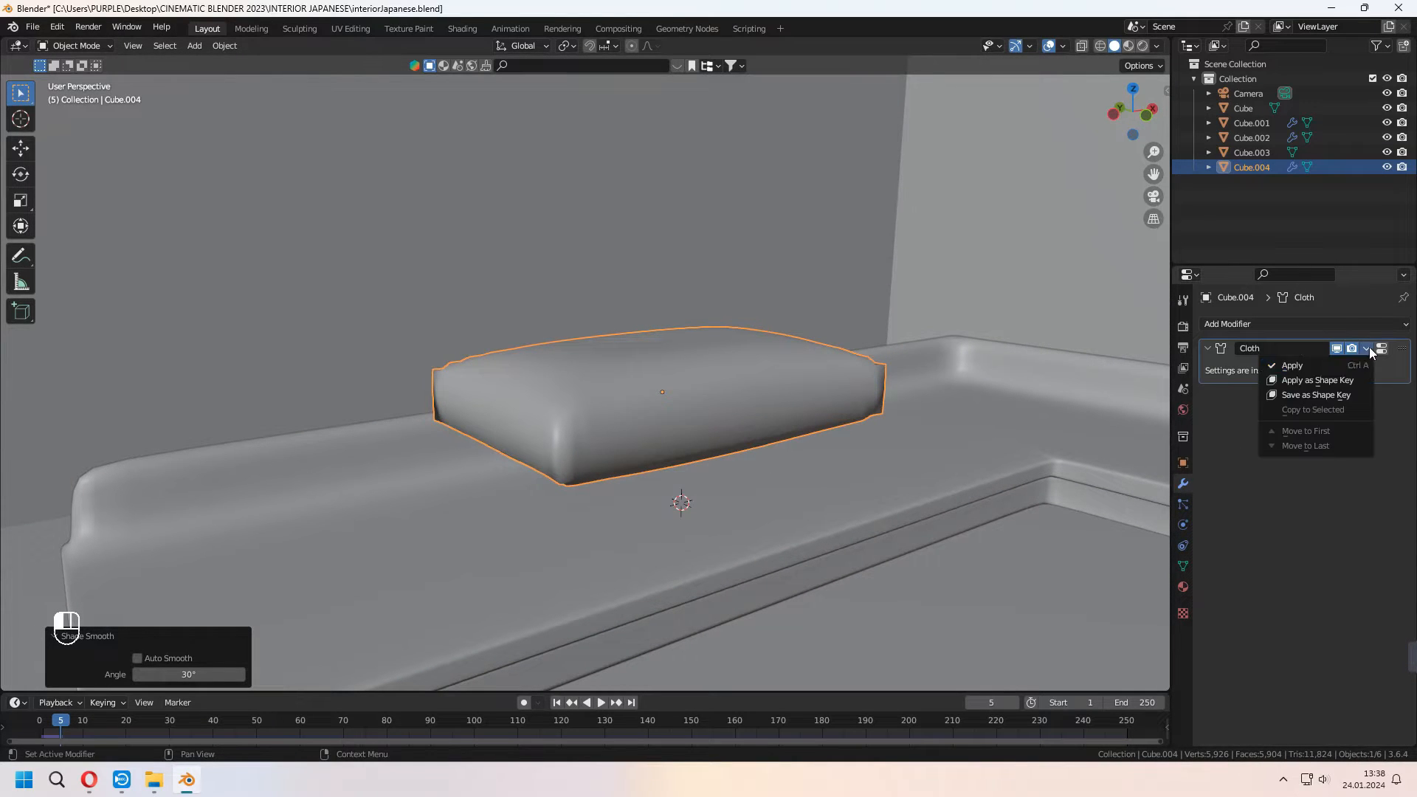
{"action": "left_click", "coordinate": [1394, 349]}
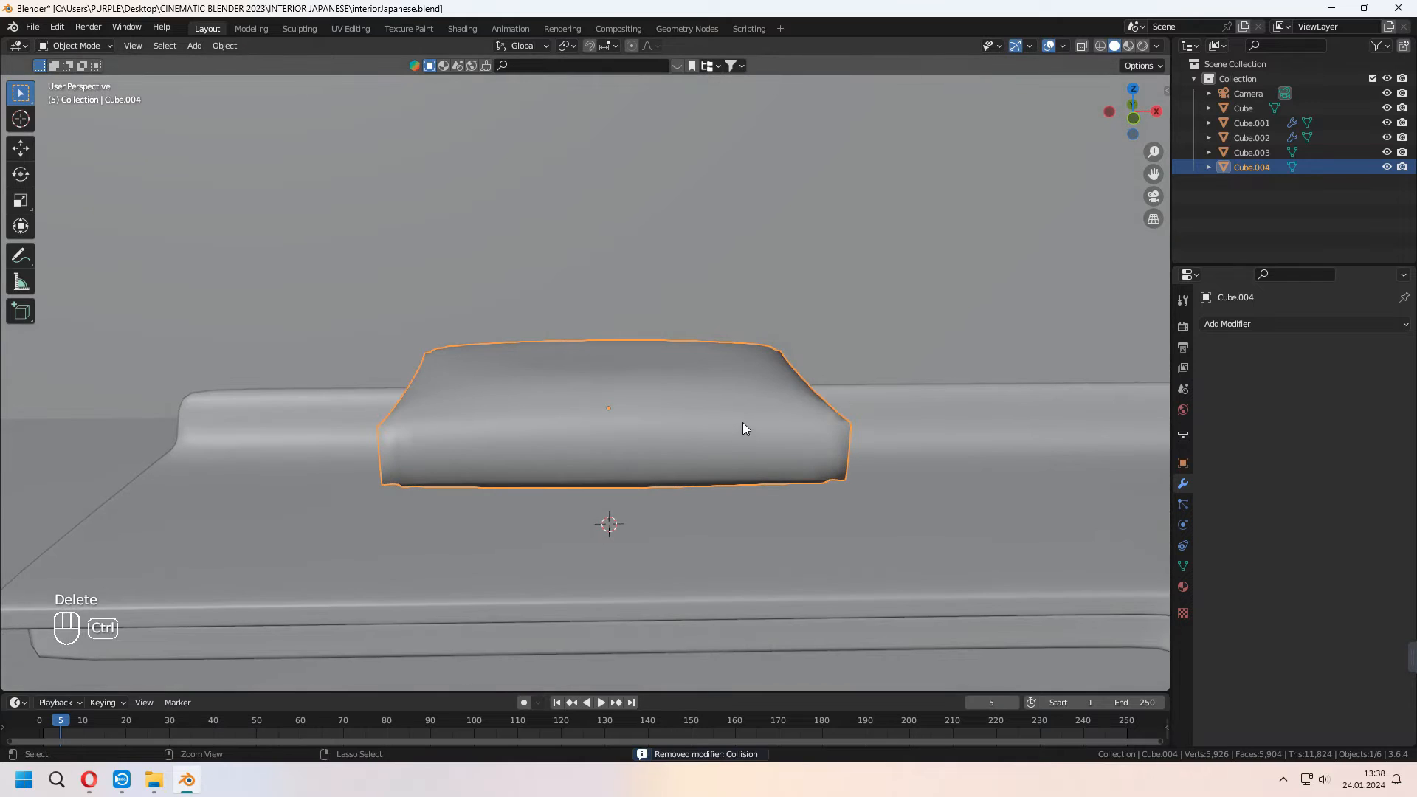
Duplicate cushions along the sofa and scale a small extra cushion
{"action": "key", "text": "ctrl+1"}
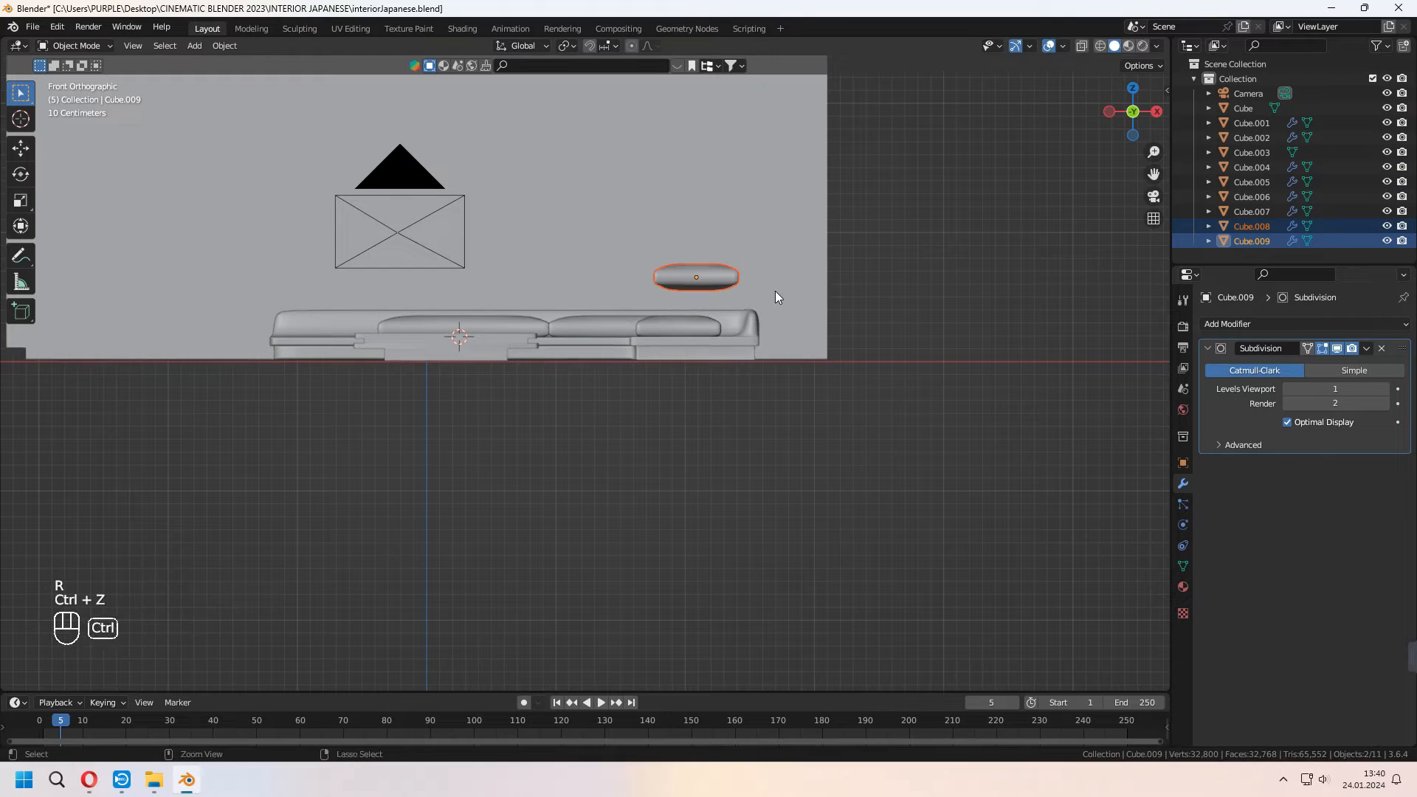
{"action": "key", "text": "s"}
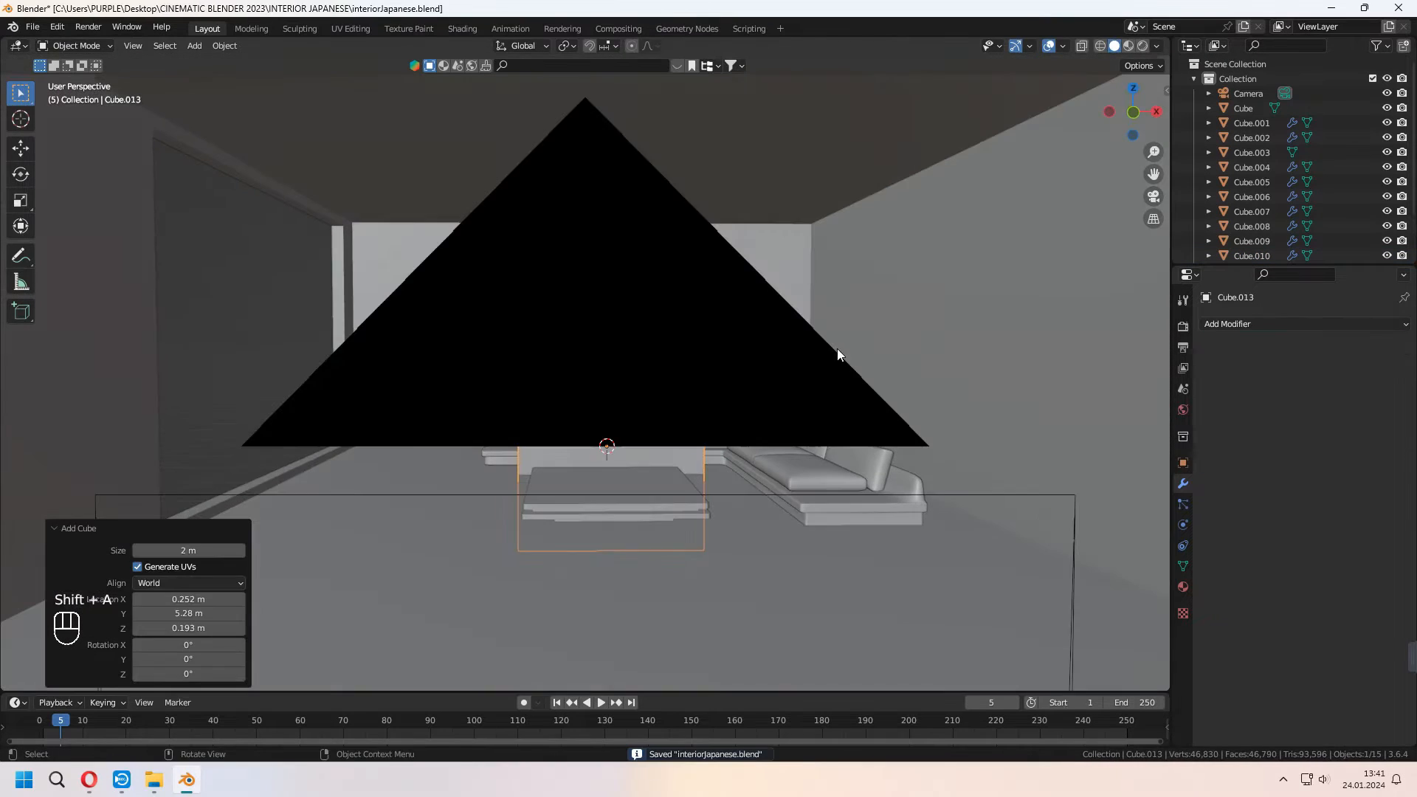
Add a loop-cut cube and give it Cloth physics with pressure and zero gravity
{"action": "left_click", "coordinate": [558, 702]}
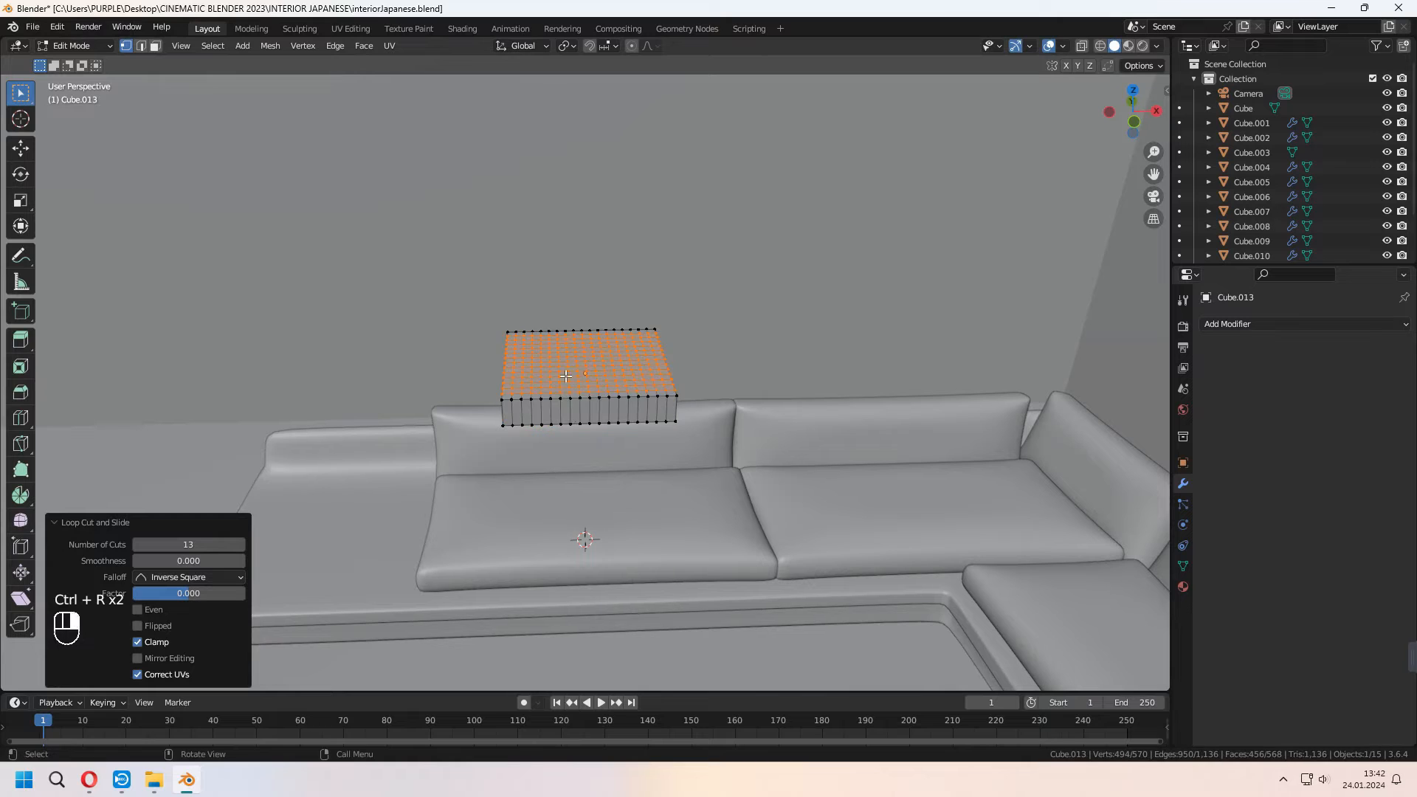
{"action": "key", "text": "Tab"}
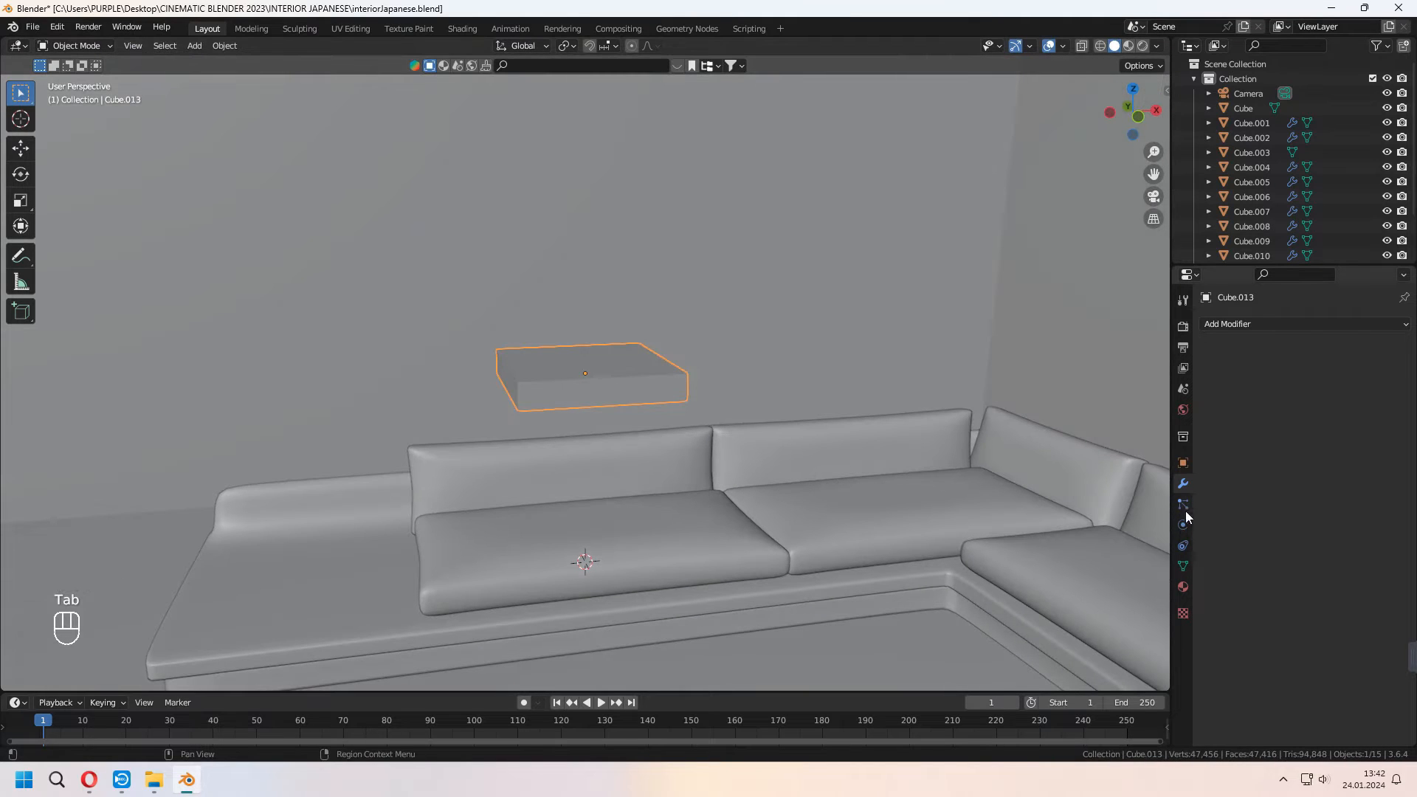
{"action": "left_click", "coordinate": [1230, 499]}
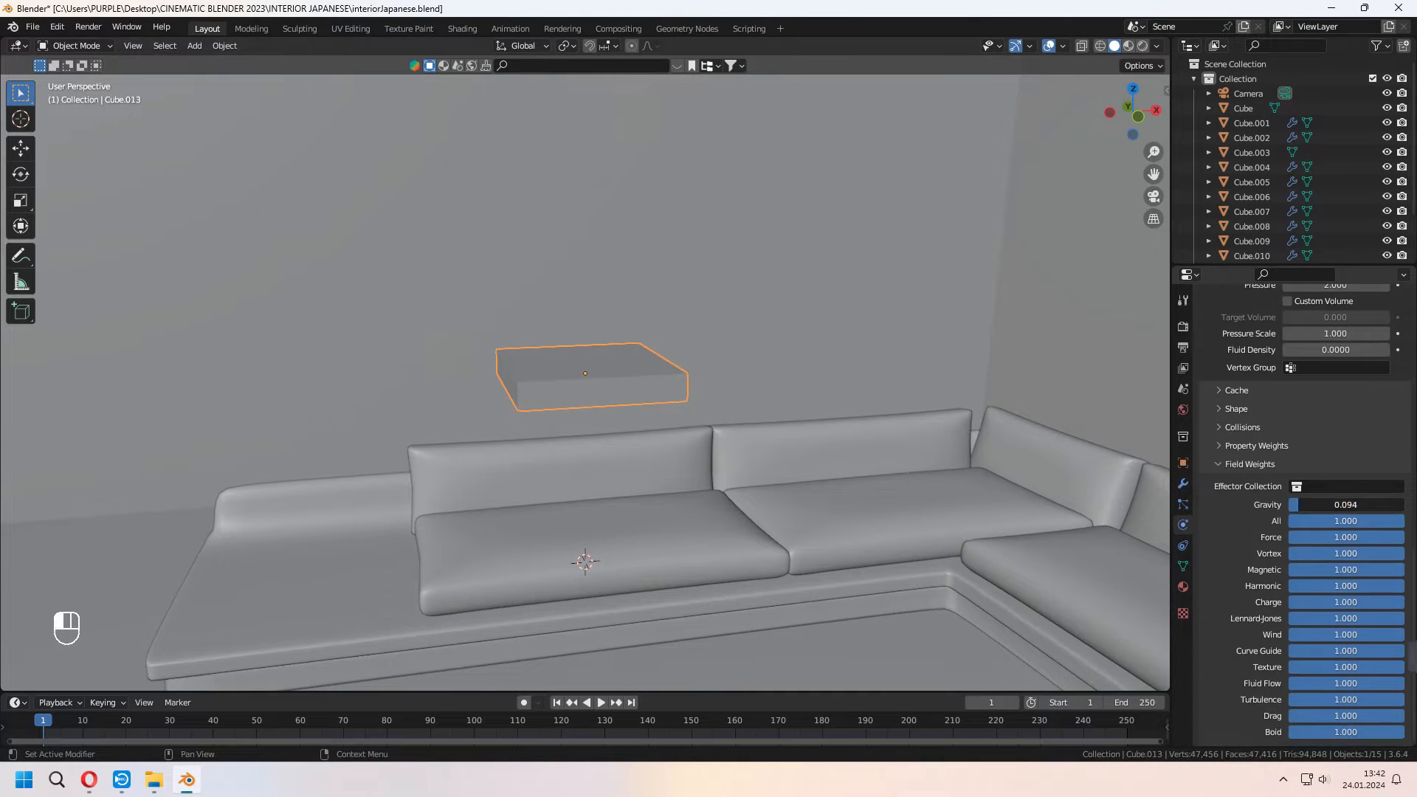
Play the simulation to inflate the pillow and rotate it onto the sofa's left end
{"action": "key", "text": "space"}
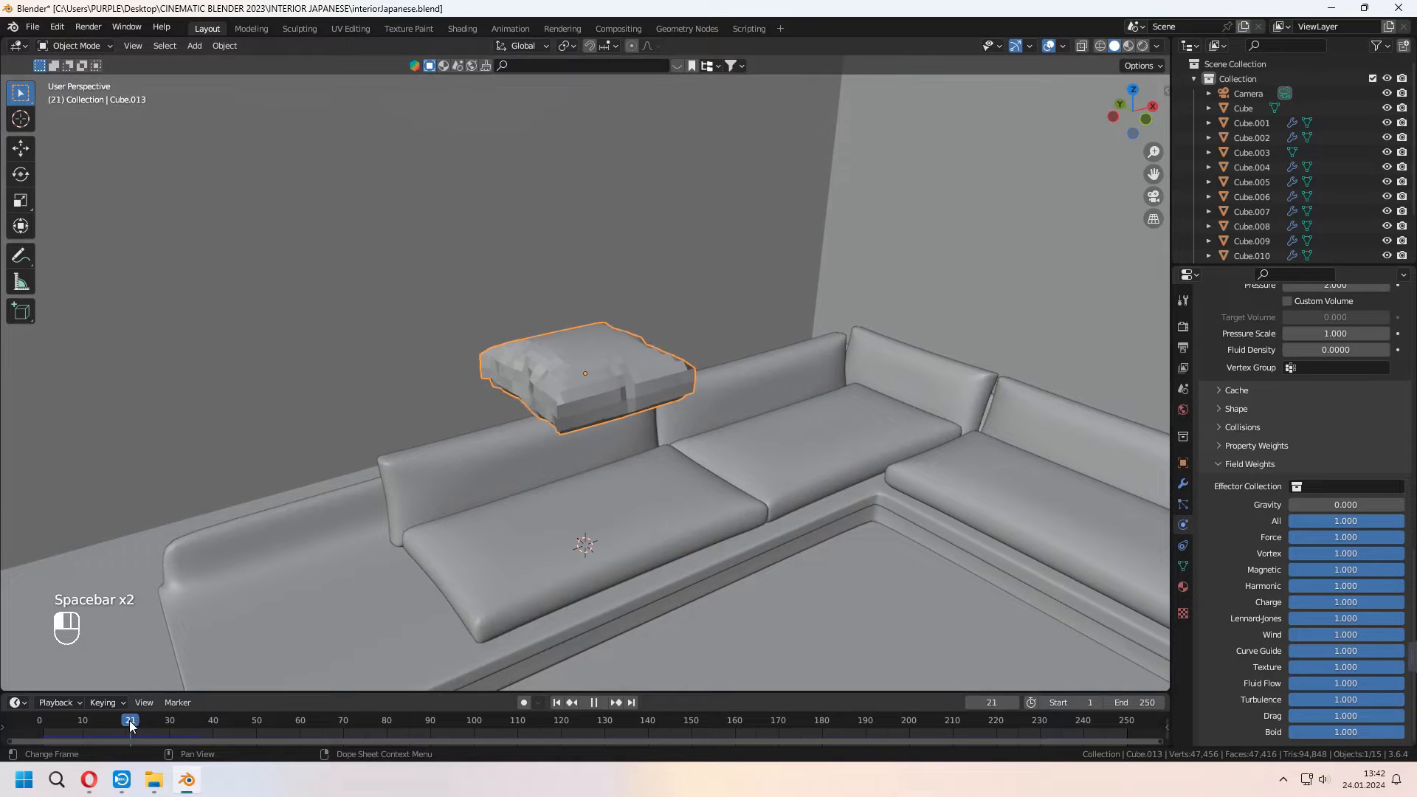
{"action": "key", "text": "space"}
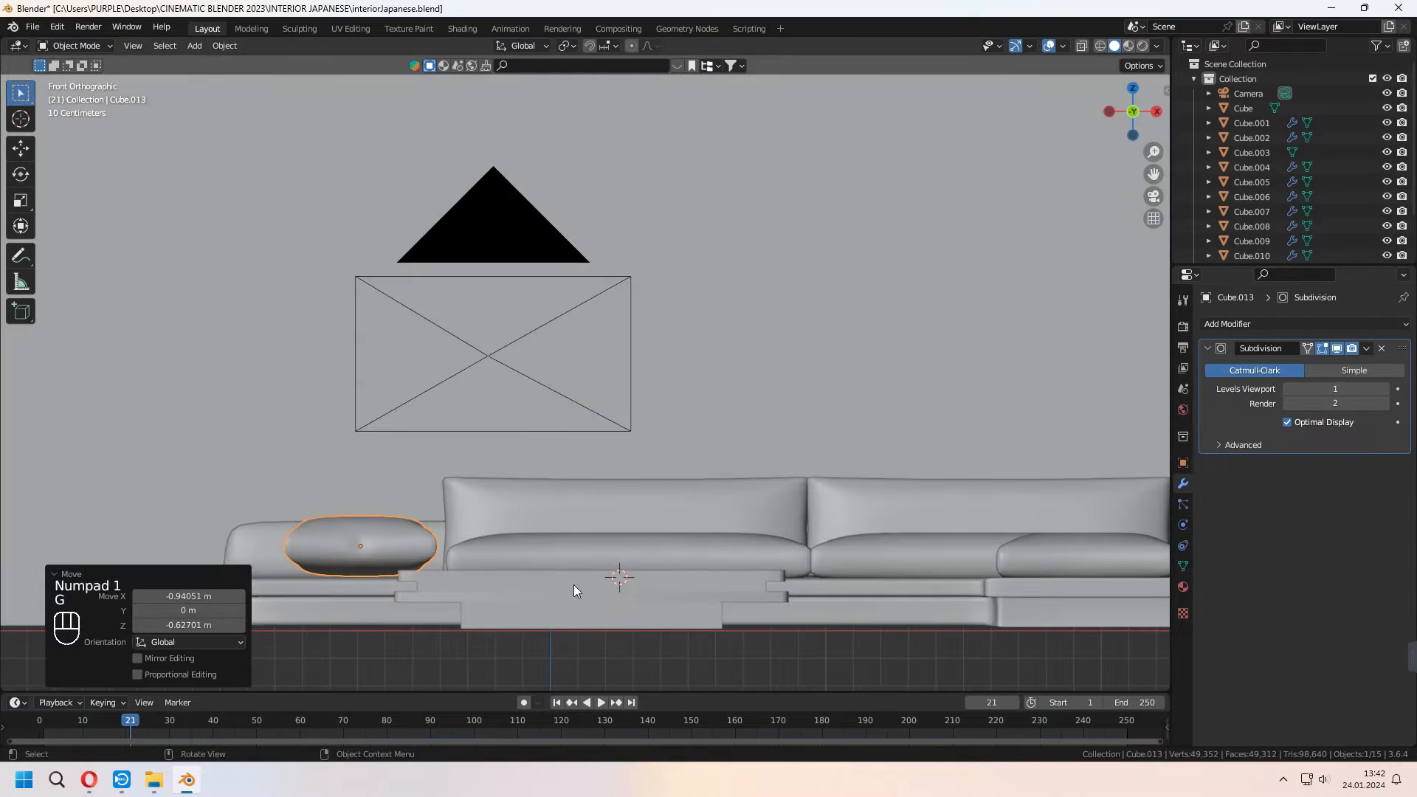
{"action": "key", "text": "r"}
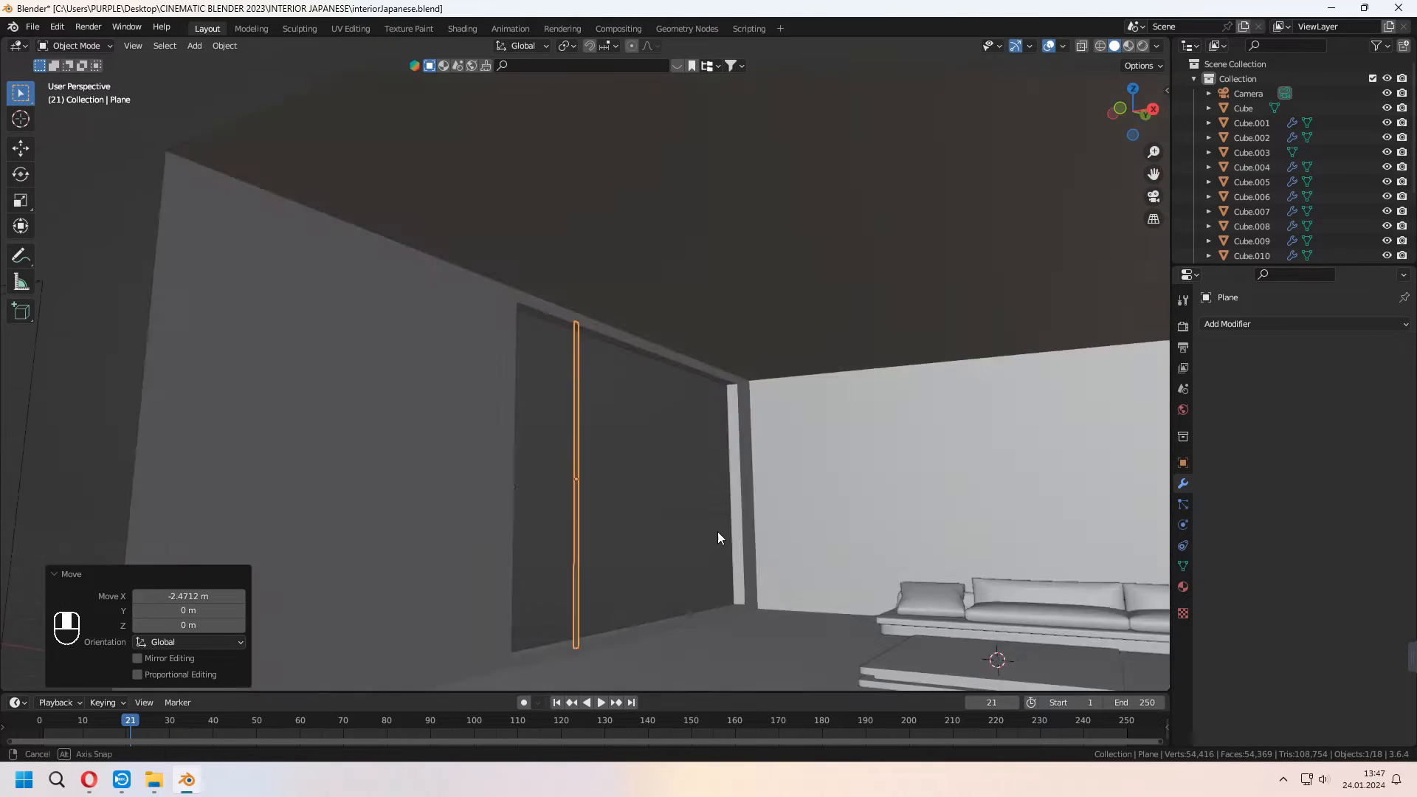
Place thin slats against the walls, duplicate them, and raise a beam to the ceiling
{"action": "left_click_drag", "start_coordinate": [719, 537], "coordinate": [772, 436]}
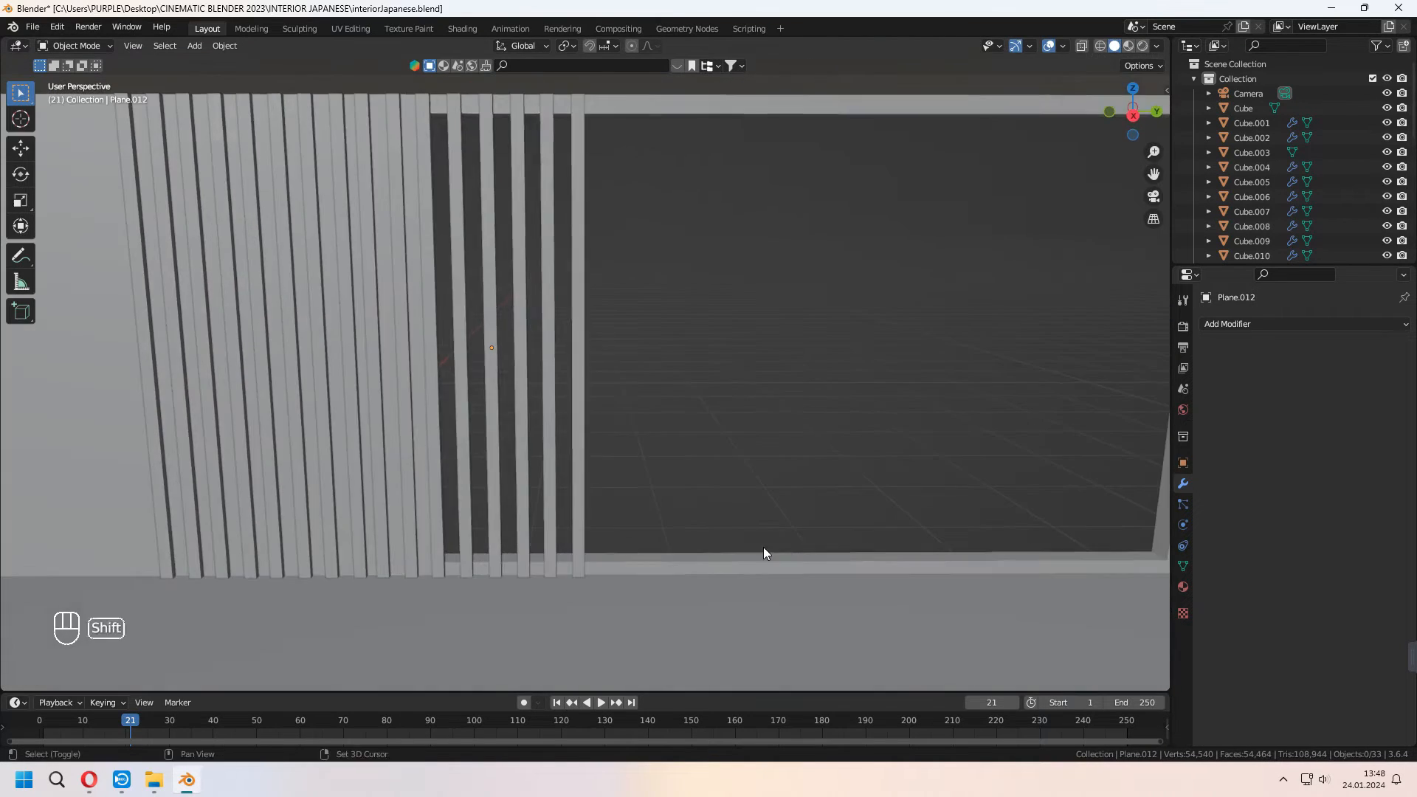
{"action": "key", "text": "shift+d"}
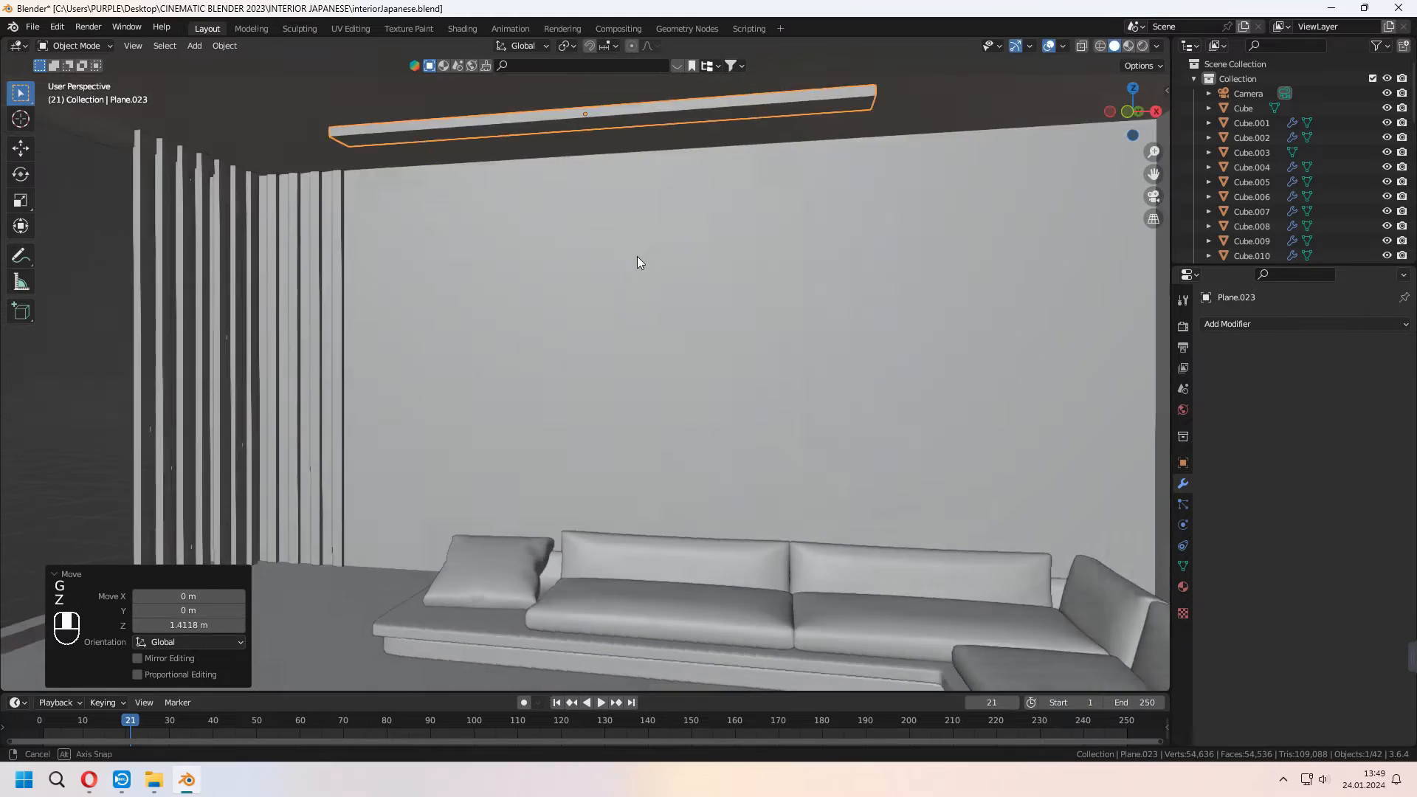
{"action": "key", "text": "KP_0"}
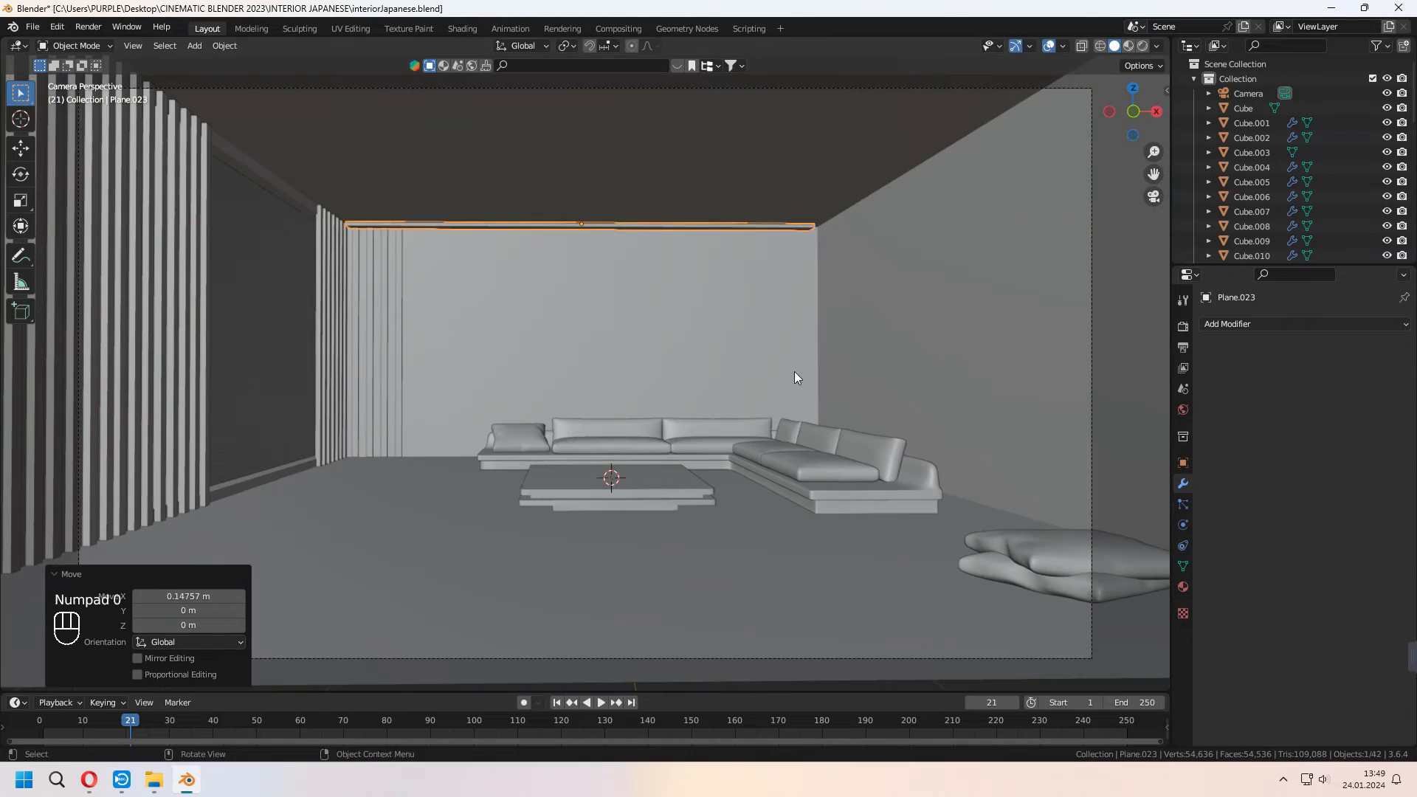
{"action": "key", "text": "a"}
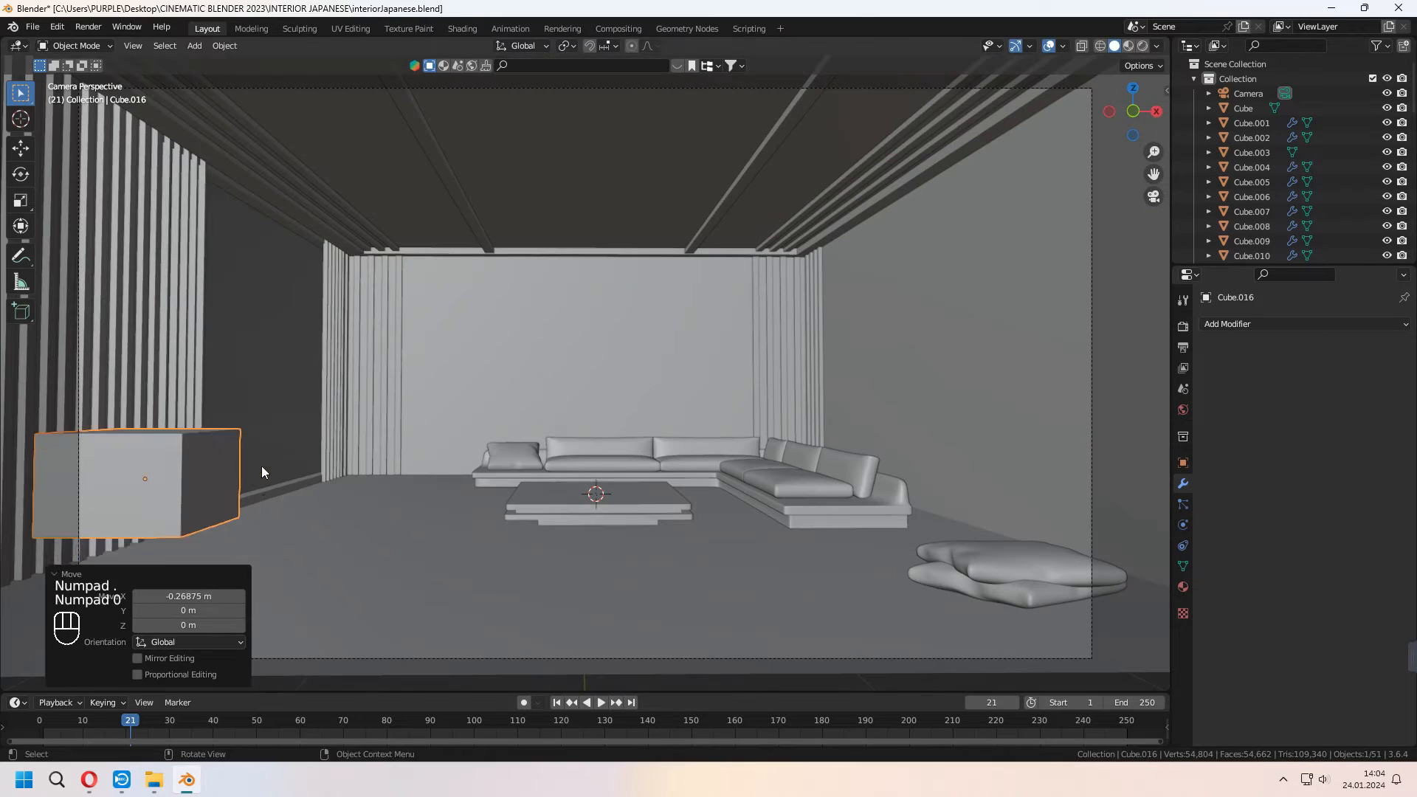
Extrude and duplicate faces of the long box into shelf compartments and dividers
{"action": "key", "text": "Tab"}
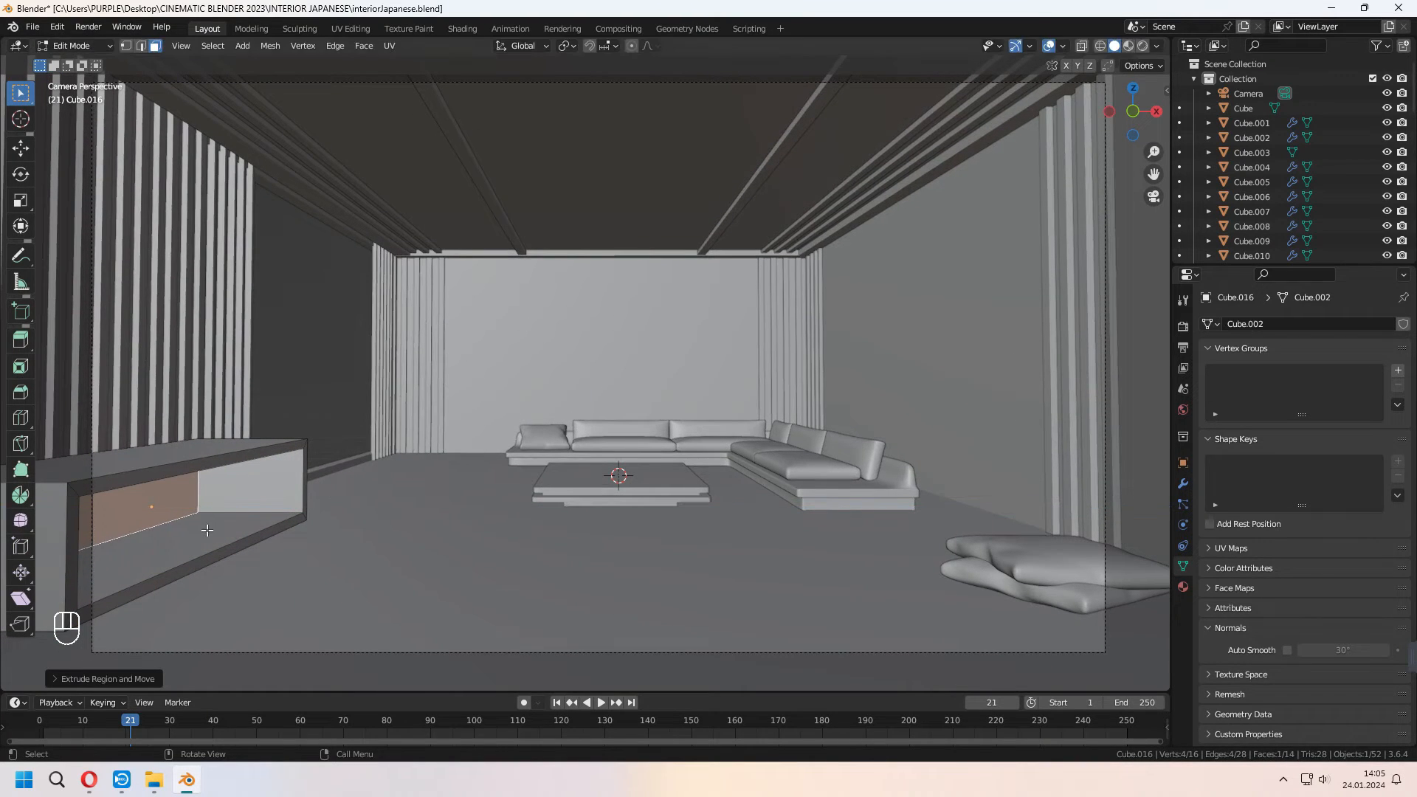
{"action": "key", "text": "Tab"}
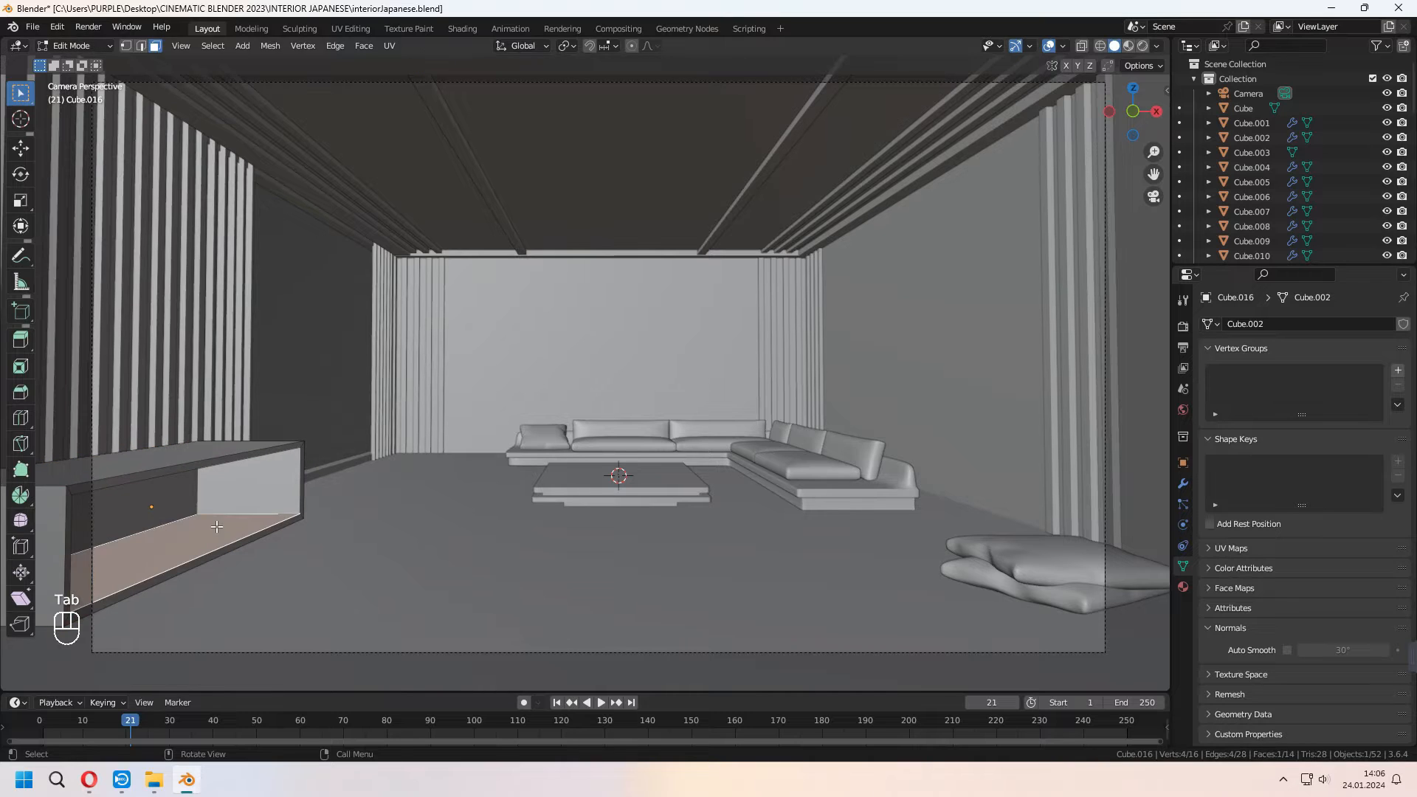
{"action": "key", "text": "shift+d"}
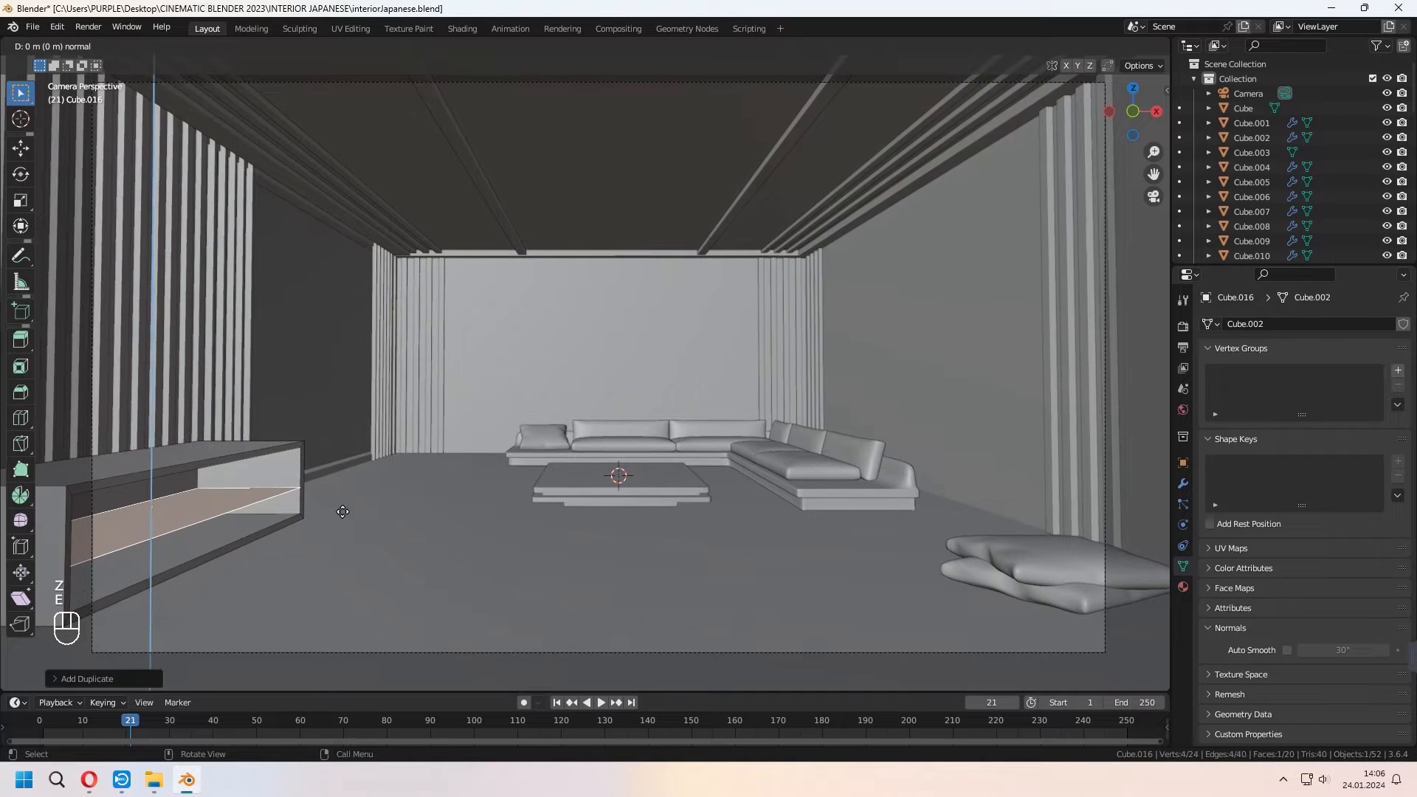
{"action": "key", "text": "Tab"}
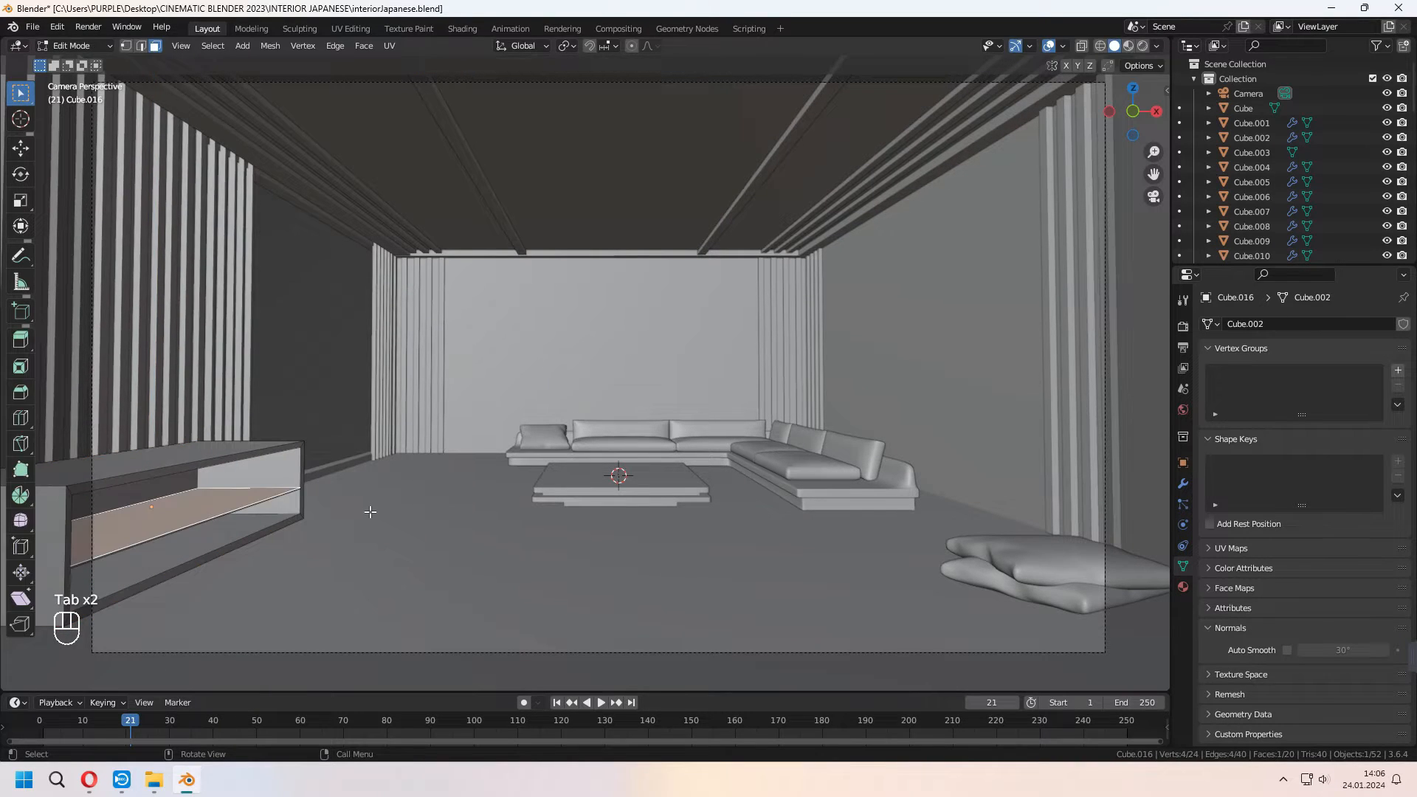
{"action": "key", "text": "r"}
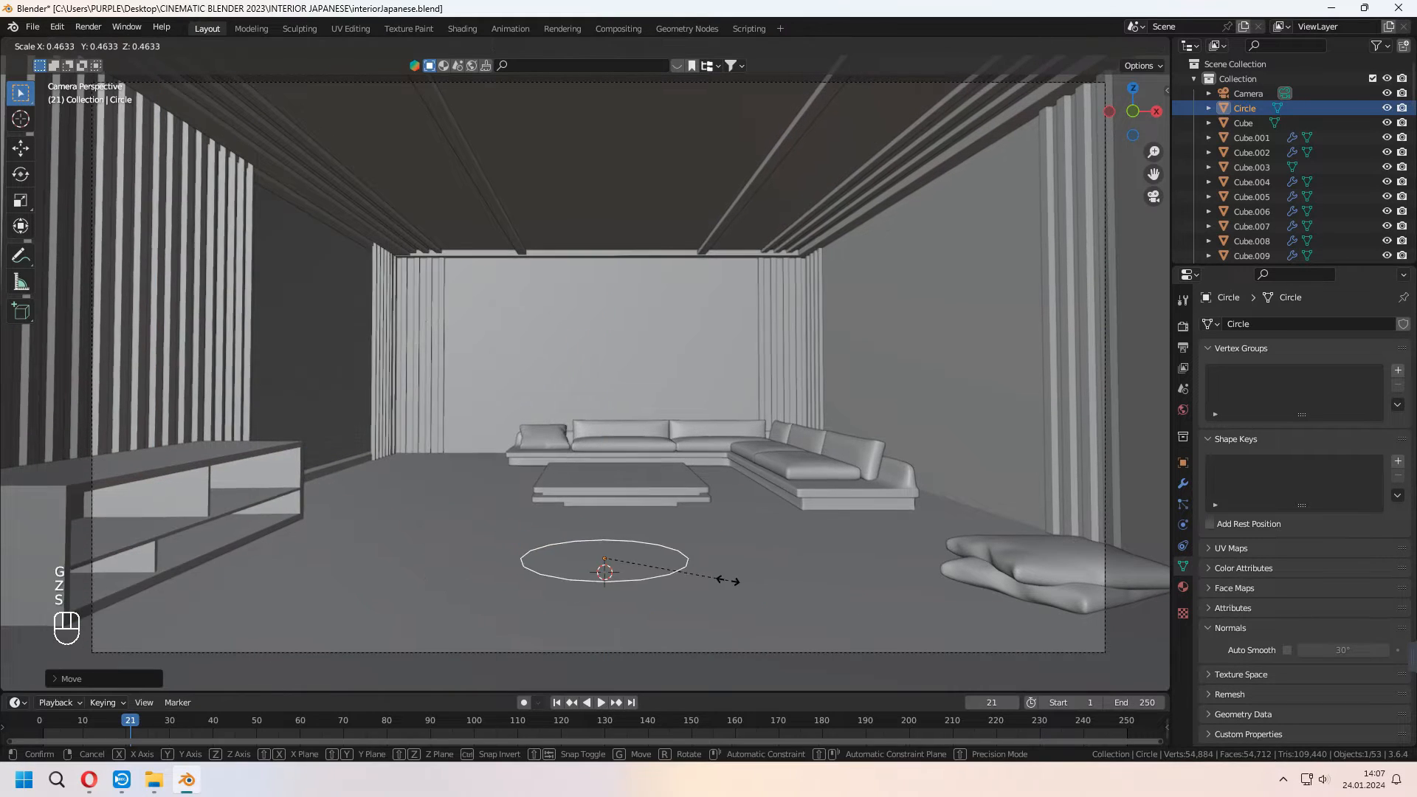
Deselect every other vertex of the circle, scale them and add a subdivision modifier
{"action": "key", "text": "Tab"}
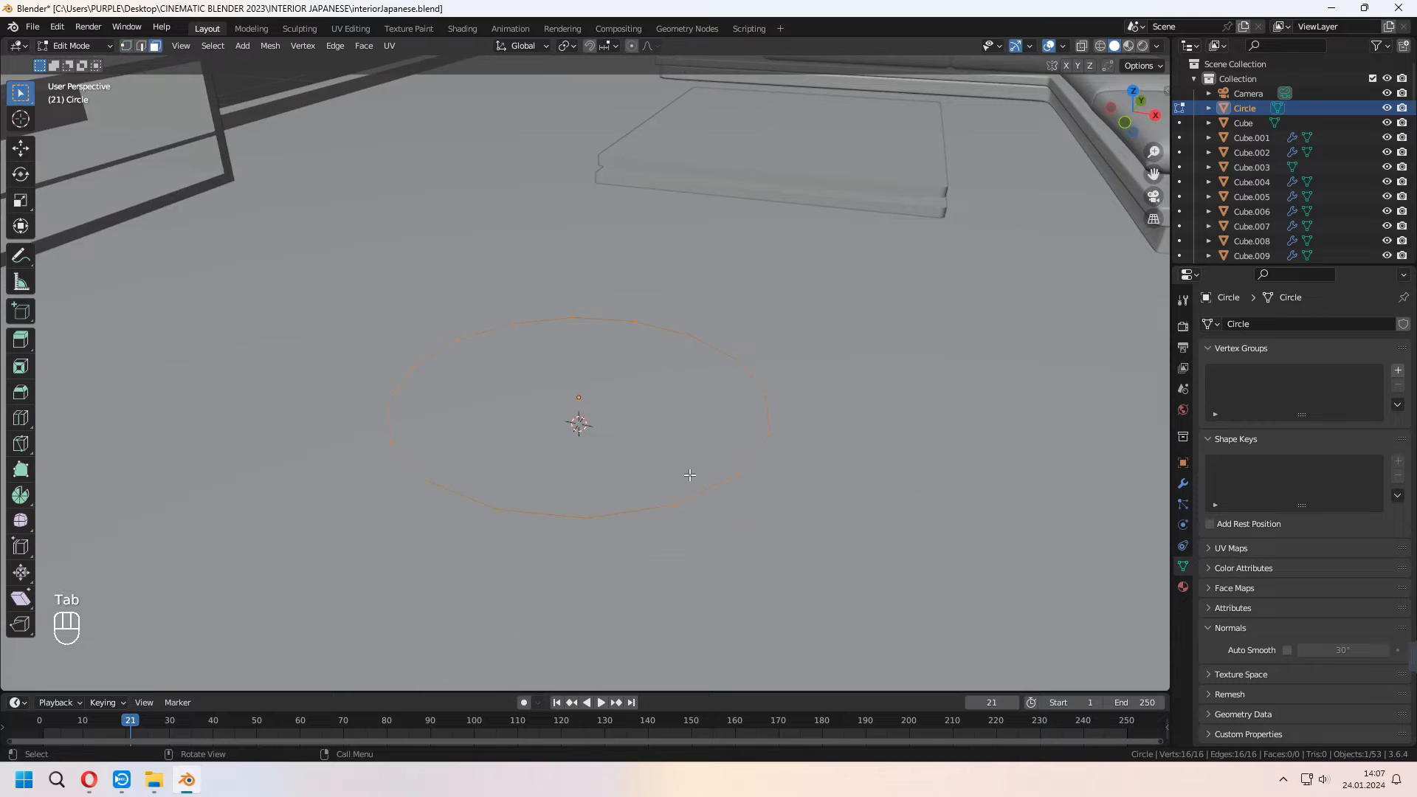
{"action": "left_click", "coordinate": [211, 46]}
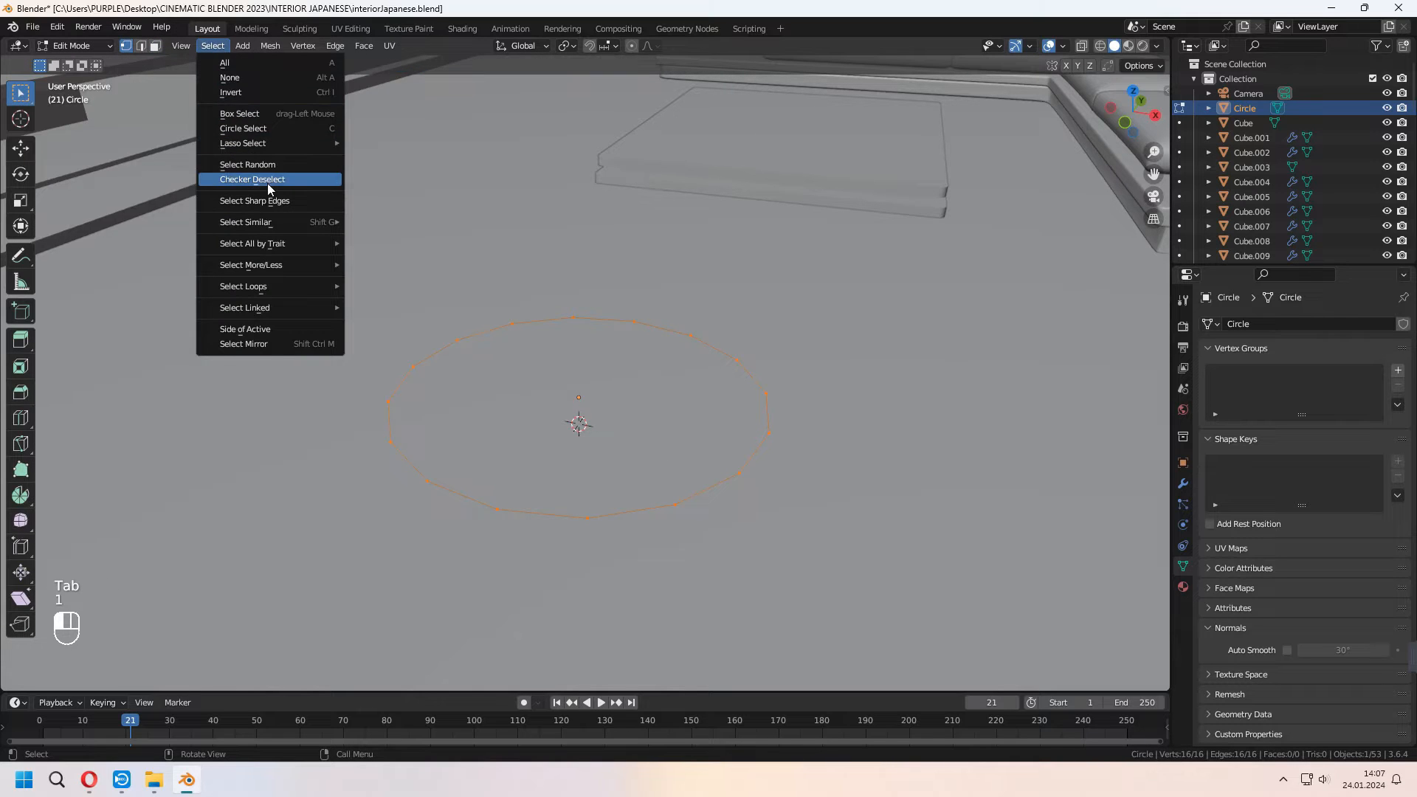
{"action": "left_click", "coordinate": [252, 178]}
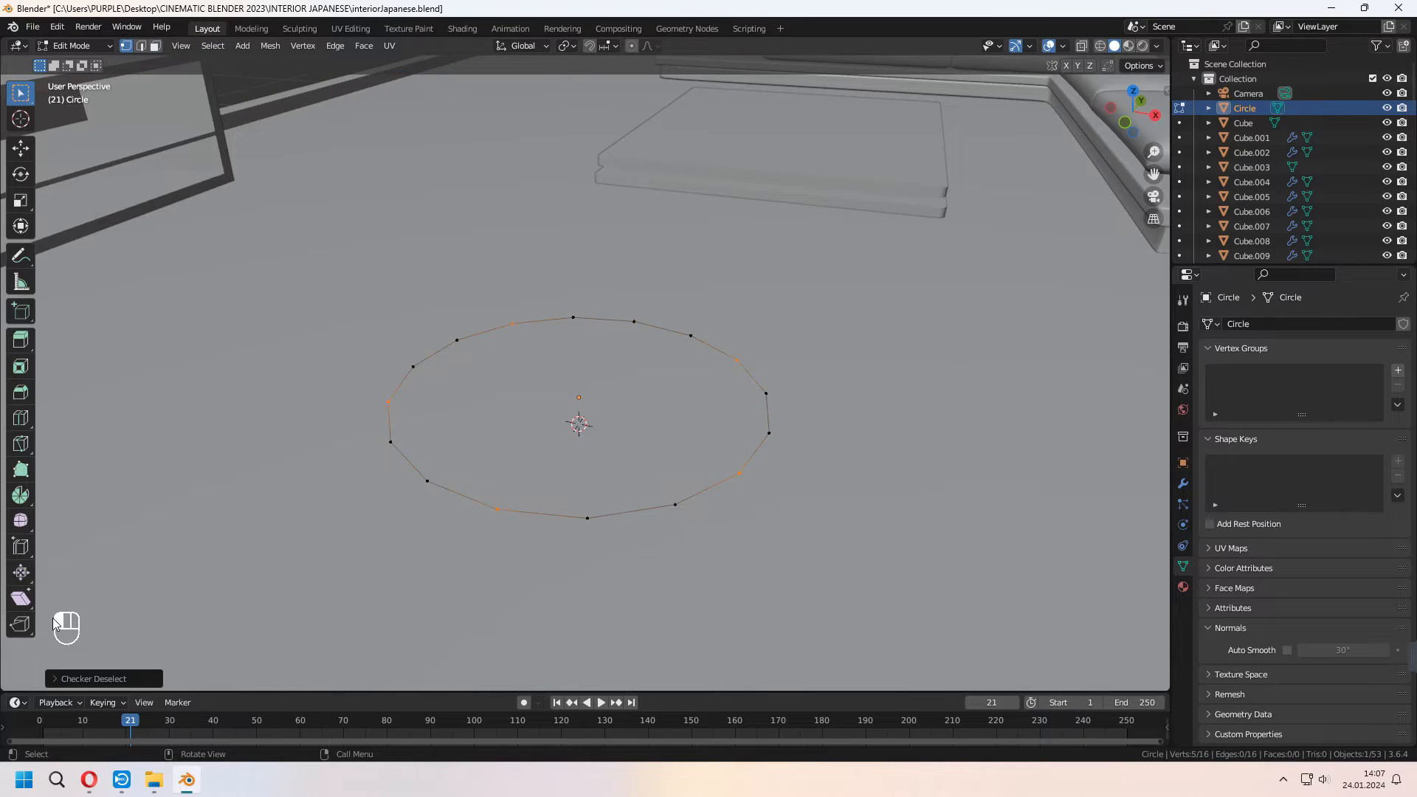
{"action": "key", "text": "s"}
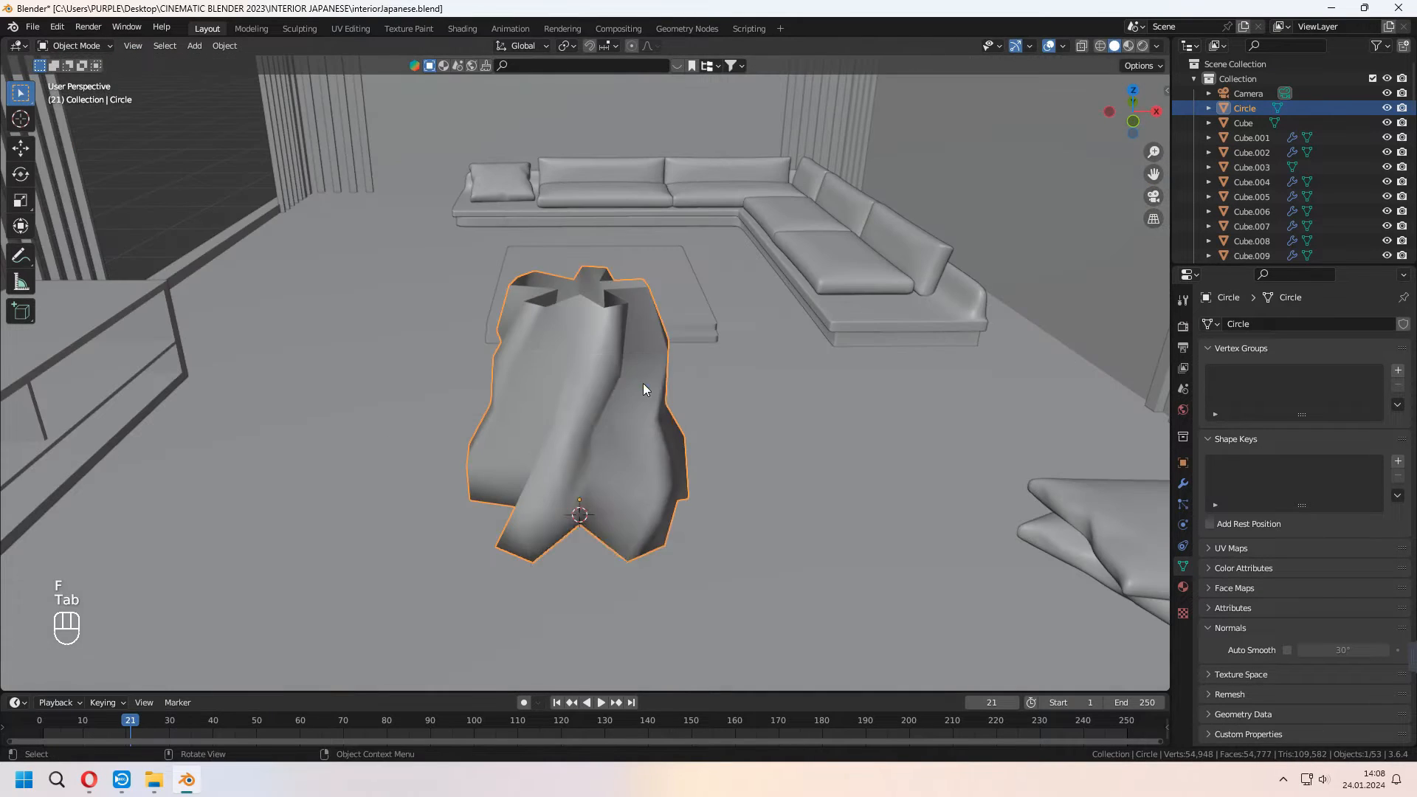
{"action": "key", "text": "ctrl+1"}
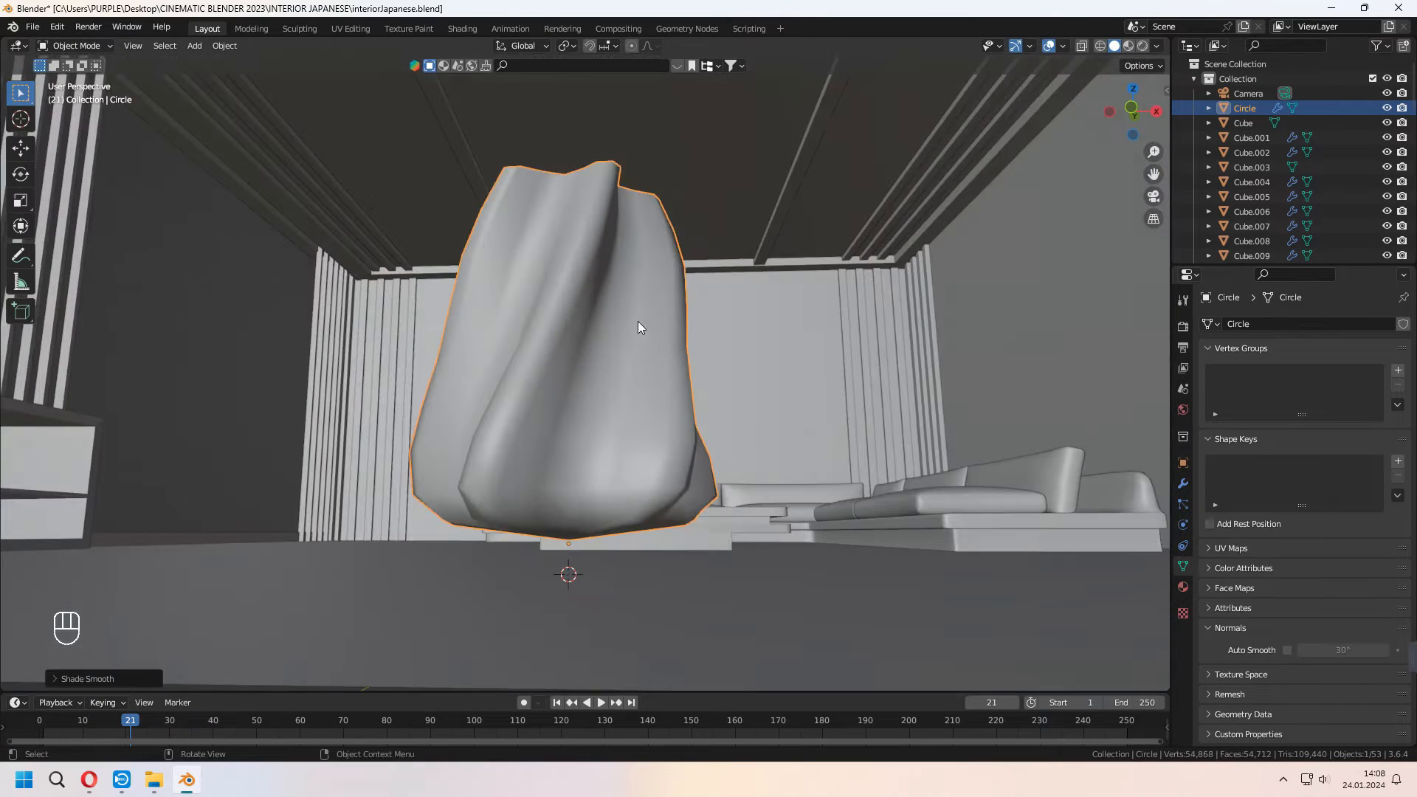
Scale the draped cloth mesh down along Z into a low rumpled shape
{"action": "key", "text": "Tab"}
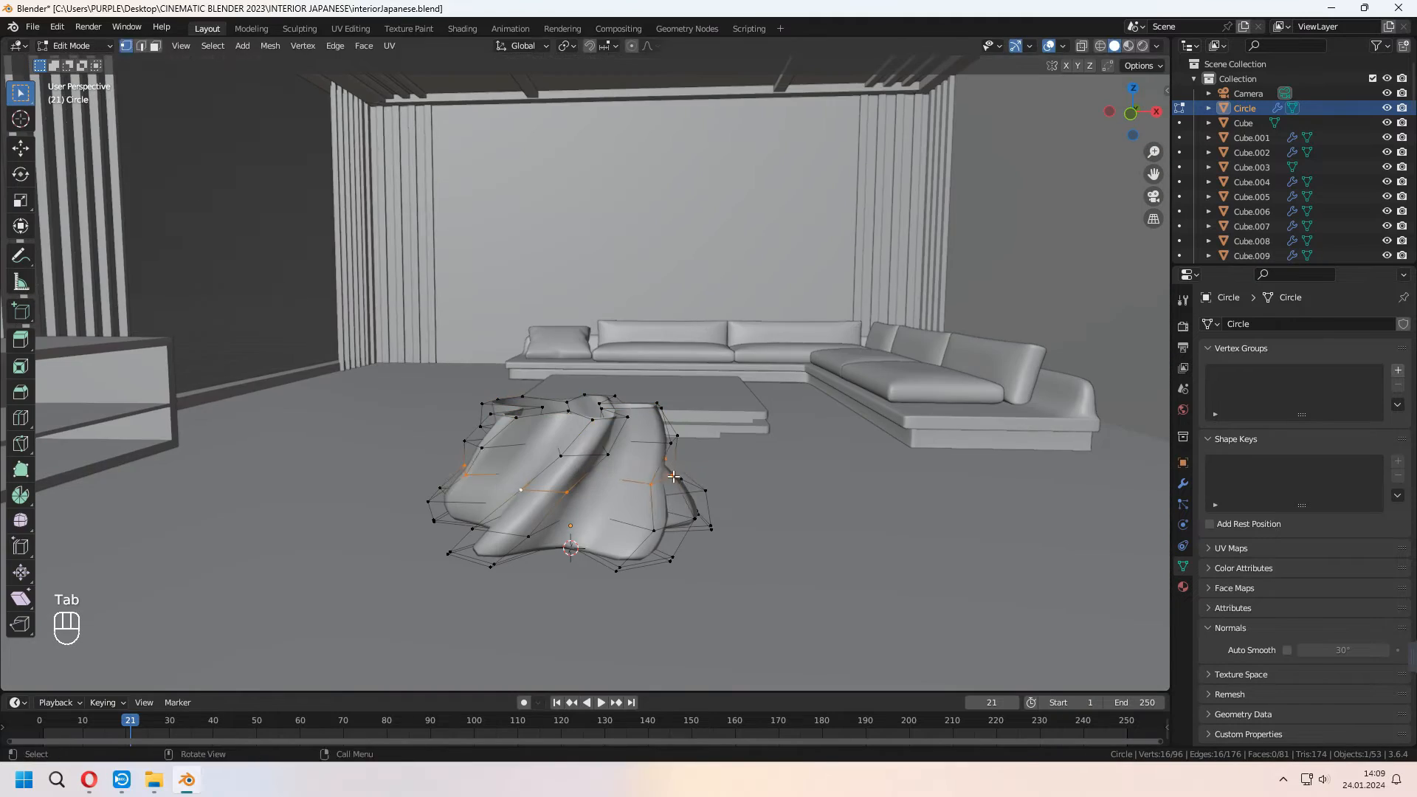
{"action": "key", "text": "Tab"}
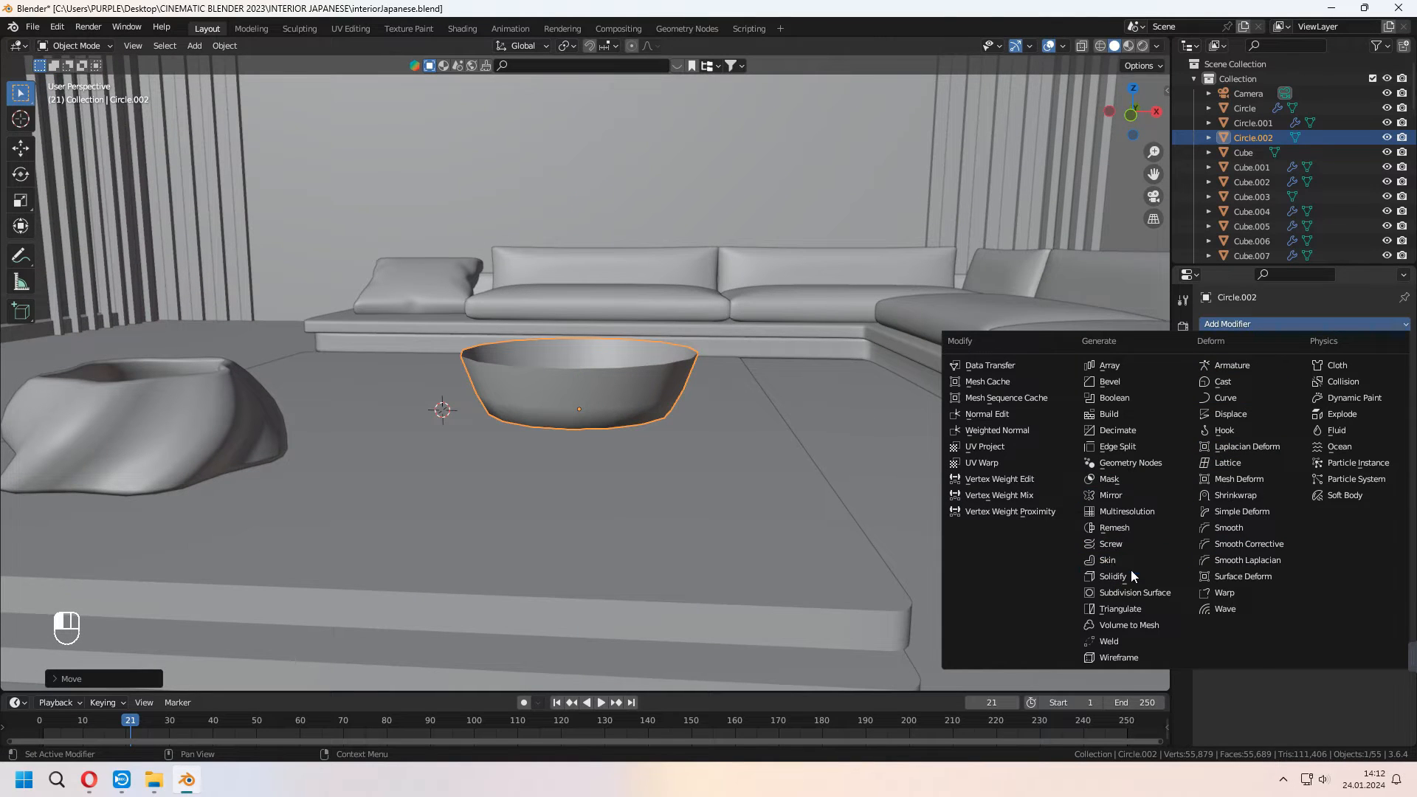
Add a Solidify modifier to Circle.002, set it on the table and delete unwanted faces
{"action": "left_click", "coordinate": [1111, 577]}
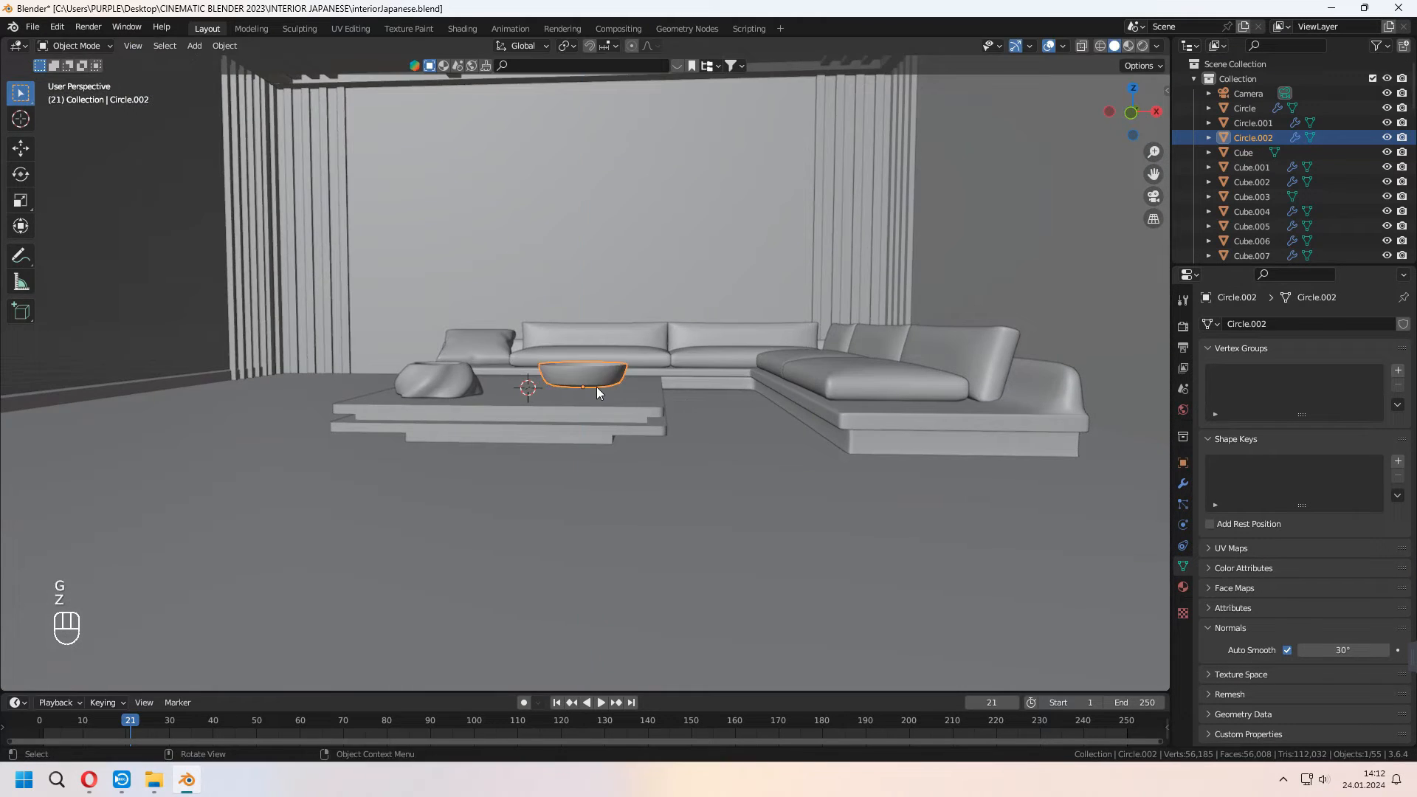
{"action": "key", "text": "x"}
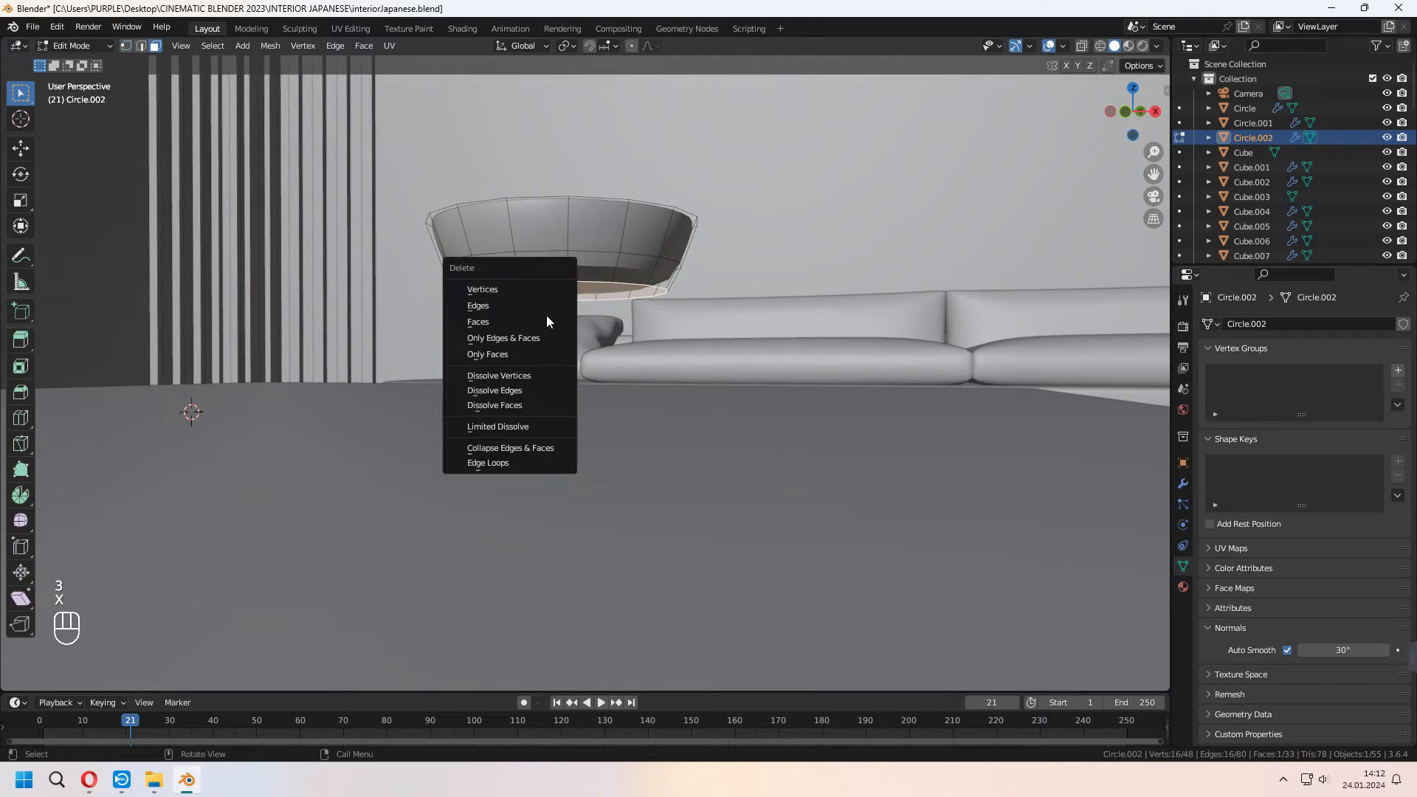
{"action": "key", "text": "s"}
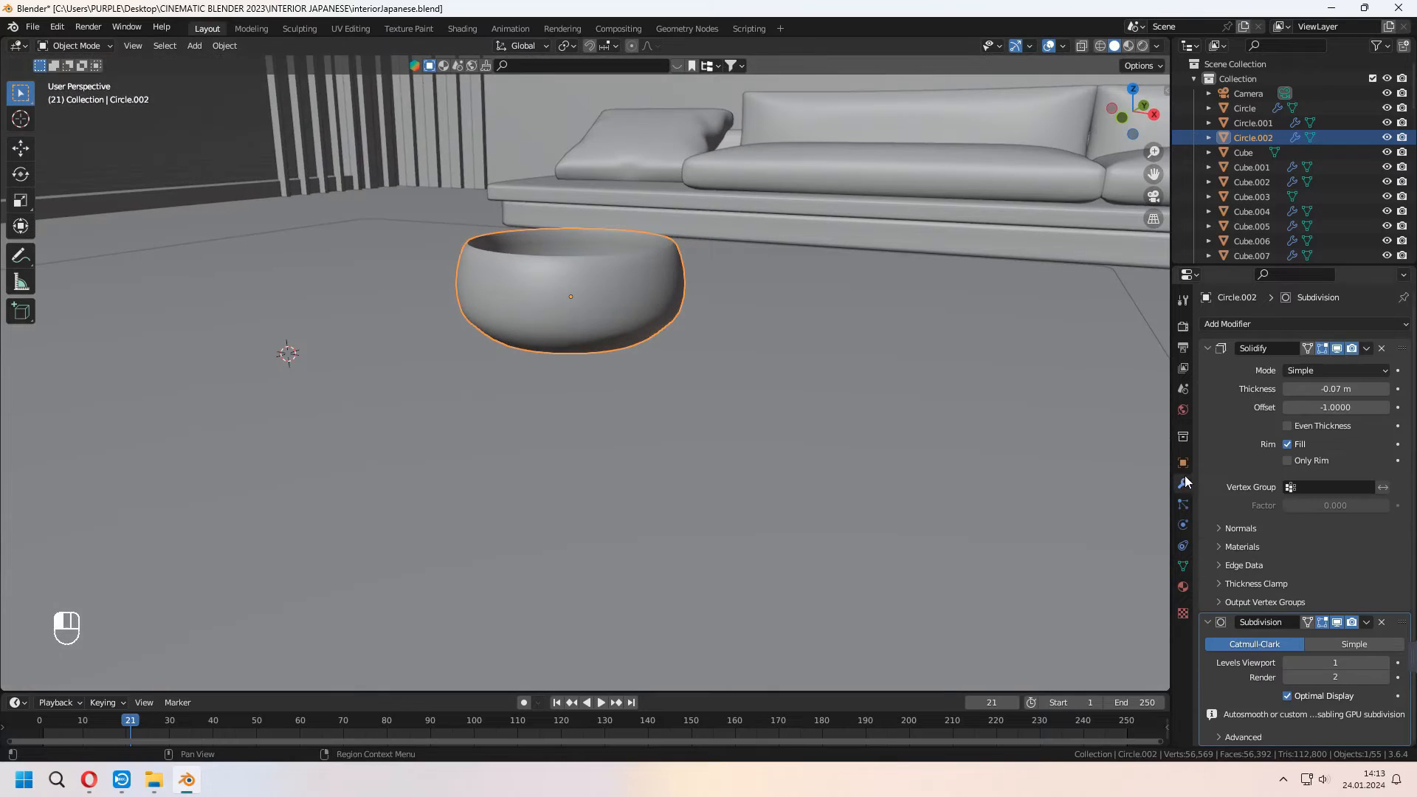
Separate a duplicated ring as a teacup, extrude its curved handle, and rescale Circle.002
{"action": "key", "text": "Tab"}
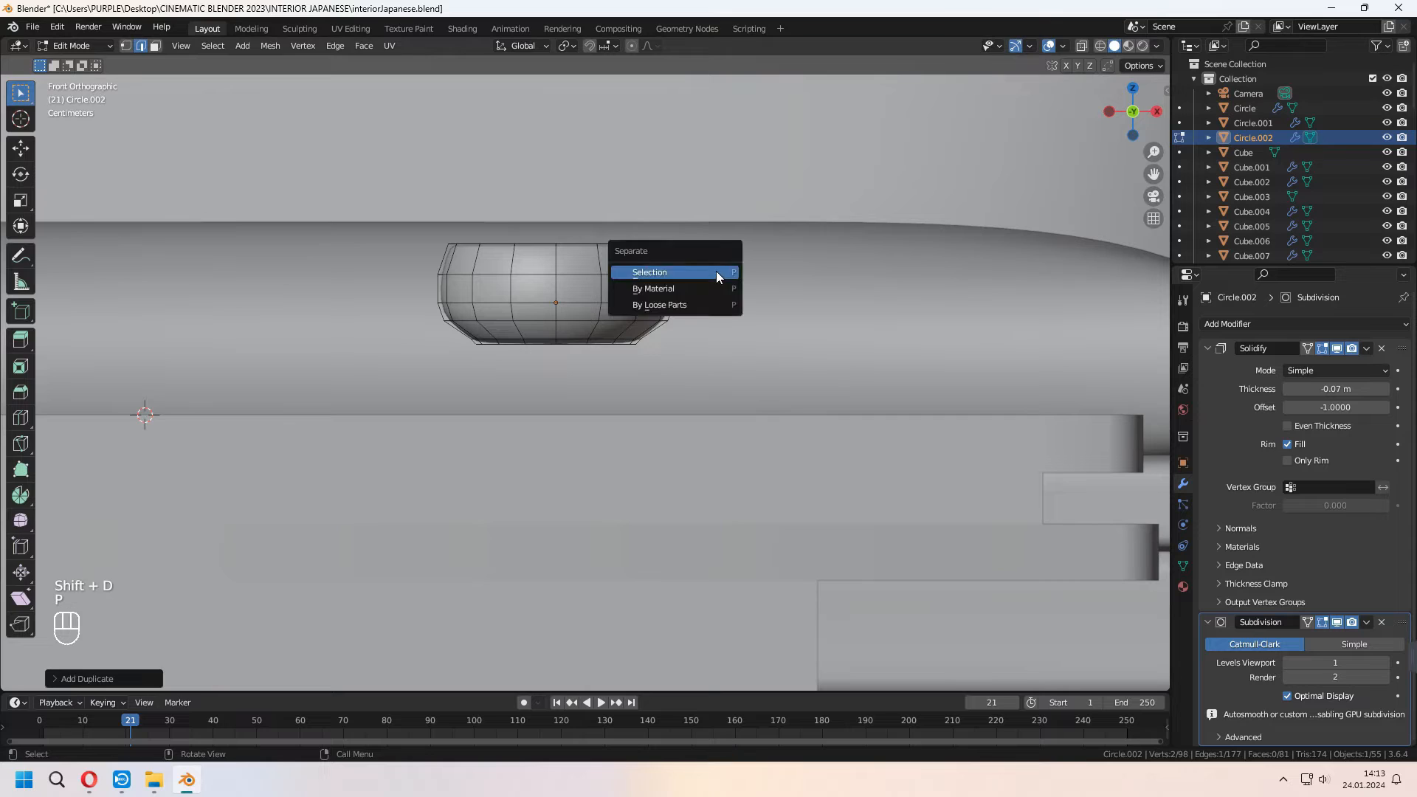
{"action": "left_click", "coordinate": [650, 272]}
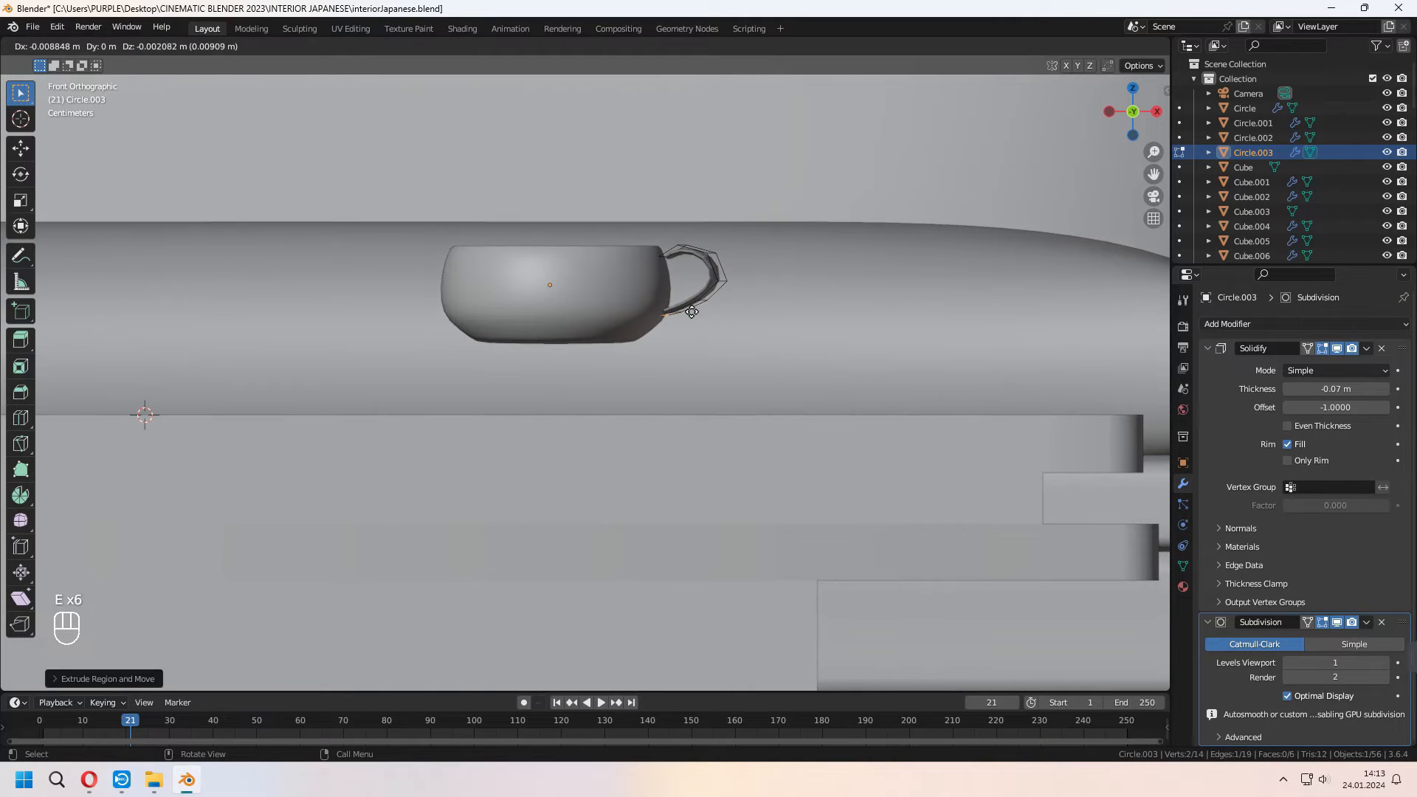
{"action": "key", "text": "Tab"}
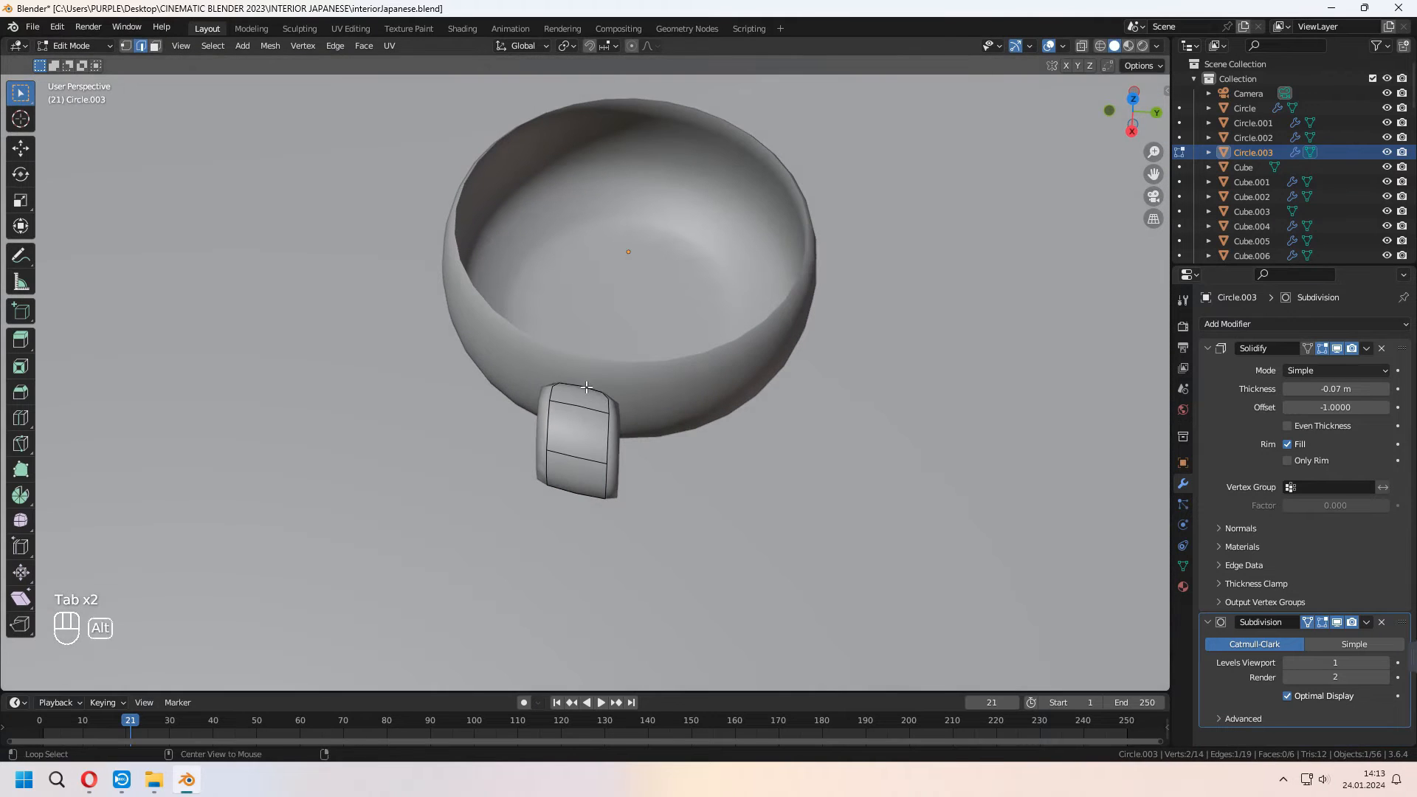
{"action": "key", "text": "r"}
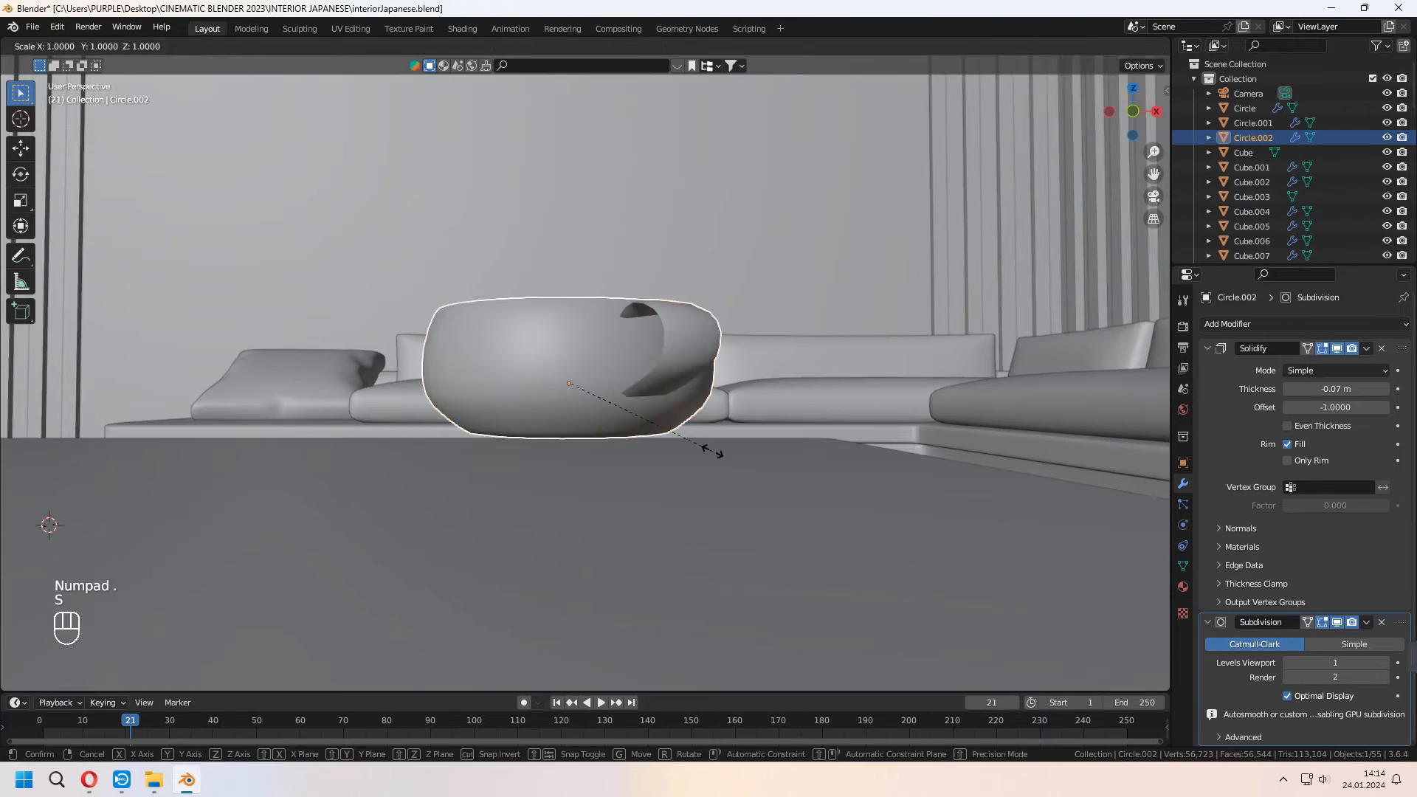
{"action": "key", "text": "KP_0"}
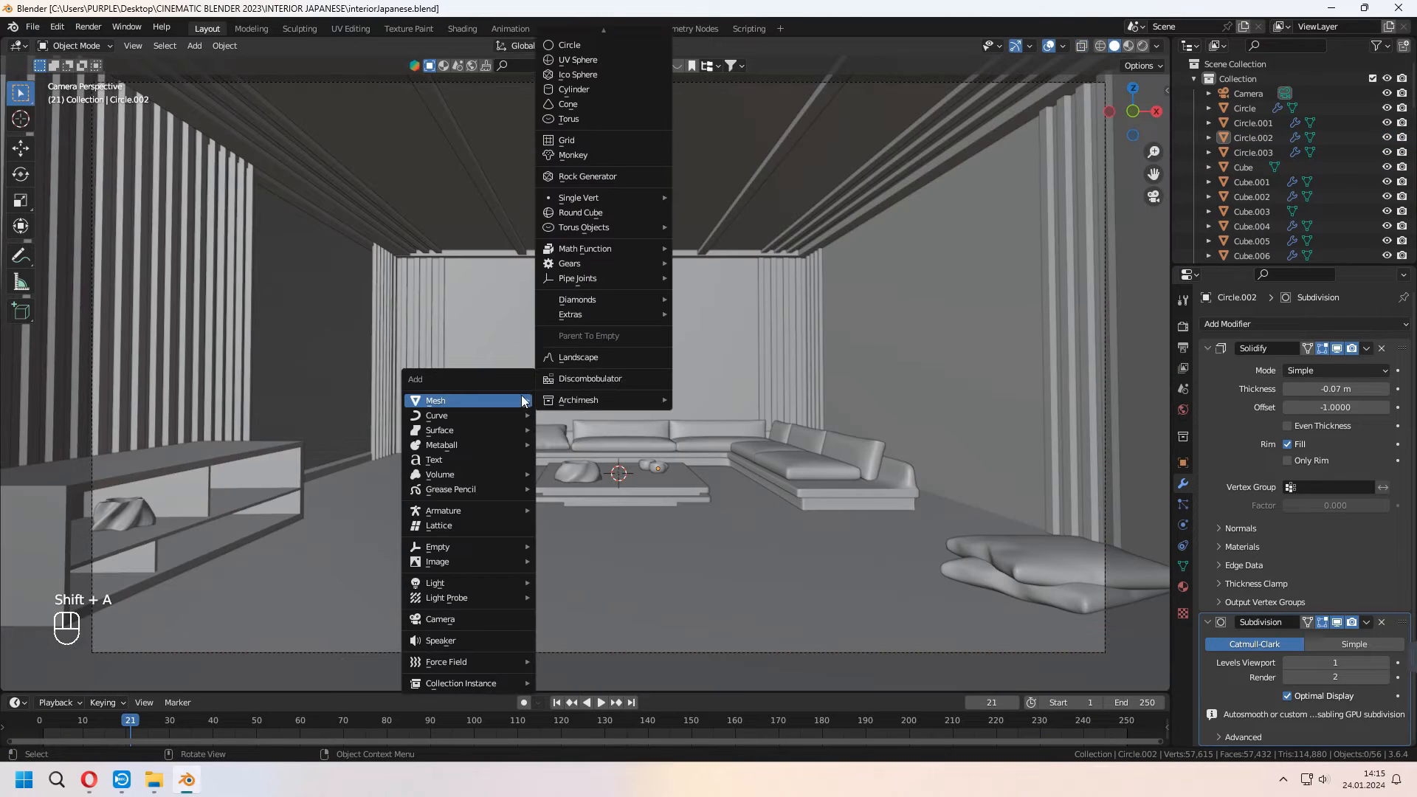
Add a low-segment UV Sphere as the lamp shade and split off its top ring
{"action": "left_click", "coordinate": [577, 59]}
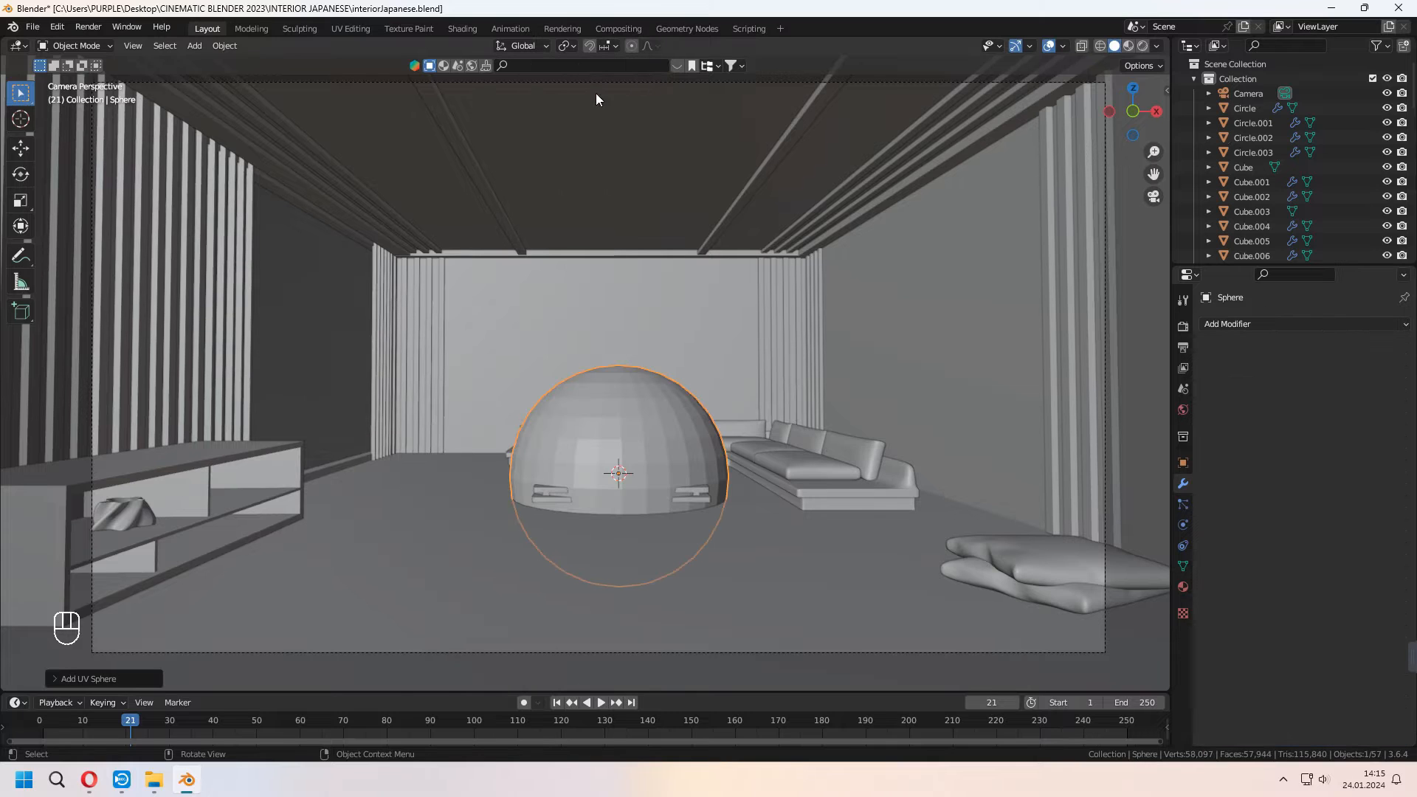
{"action": "left_click", "coordinate": [89, 679]}
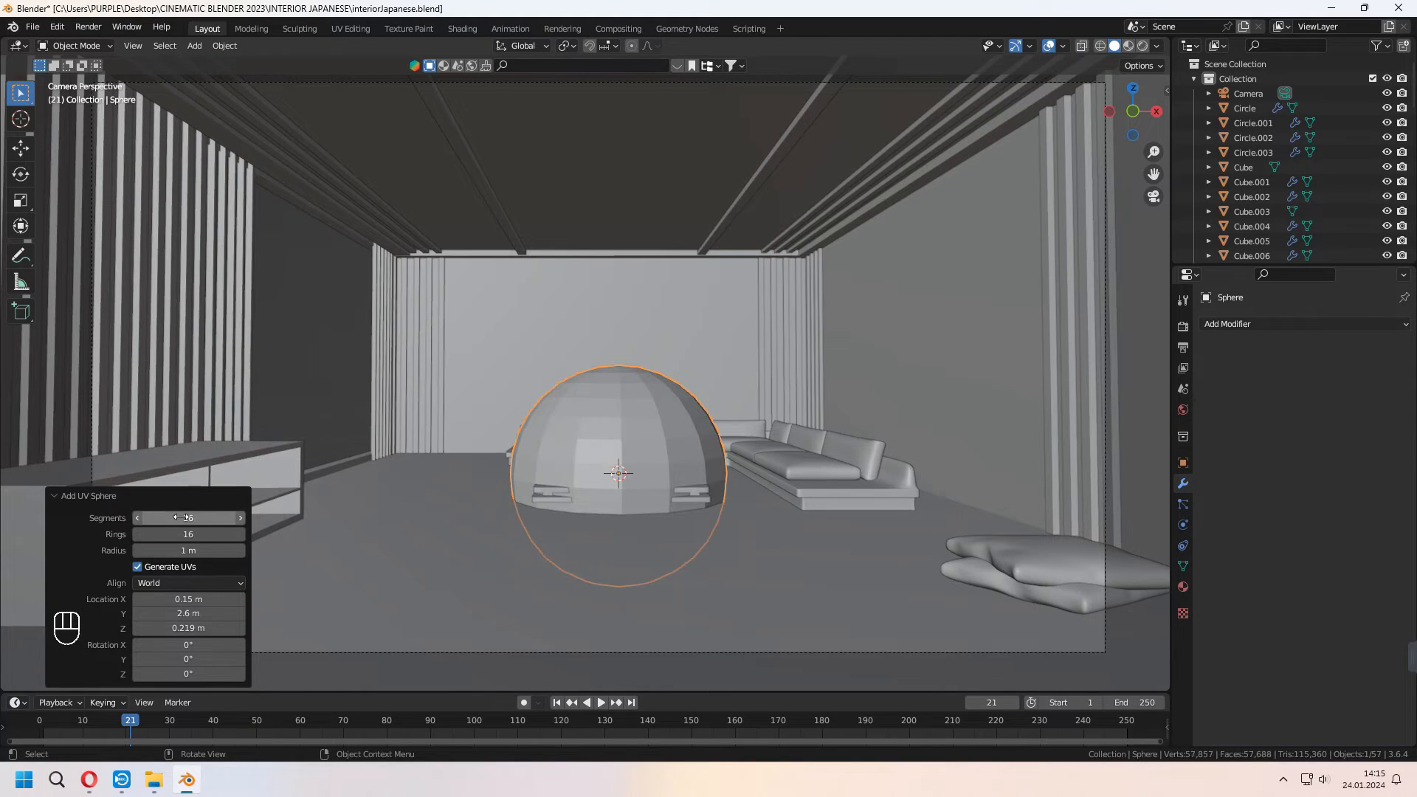
{"action": "key", "text": "s"}
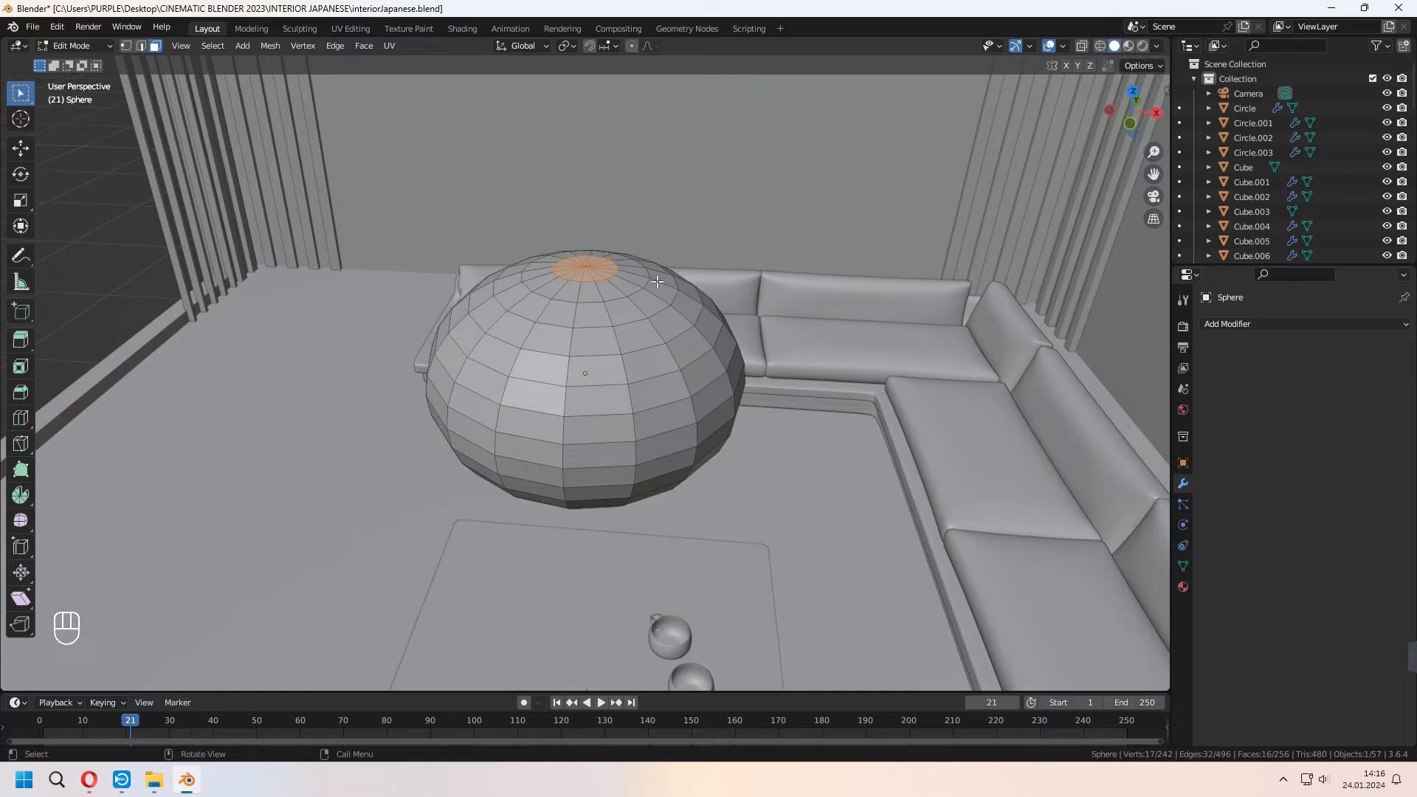
{"action": "key", "text": "Tab"}
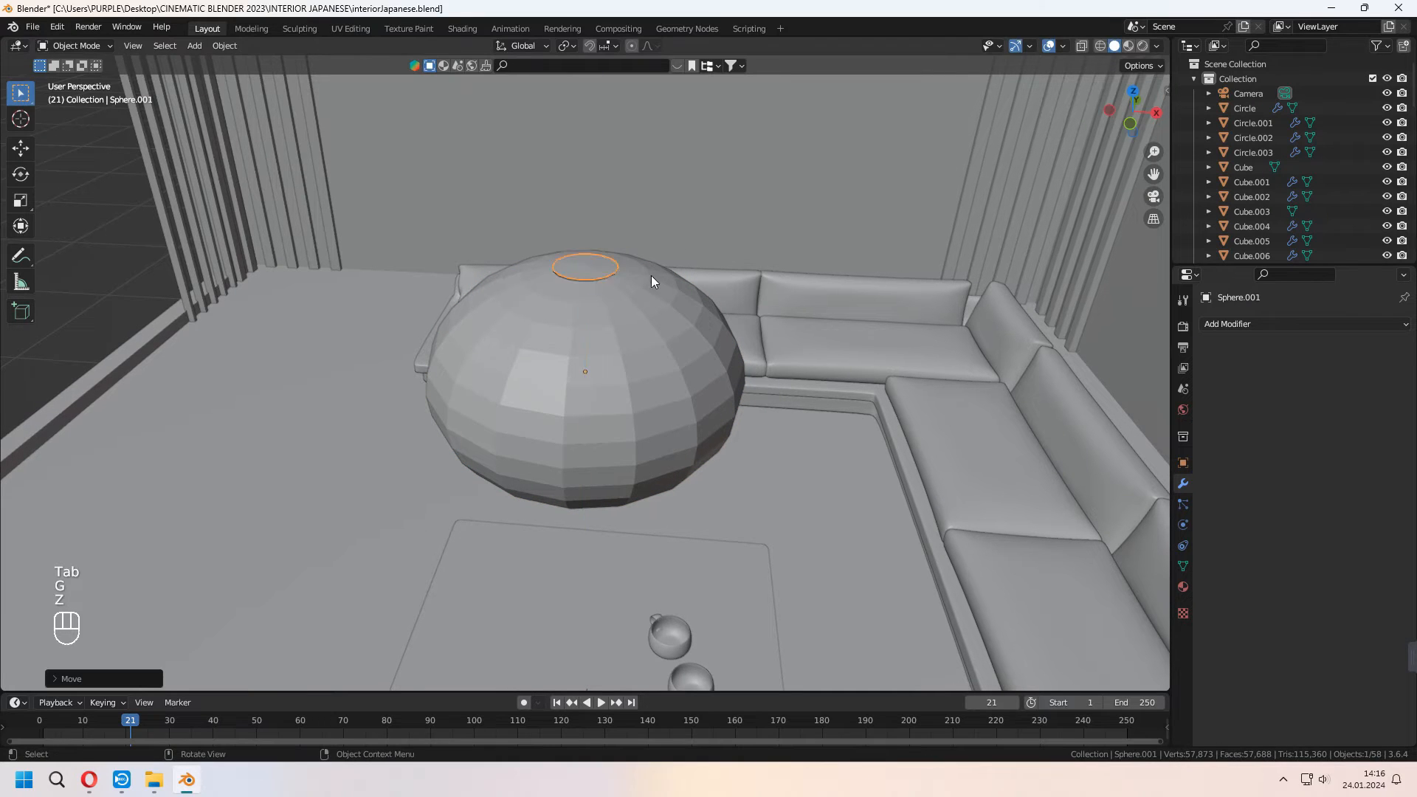
Extrude the ring upward into a cord reaching the ceiling with a widened top cap
{"action": "key", "text": "Tab"}
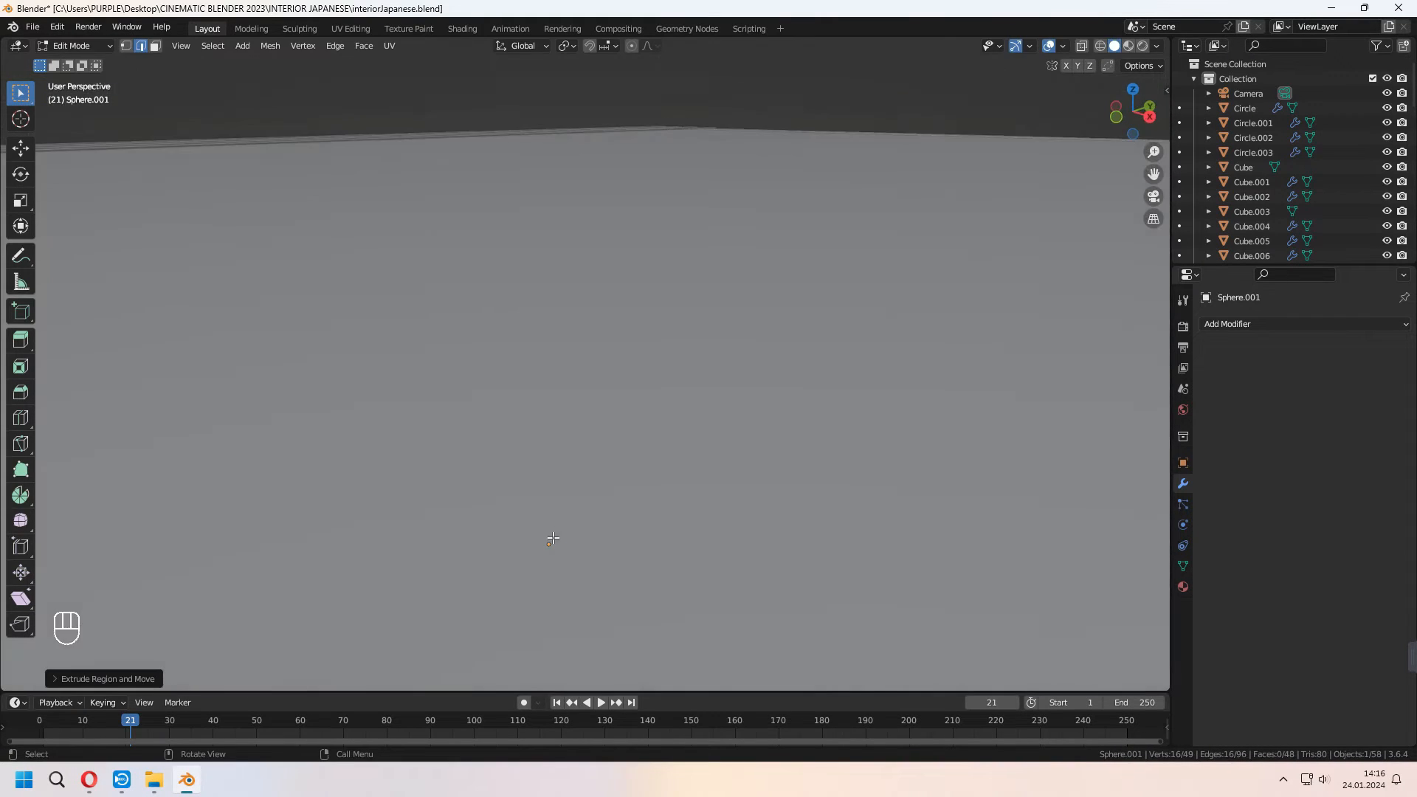
{"action": "key", "text": "alt+s"}
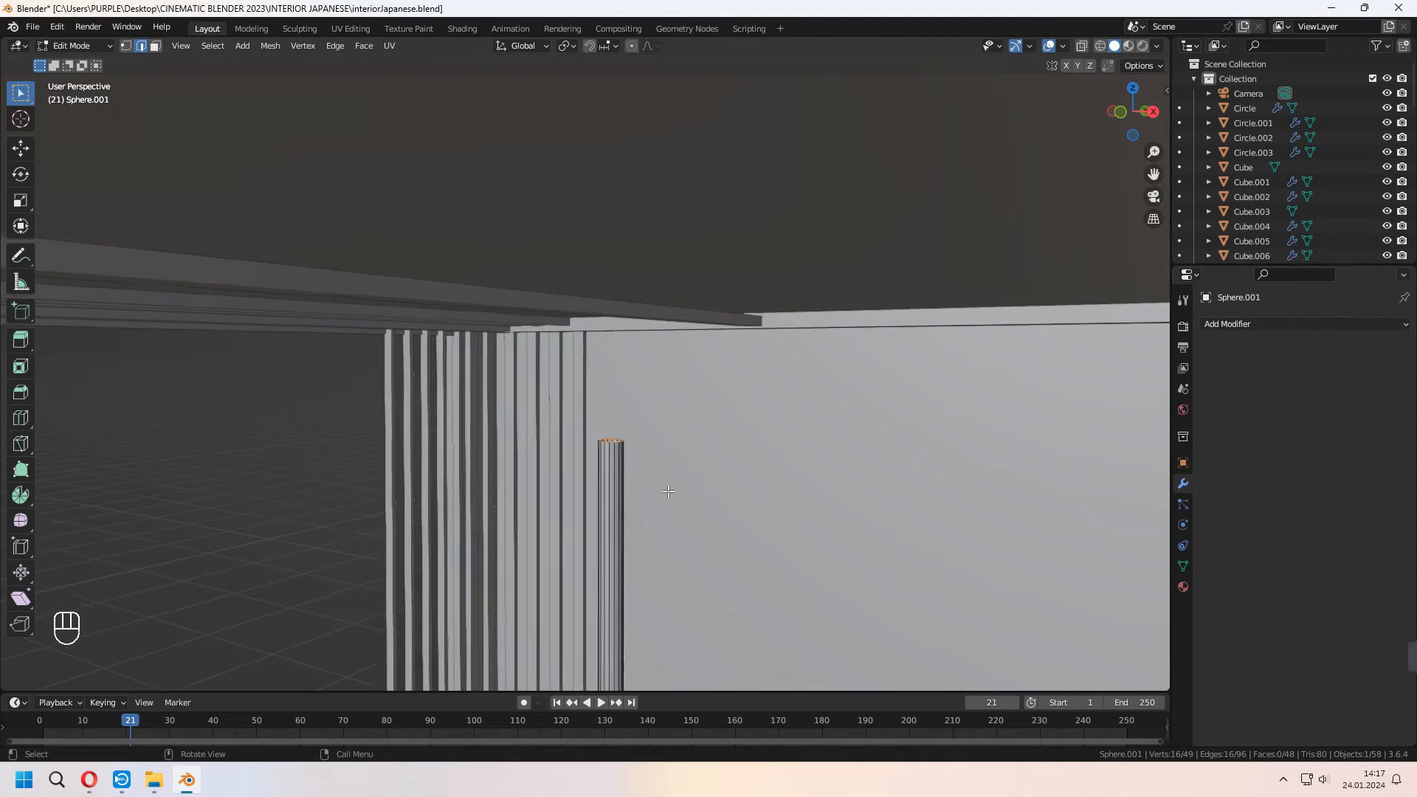
{"action": "key", "text": "s"}
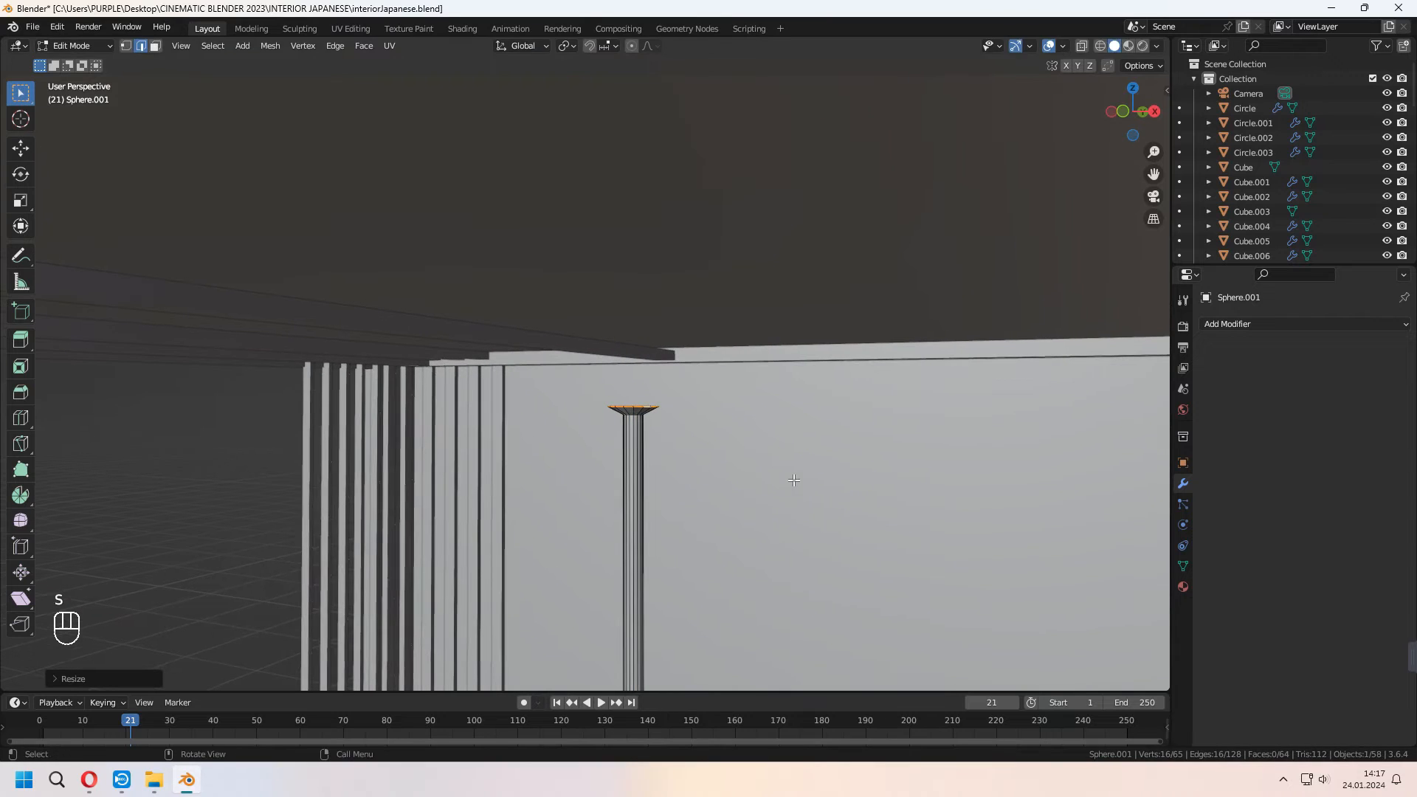
{"action": "key", "text": "z"}
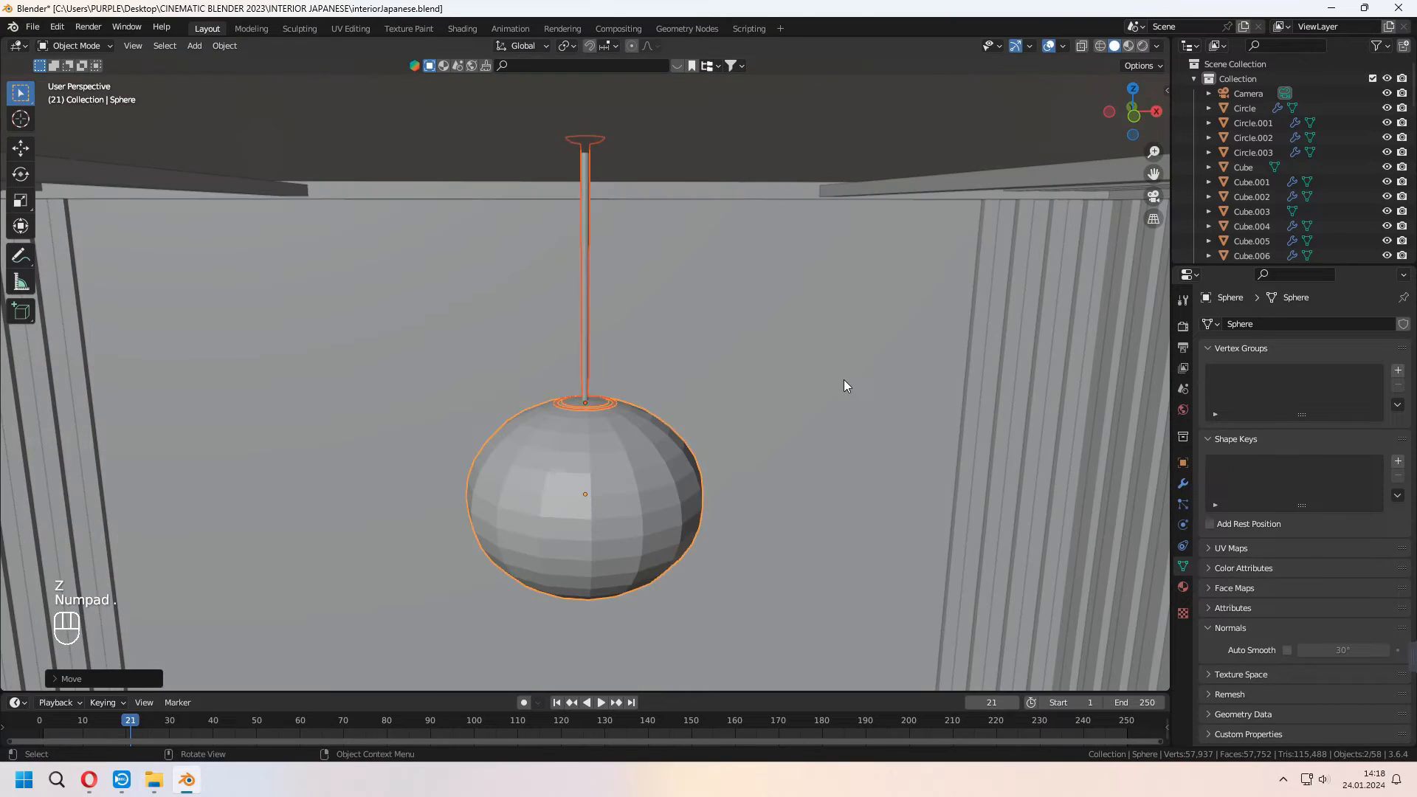
{"action": "key", "text": "KP_0"}
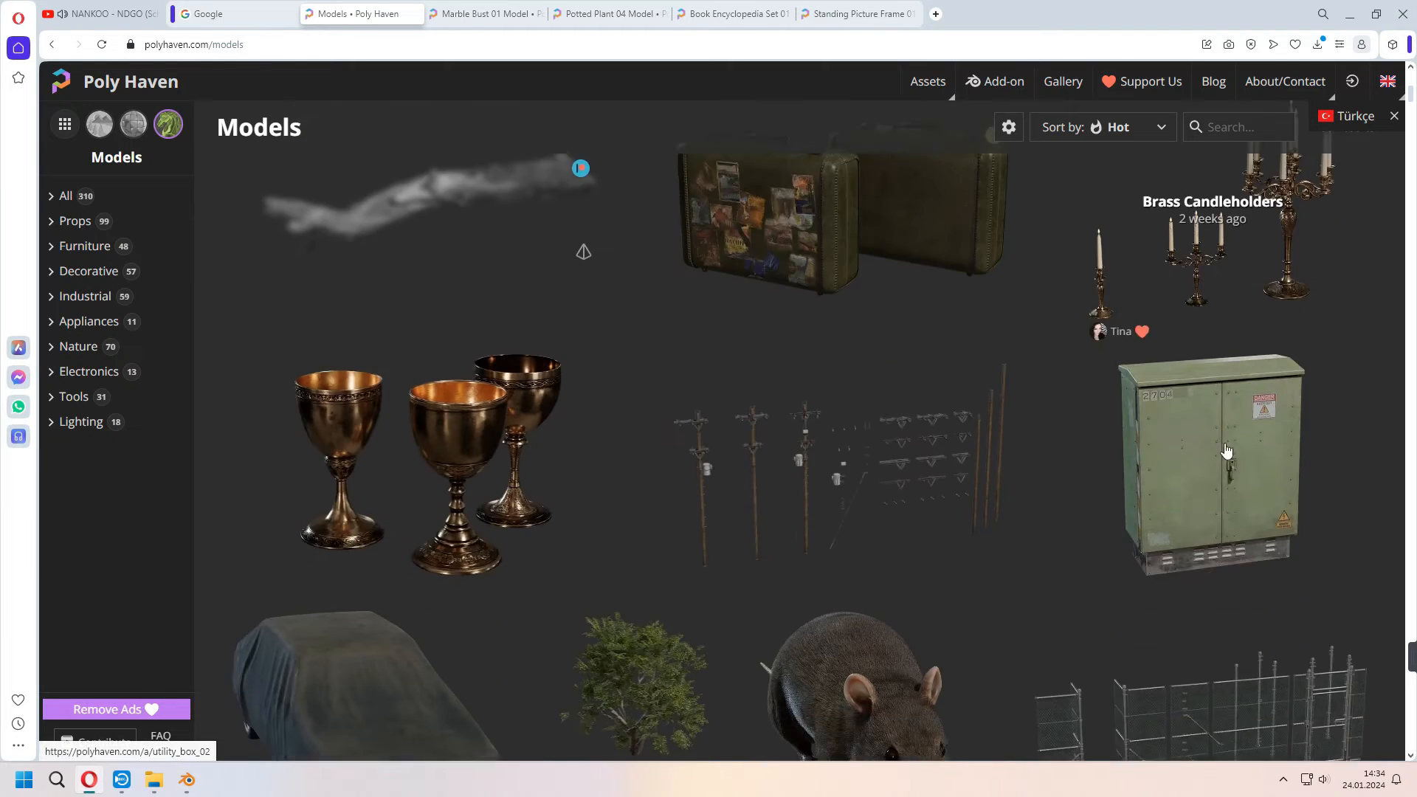
Review Poly Haven pages for Marble Bust 01, Potted Plant 04, Book Encyclopedia Set 01 and the picture frame
{"action": "scroll", "scroll_direction": "down", "scroll_amount": 3}
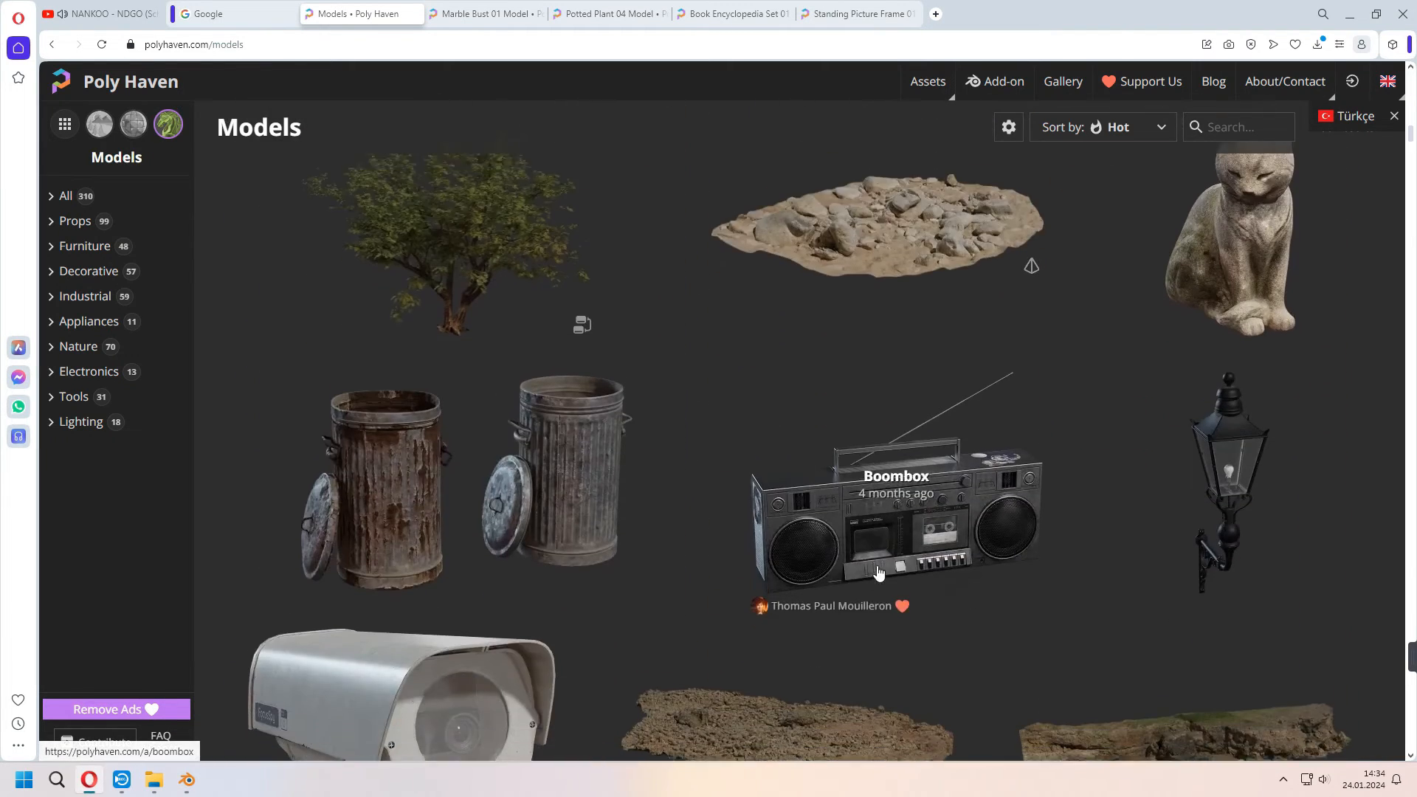
{"action": "left_click", "coordinate": [484, 13]}
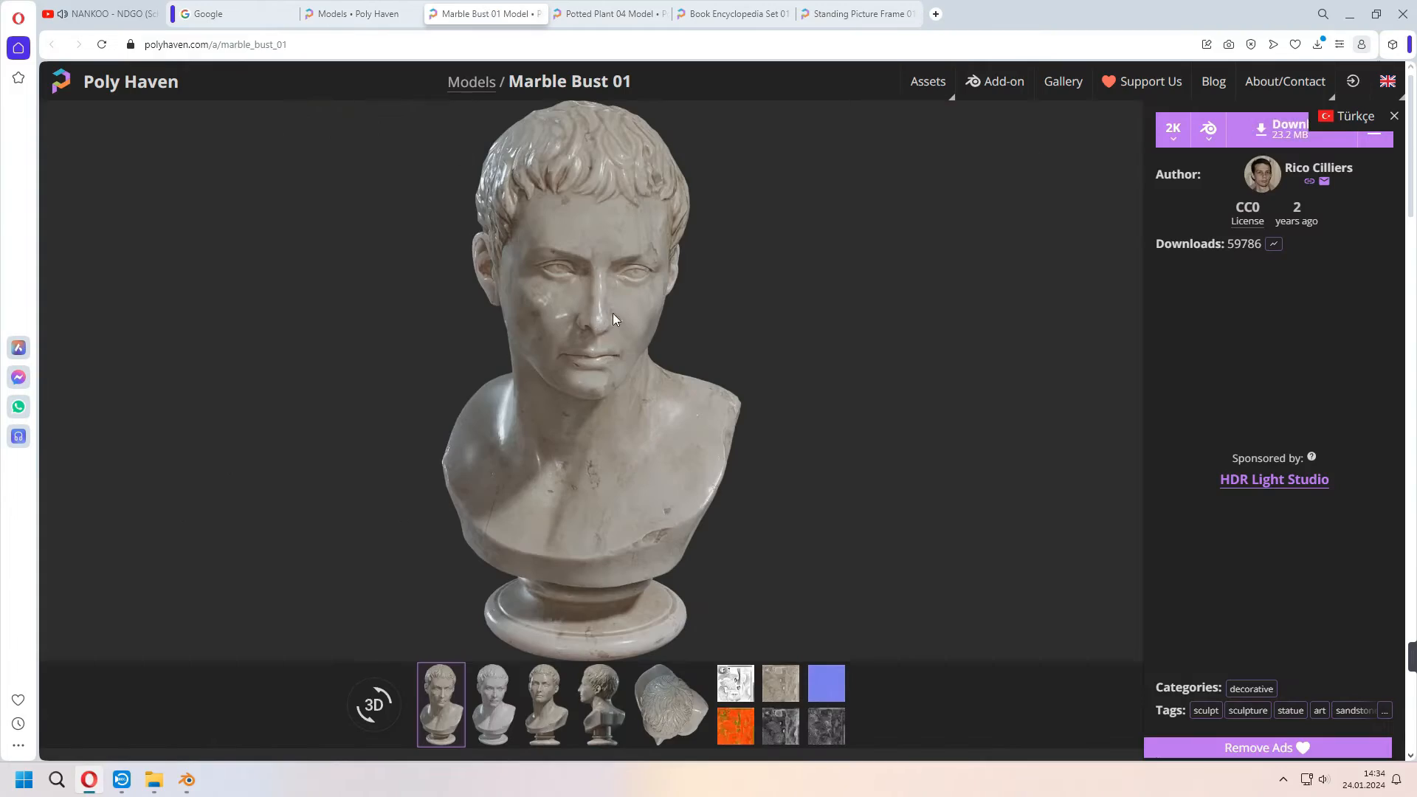
{"action": "left_click", "coordinate": [607, 13]}
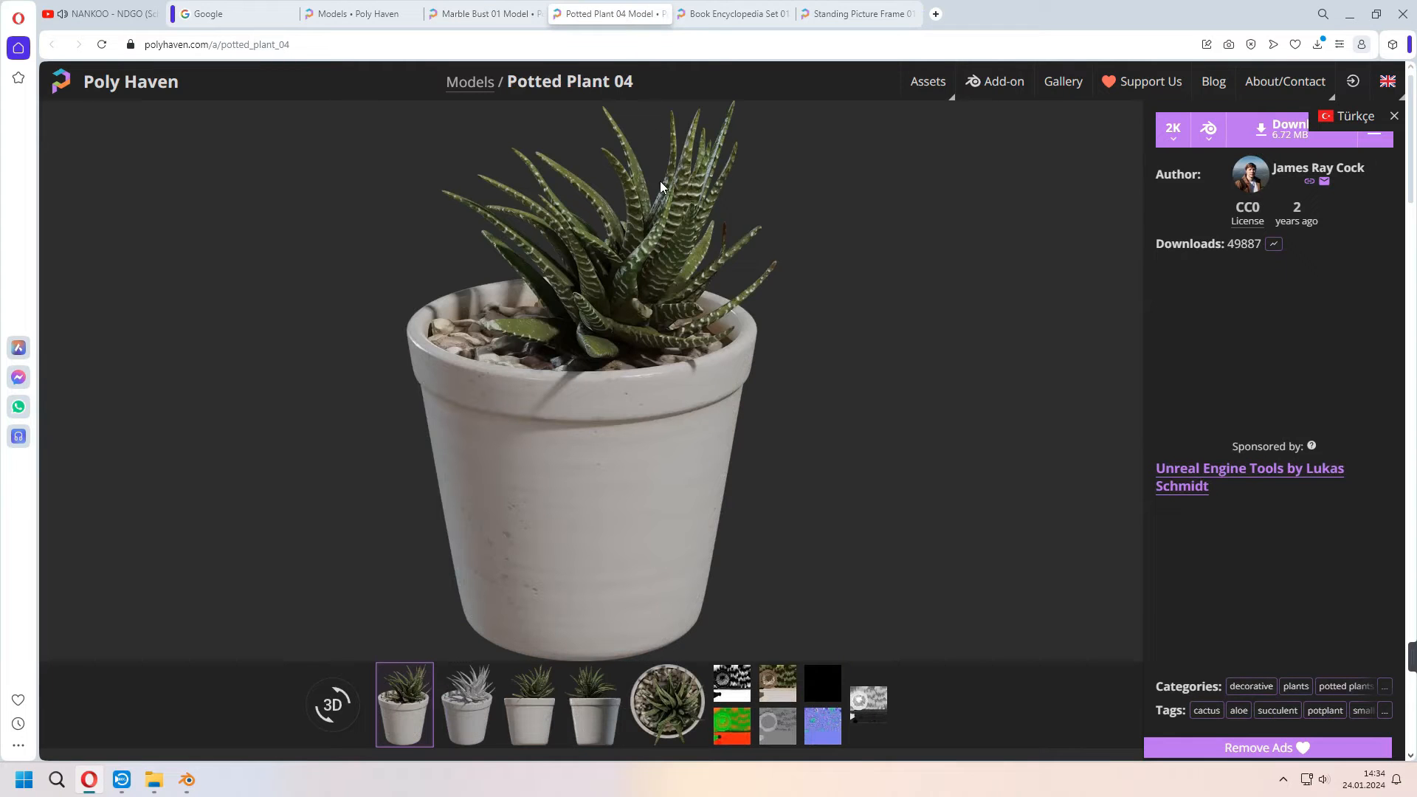
{"action": "left_click", "coordinate": [733, 14]}
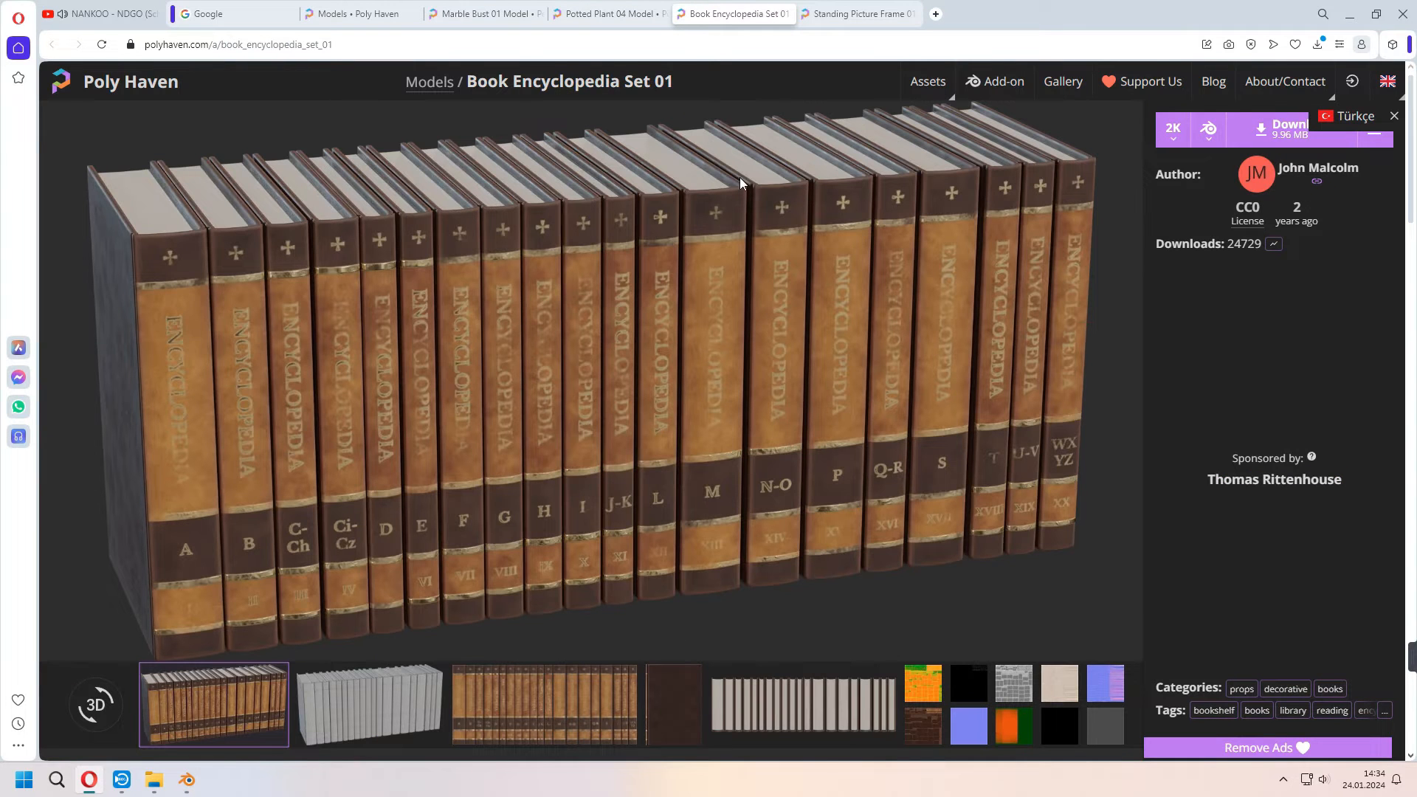
{"action": "left_click", "coordinate": [856, 13]}
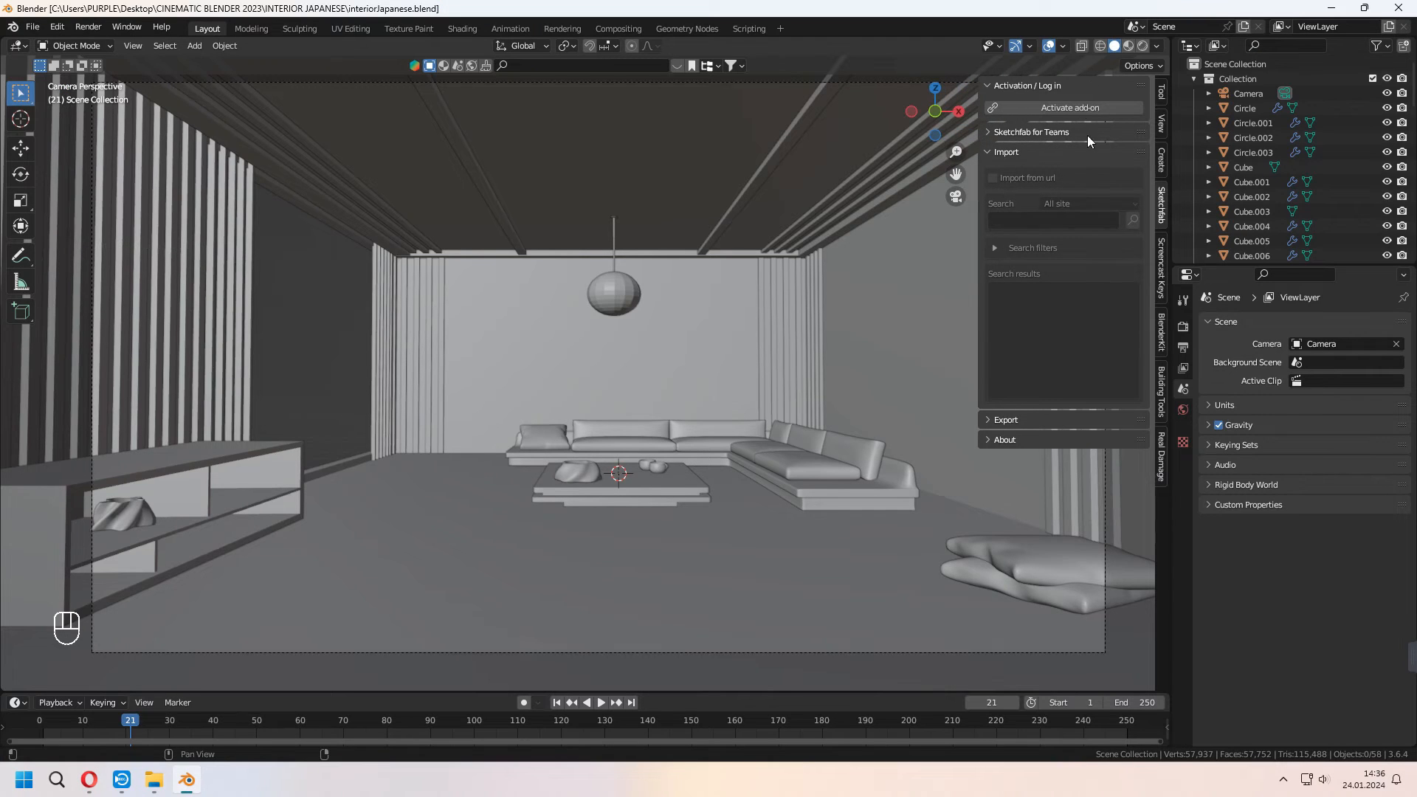
Search the Sketchfab add-on for 'carpet' models
{"action": "type", "text": "carpet"}
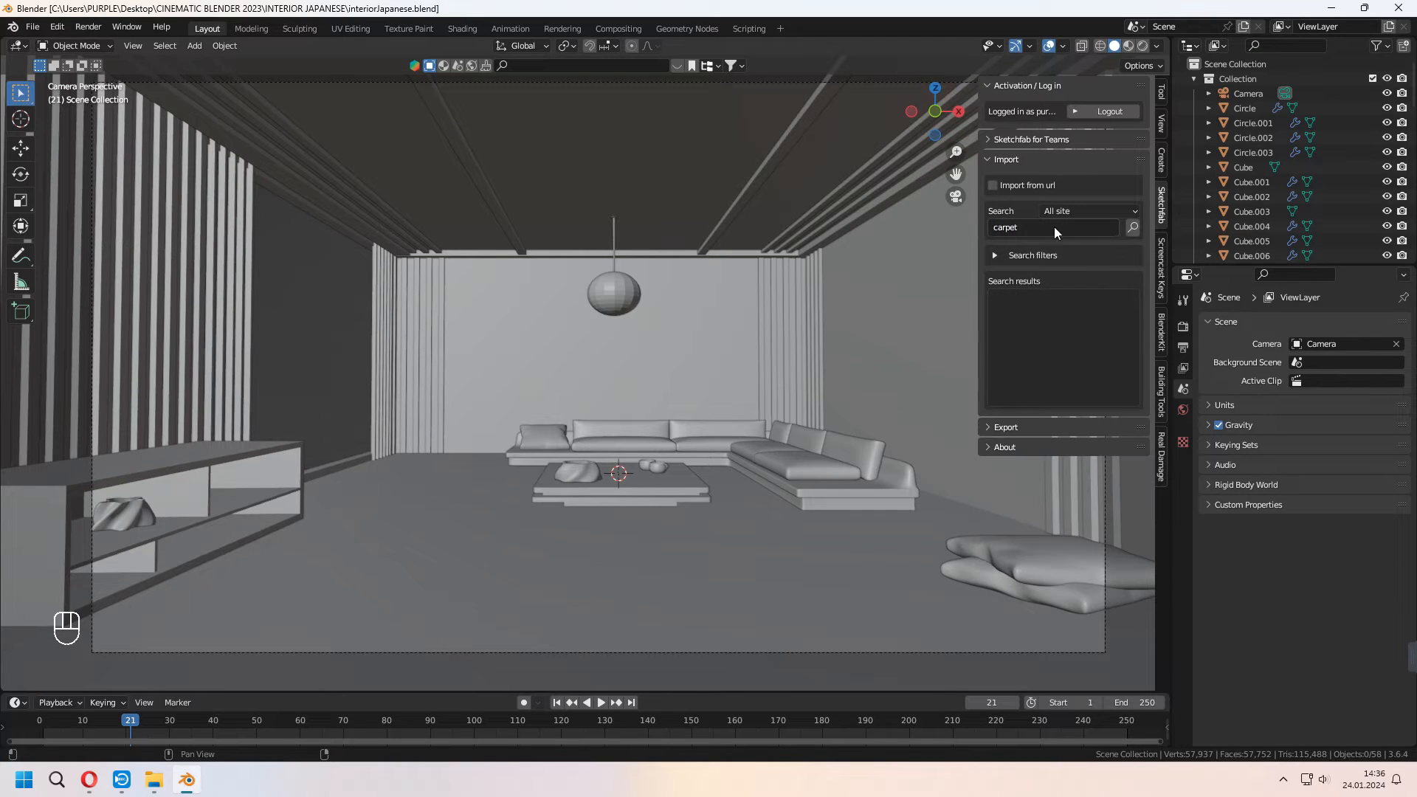
{"action": "left_click", "coordinate": [1132, 227]}
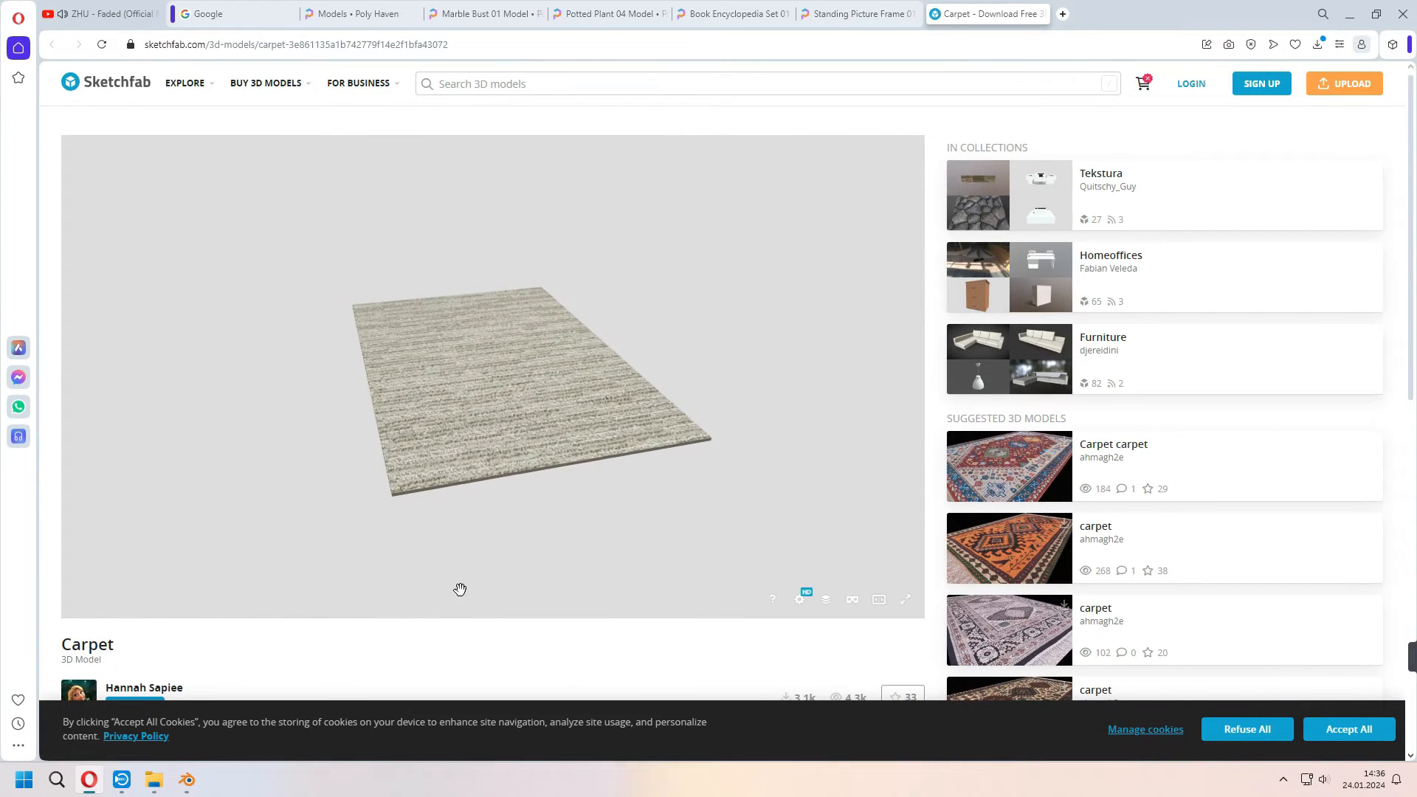
{"action": "mouse_move", "coordinate": [255, 708]}
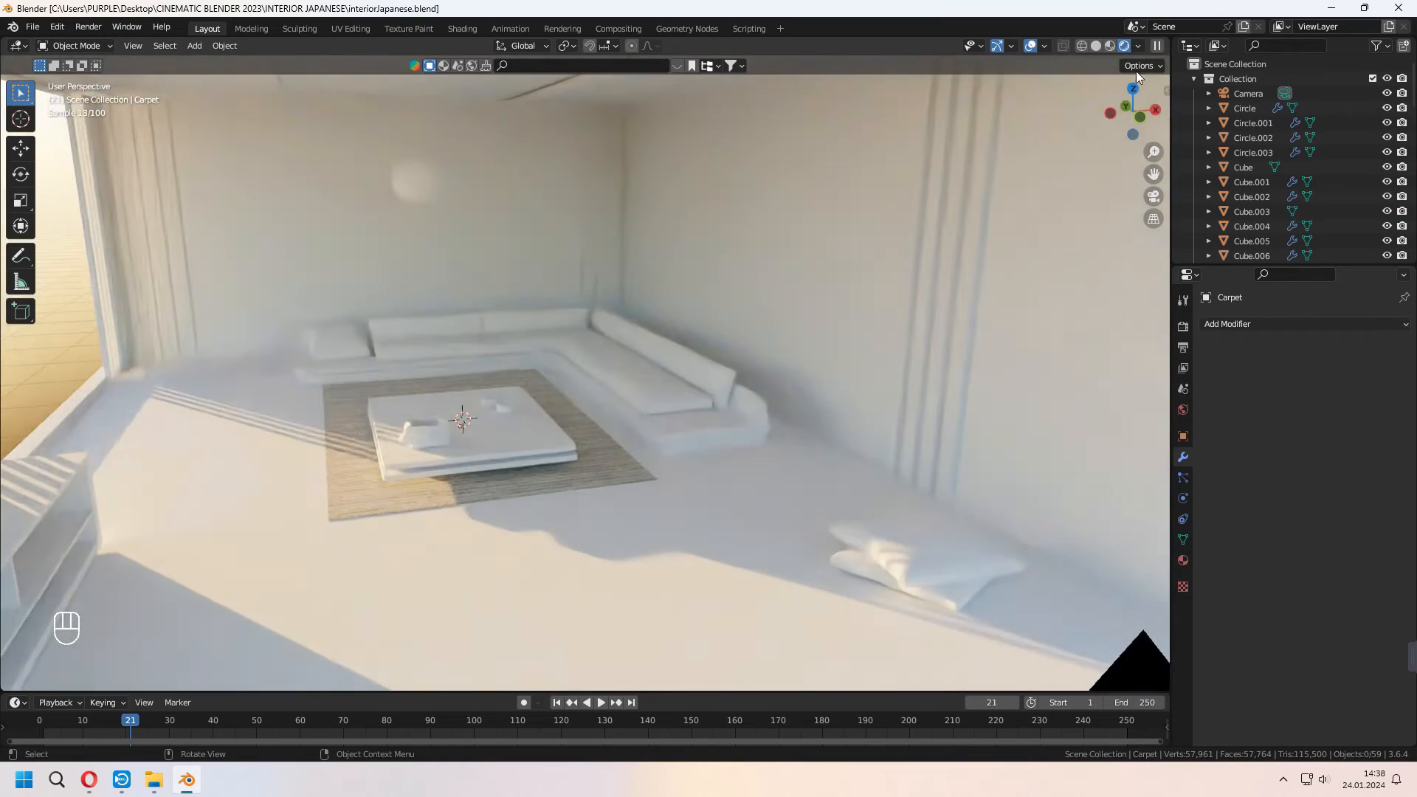
Return to the scene camera view after placing the carpet under the coffee table
{"action": "key", "text": "Tab"}
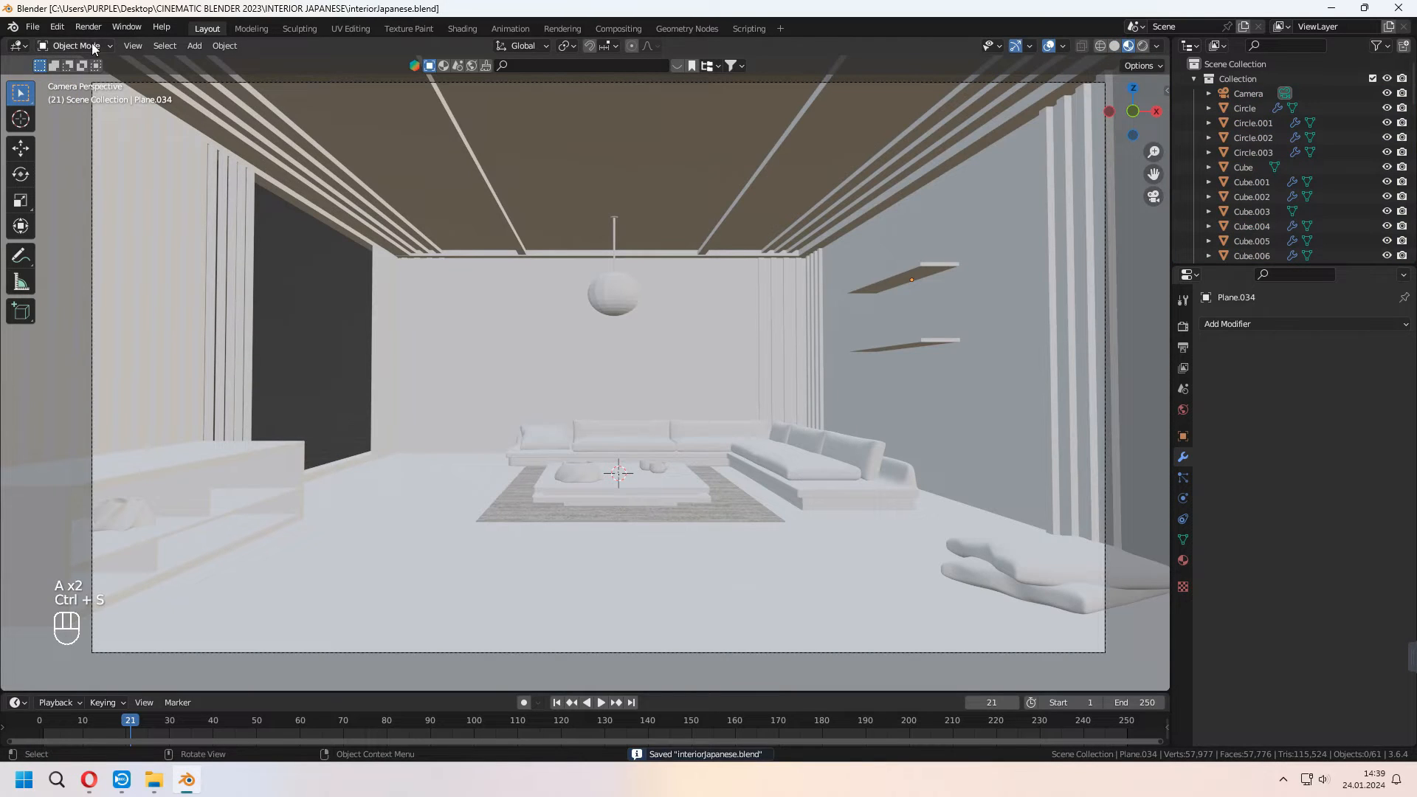
Append book_encyclopedia_set_01 onto the wall shelf and append standing_picture_frame_01
{"action": "left_click", "coordinate": [31, 26]}
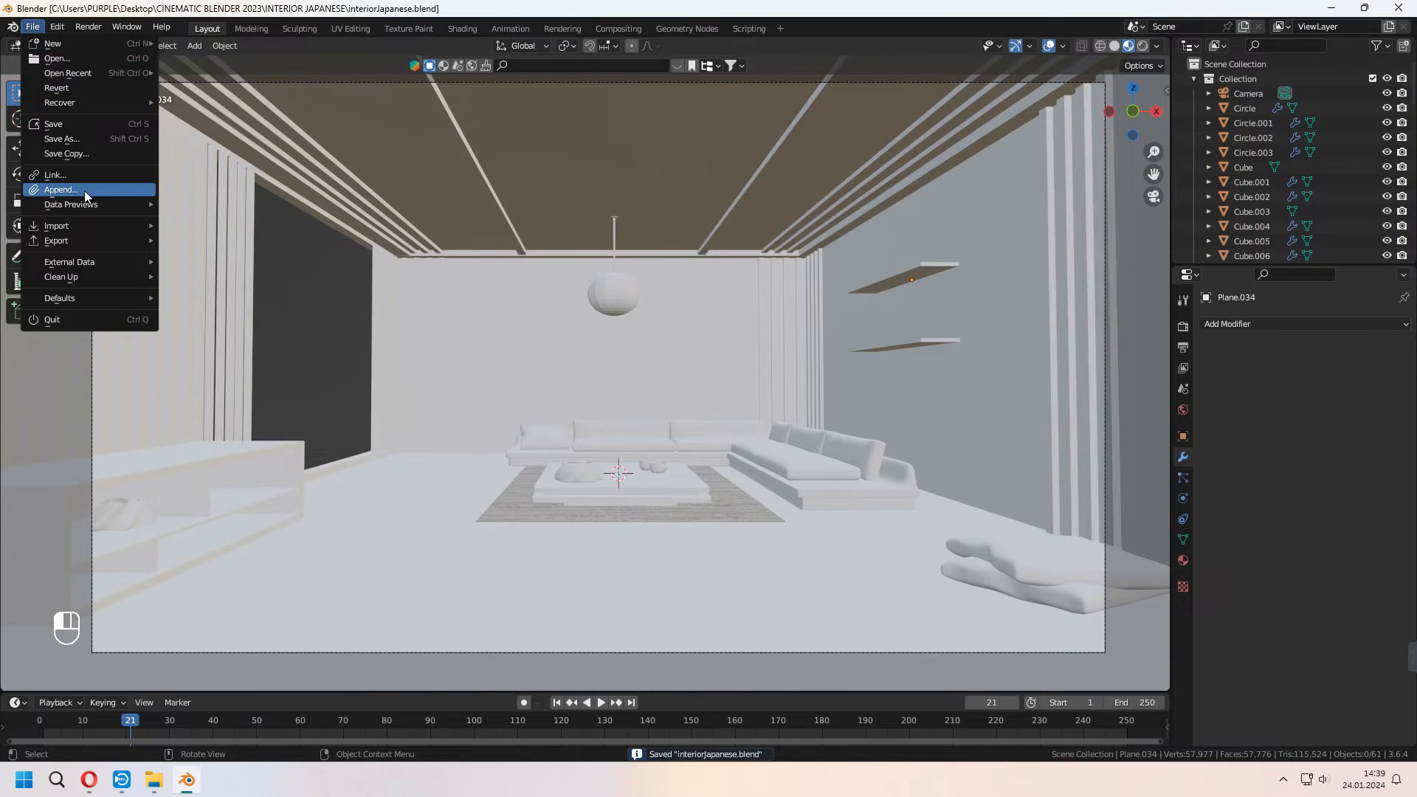
{"action": "left_click", "coordinate": [61, 190]}
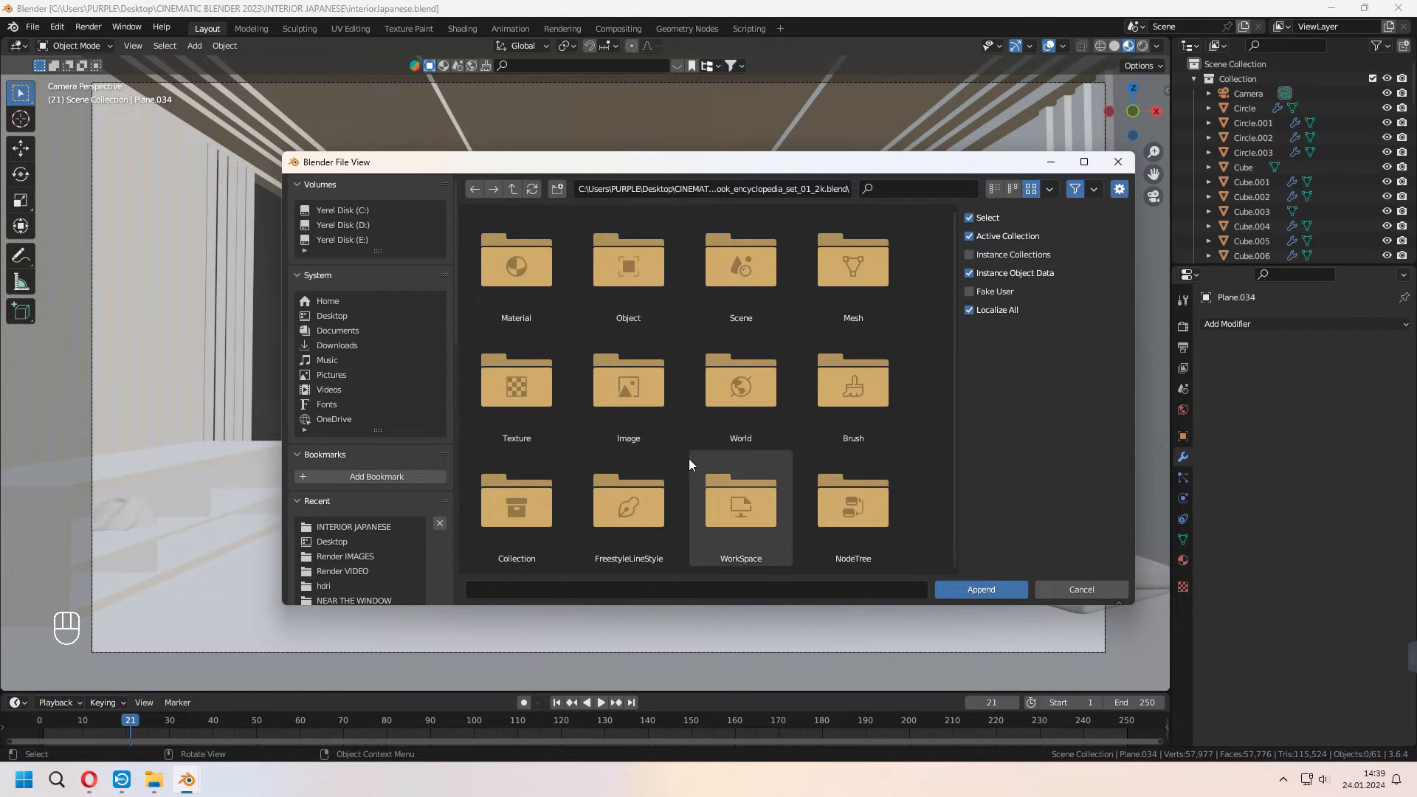
{"action": "left_click", "coordinate": [979, 589]}
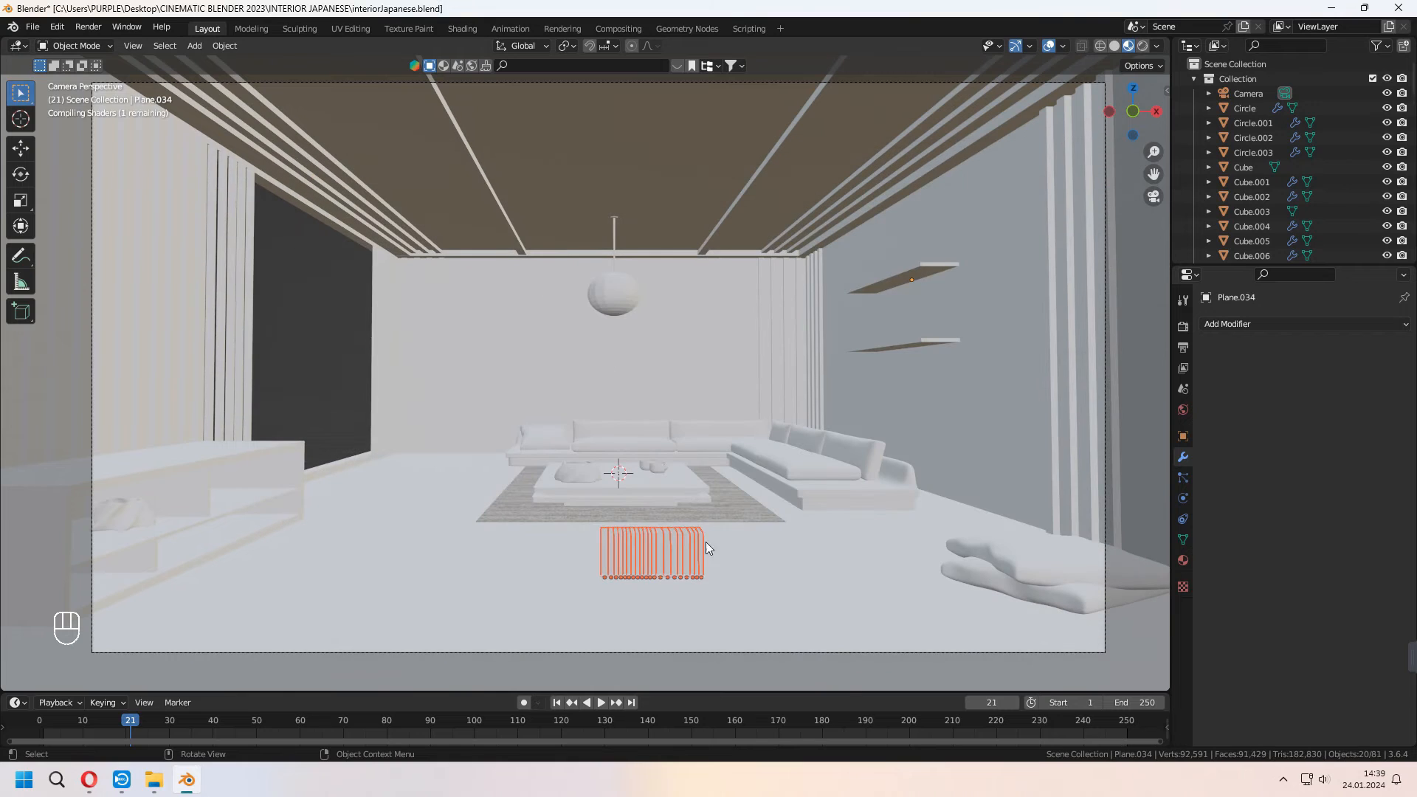
{"action": "left_click_drag", "start_coordinate": [651, 551], "coordinate": [651, 411]}
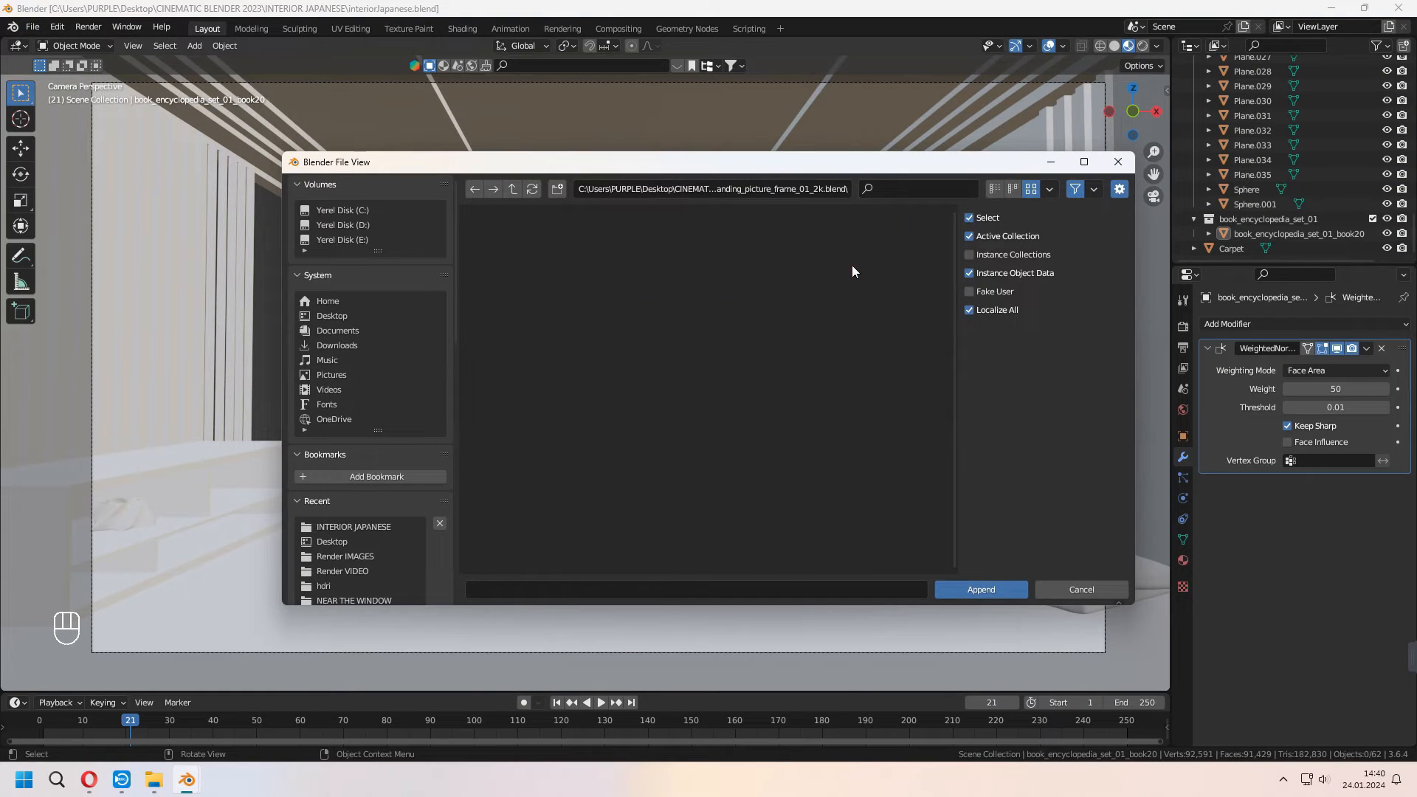
{"action": "left_click", "coordinate": [980, 589]}
{"action": "type", "text": "lamp"}
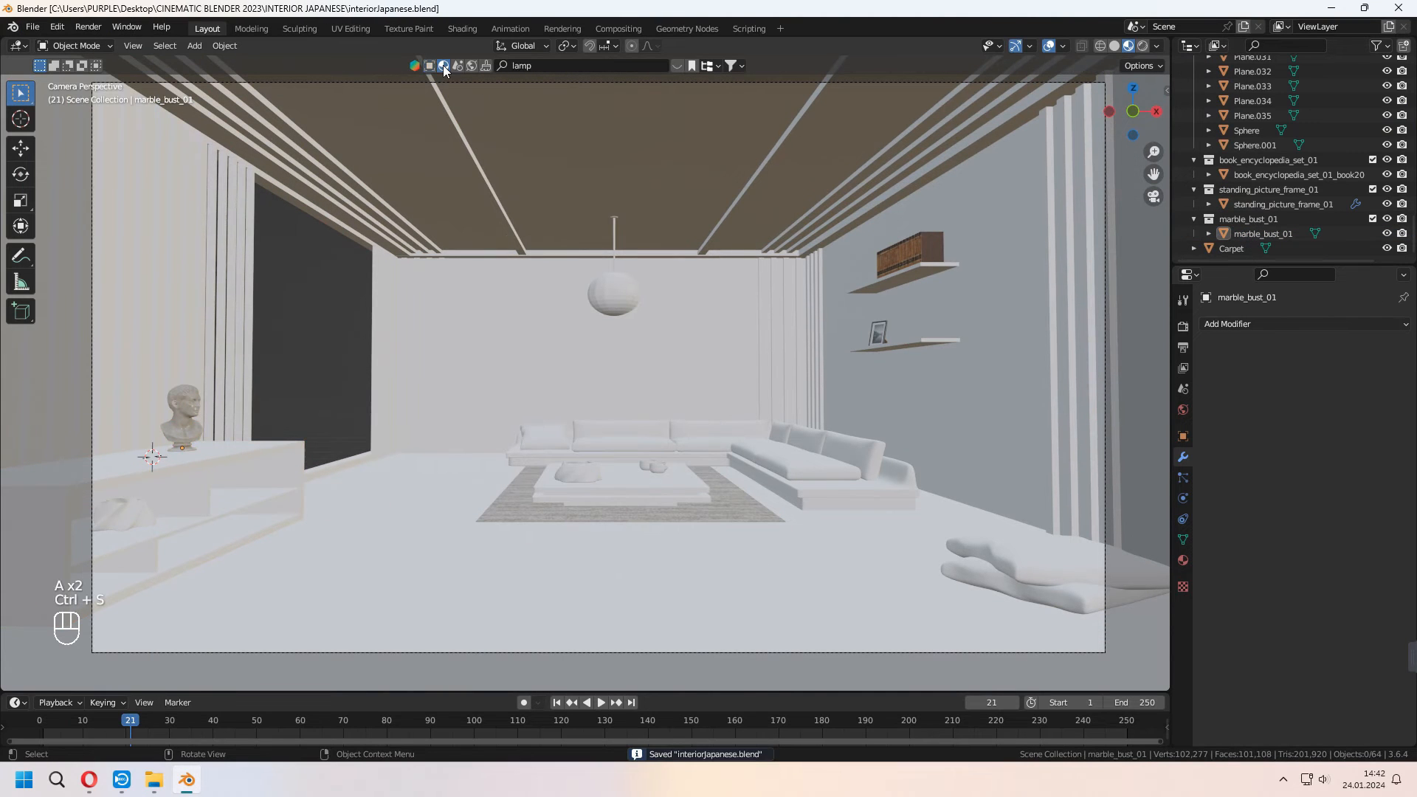
Search BlenderKit materials for wicker and apply it to the pendant lamp sphere
{"action": "left_click", "coordinate": [442, 67]}
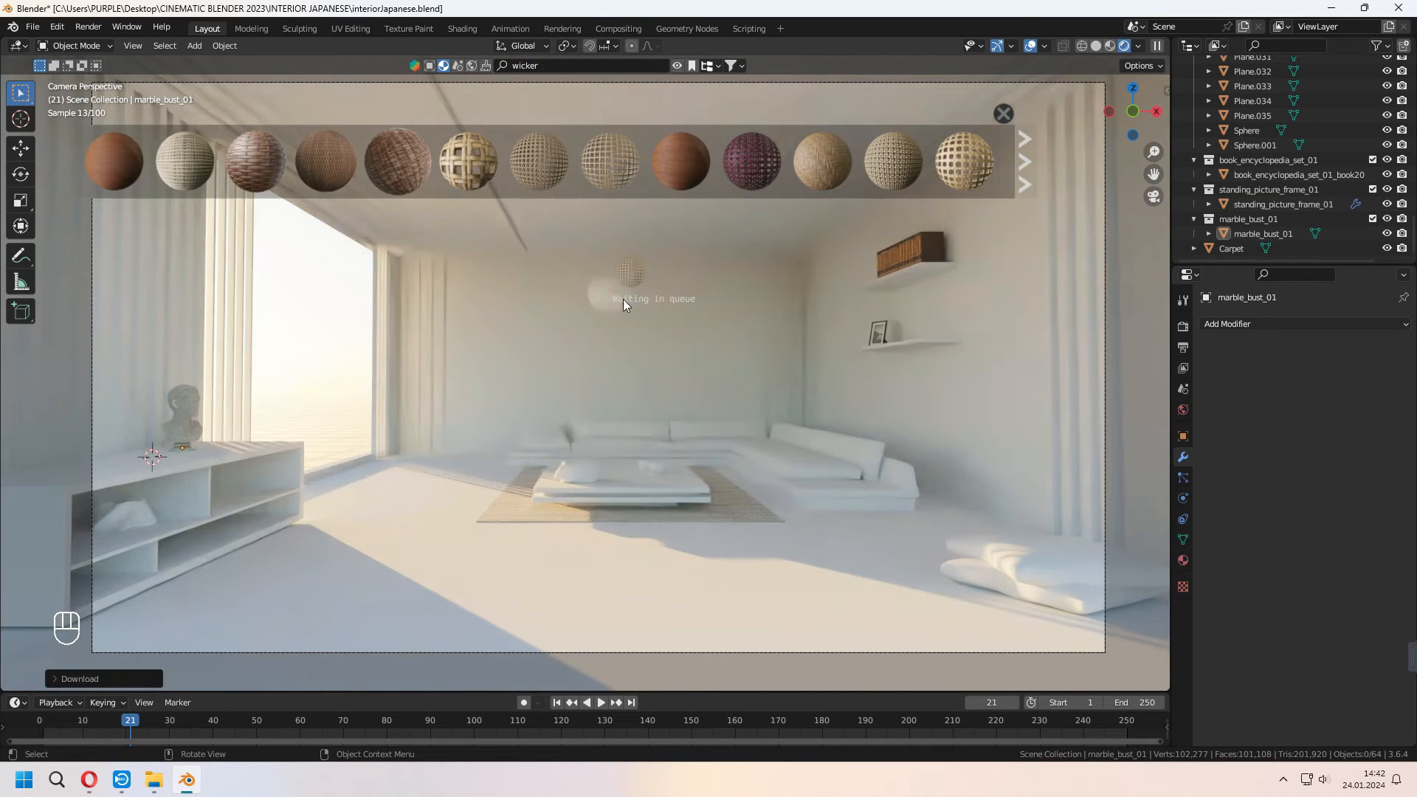
{"action": "left_click", "coordinate": [609, 160]}
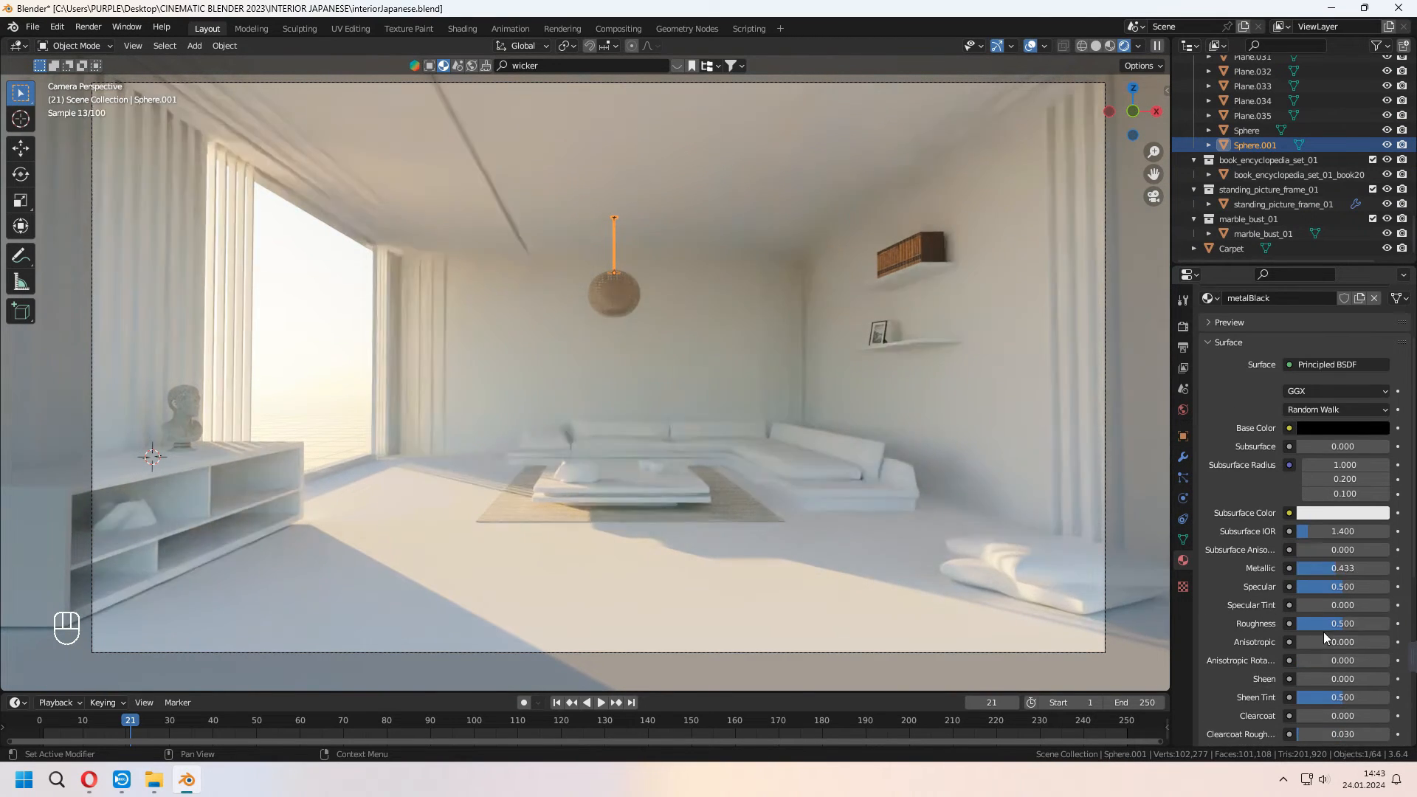
{"action": "left_click", "coordinate": [1342, 428]}
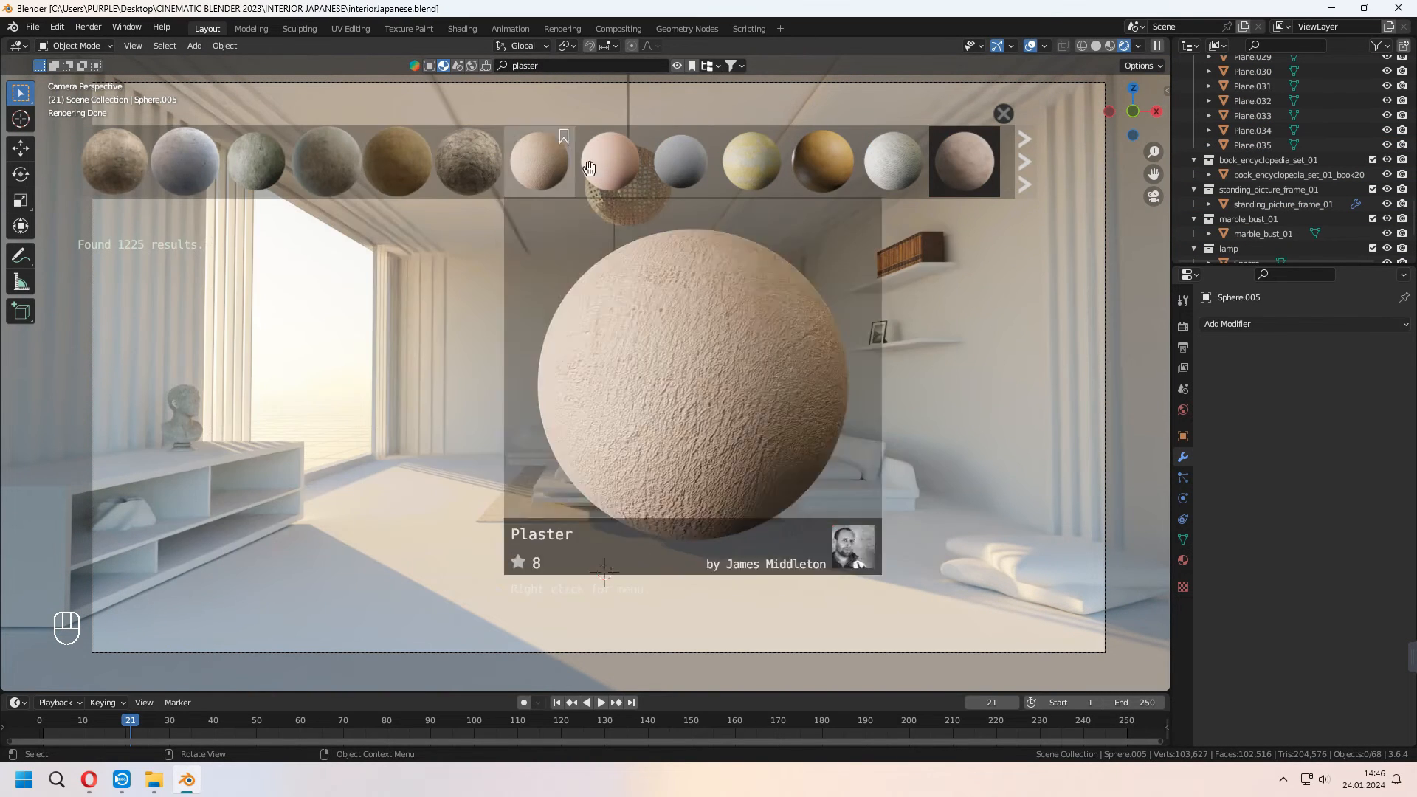
Search BlenderKit for 'wall' materials to texture the room's walls
{"action": "type", "text": "wall"}
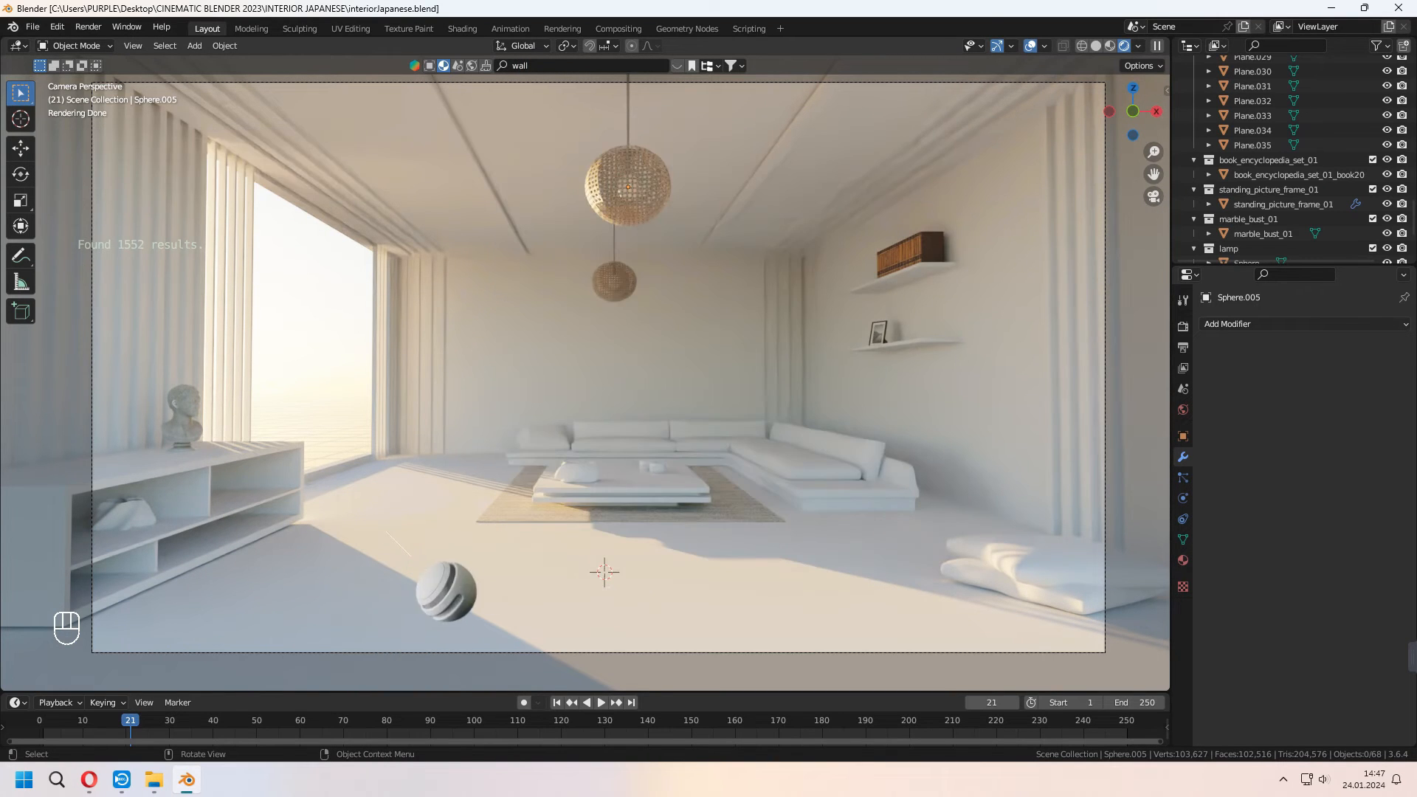
{"action": "key", "text": "Tab"}
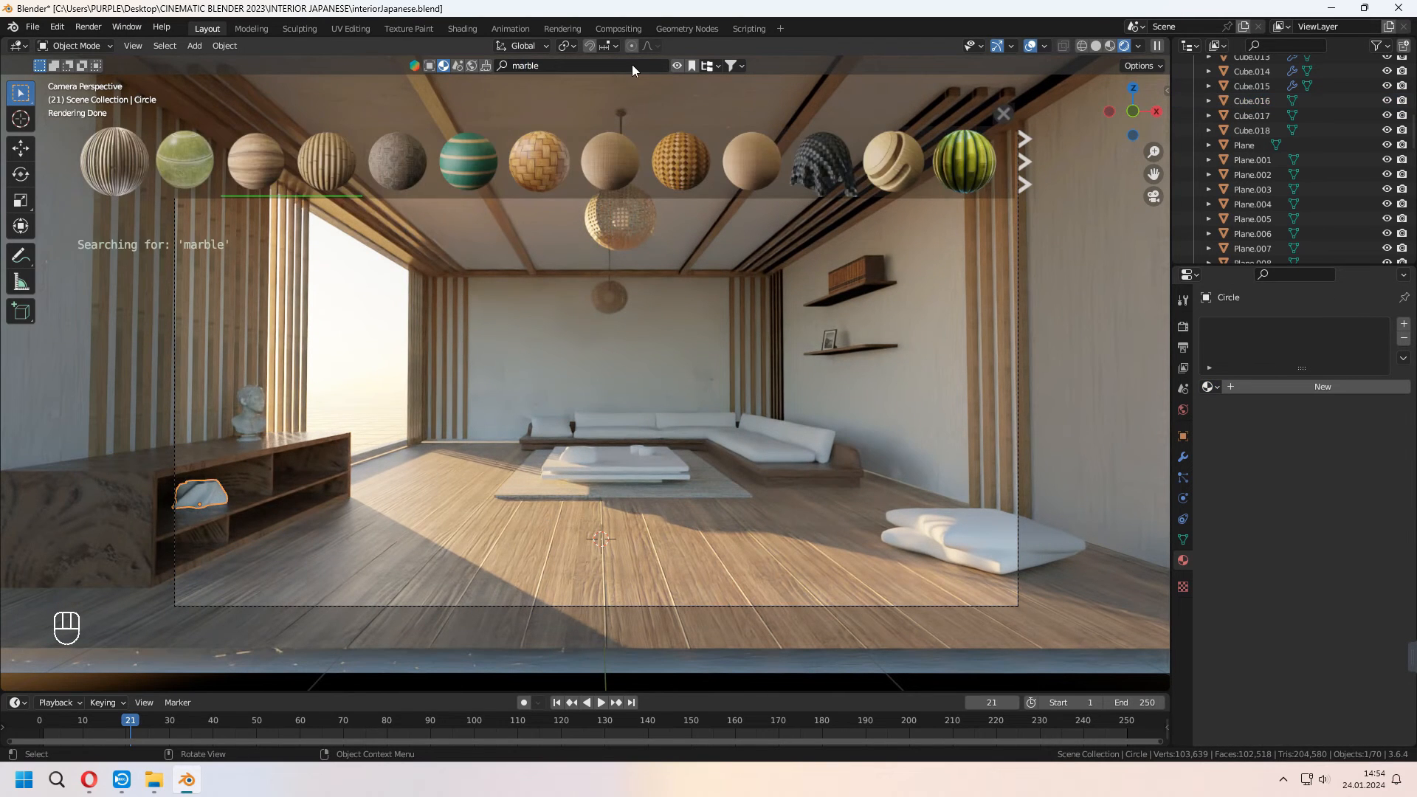
Search BlenderKit for fabric and link the material to all sofa cushions
{"action": "left_click", "coordinate": [891, 161]}
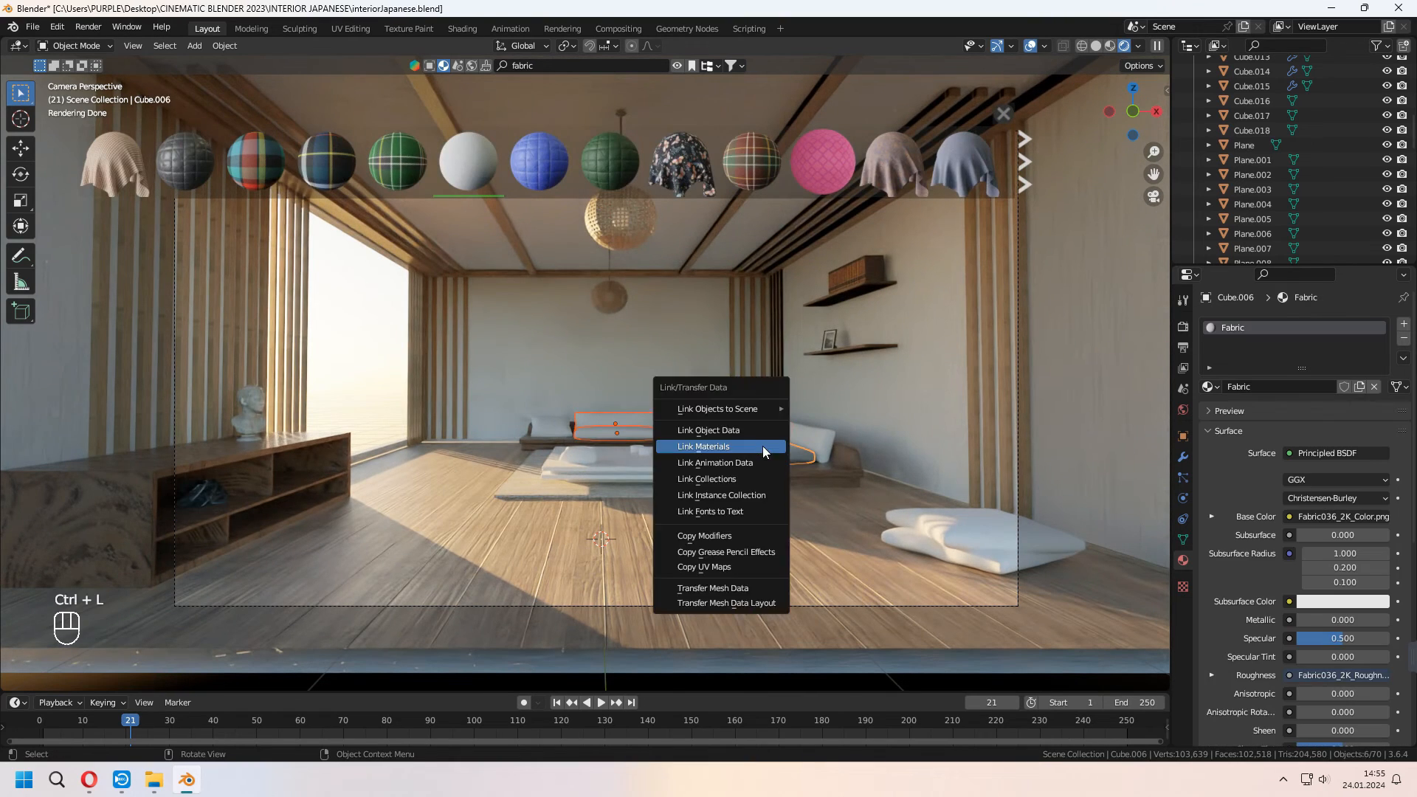
{"action": "left_click", "coordinate": [702, 446]}
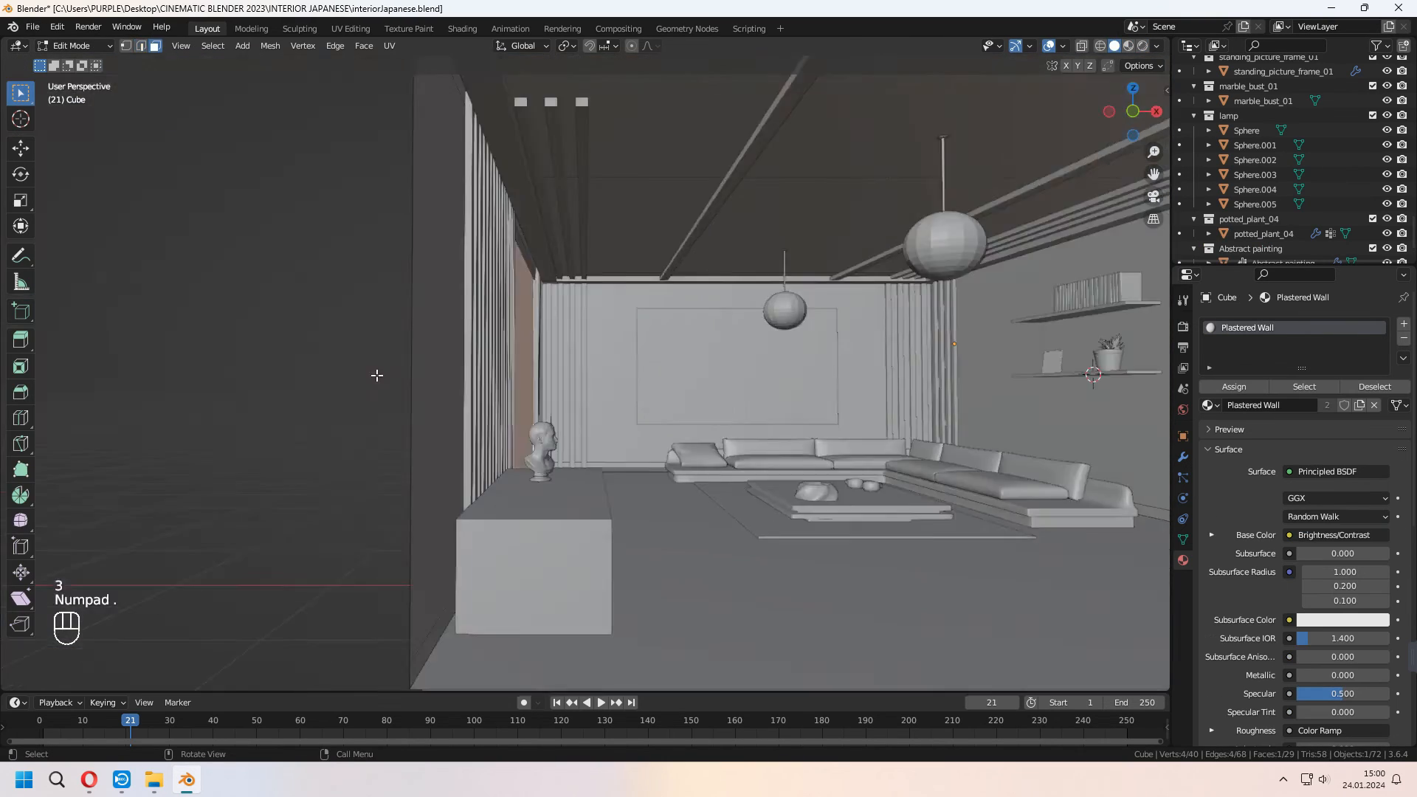
Leave Edit Mode on the wall mesh before bringing in plant and painting assets
{"action": "key", "text": "Tab"}
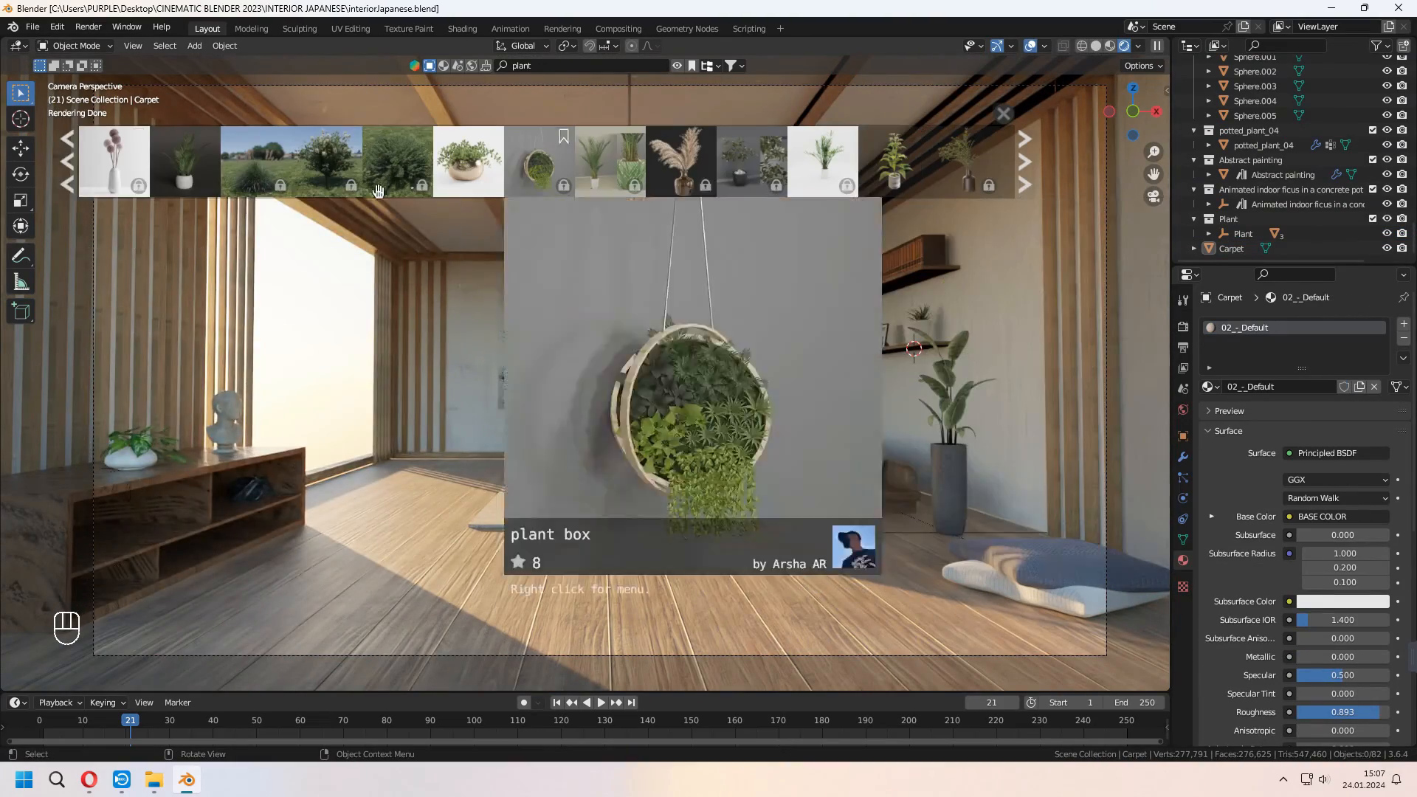
Drop a tall leafy BlenderKit plant next to the window
{"action": "left_click", "coordinate": [675, 65]}
{"action": "type", "text": "lamp"}
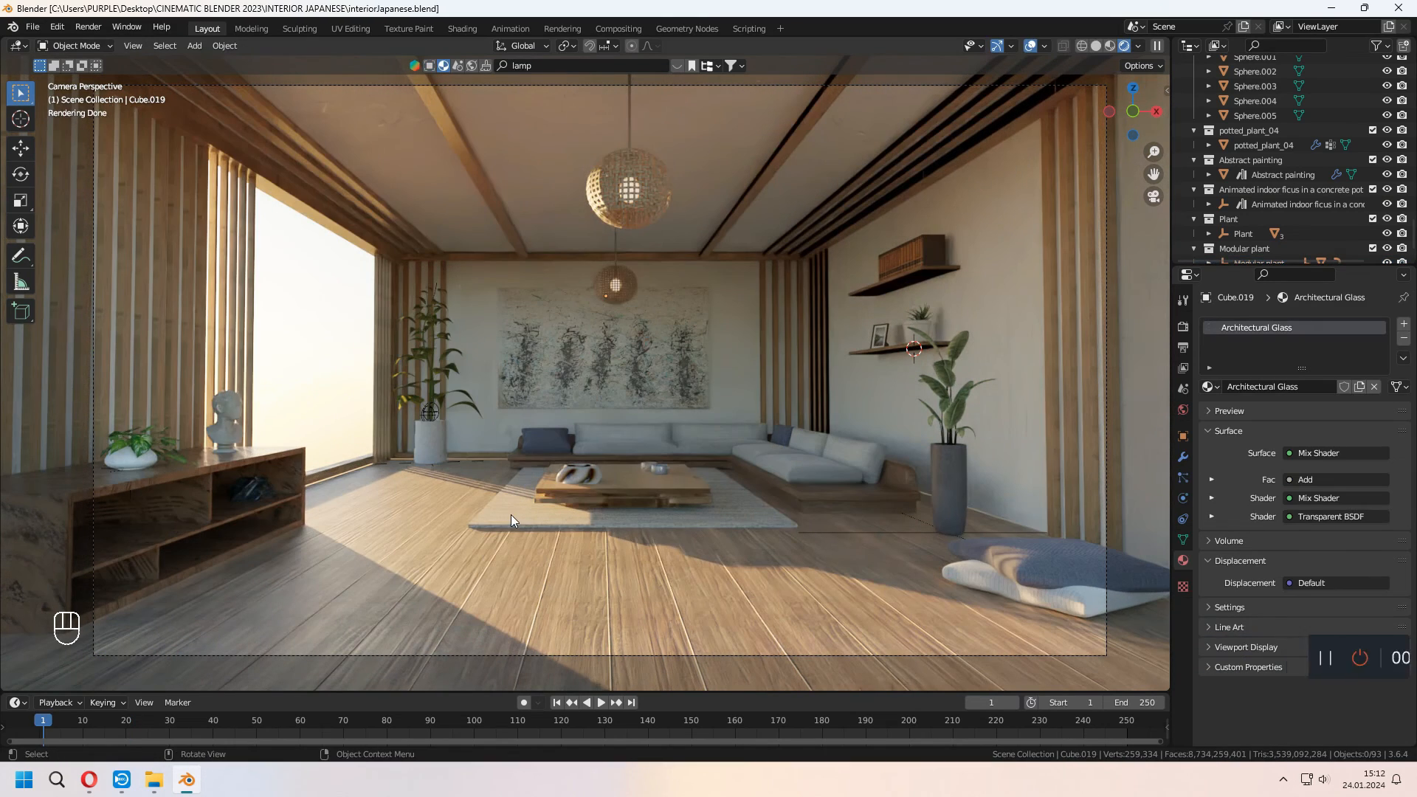
{"action": "mouse_move", "coordinate": [509, 468]}
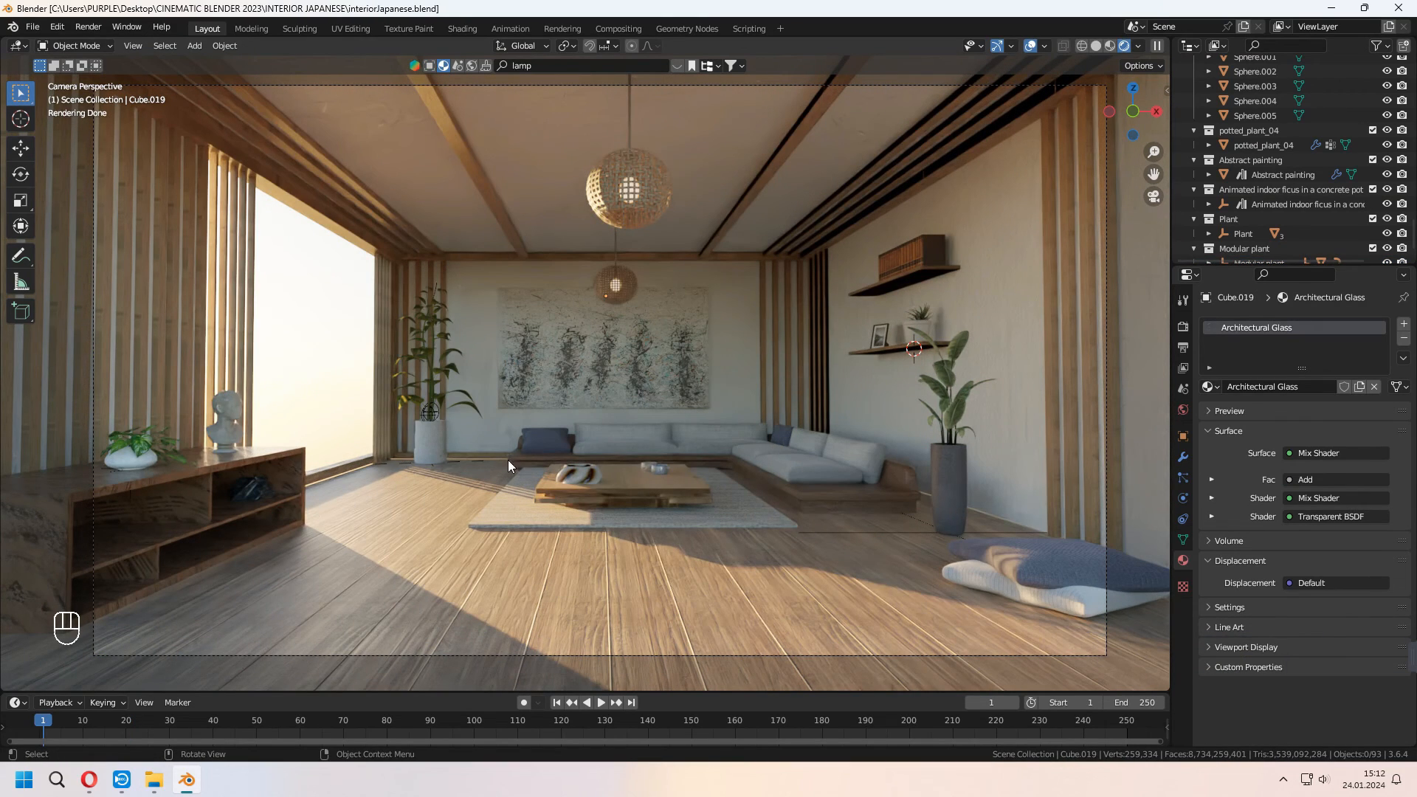
{"action": "mouse_move", "coordinate": [486, 346]}
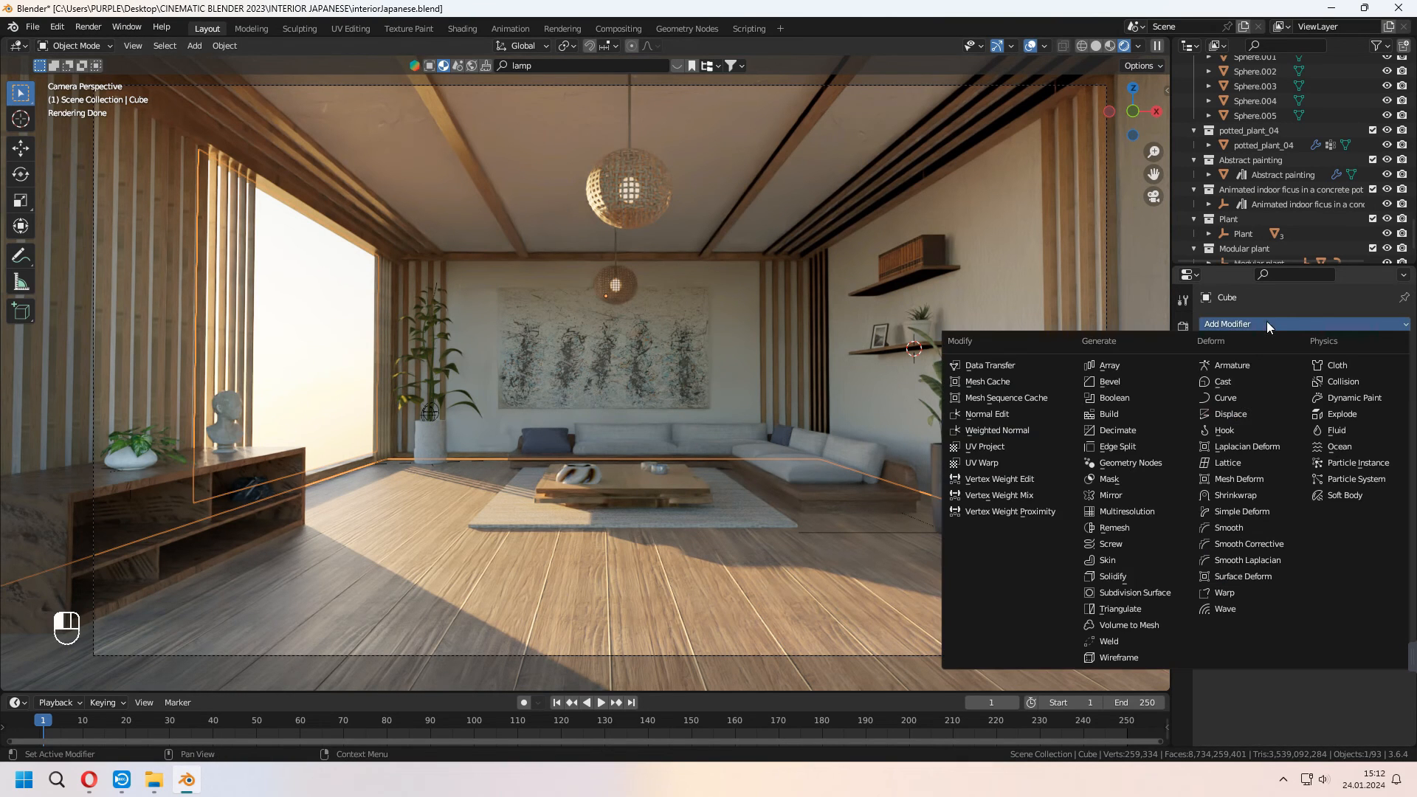
Add a particle-system modifier to the Cube to scatter forest trees behind the window
{"action": "left_click", "coordinate": [1113, 578]}
{"action": "type", "text": "forest"}
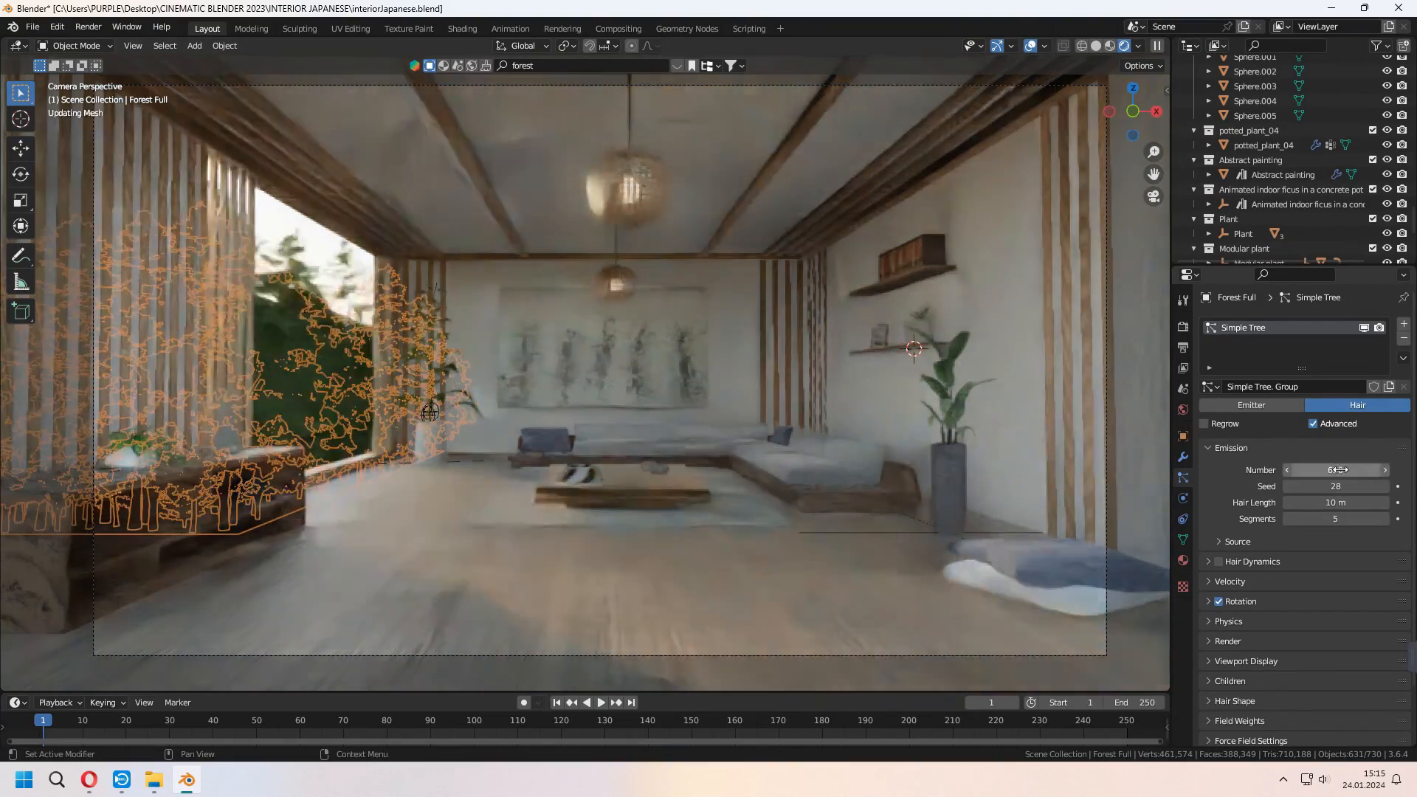
Set the forest particle emission Number to 189 trees
{"action": "type", "text": "189"}
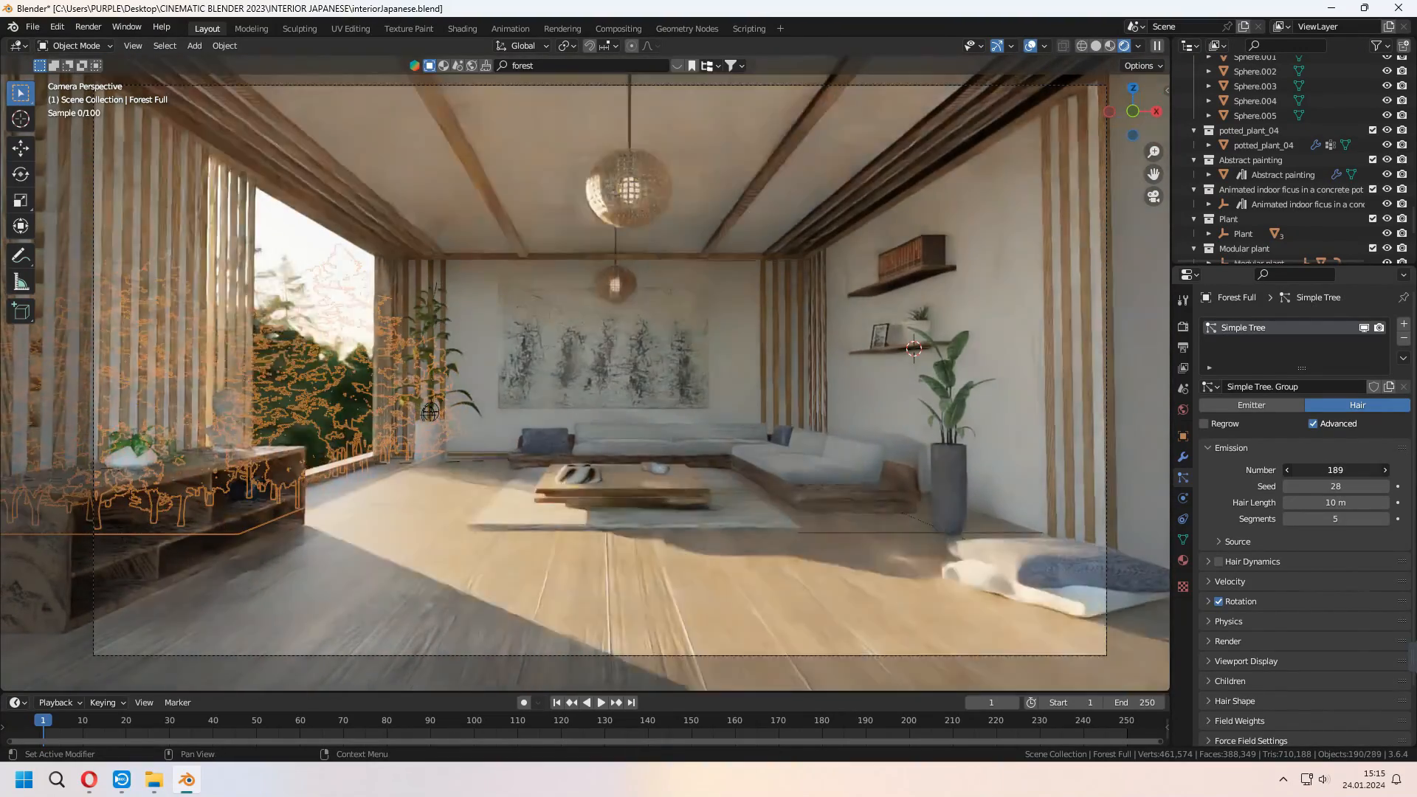